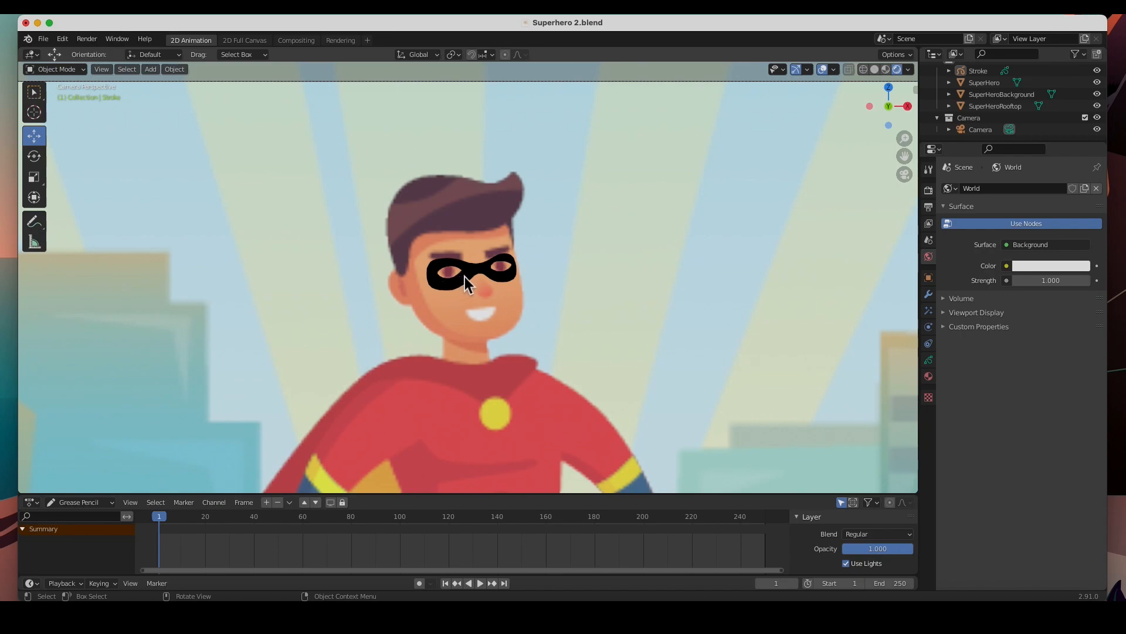
mouse_move(503, 273)
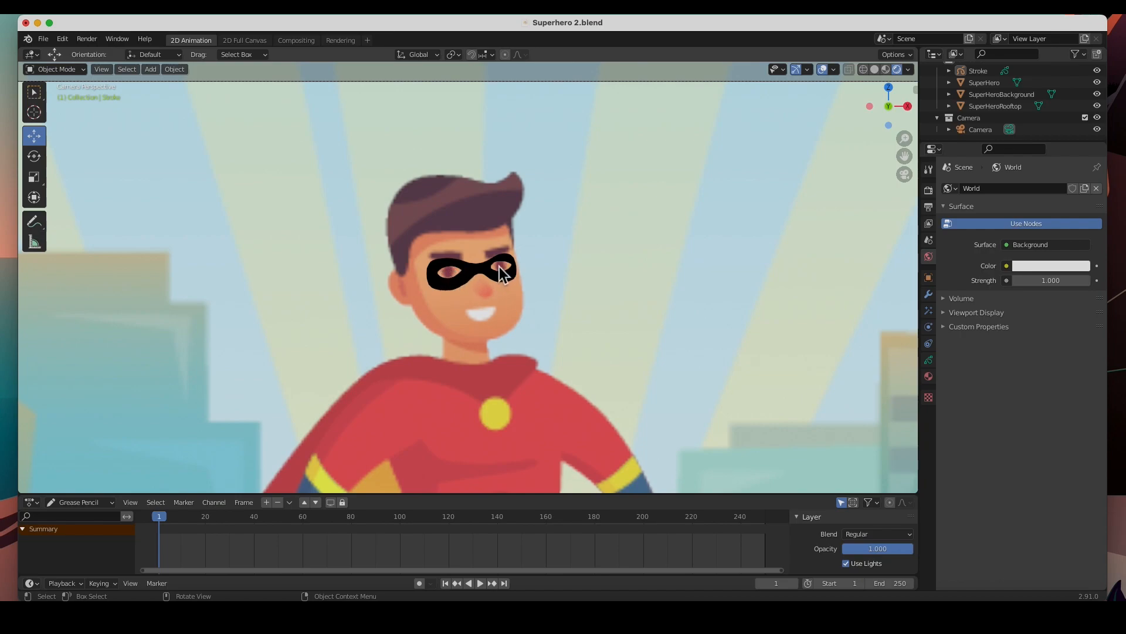
mouse_move(535, 256)
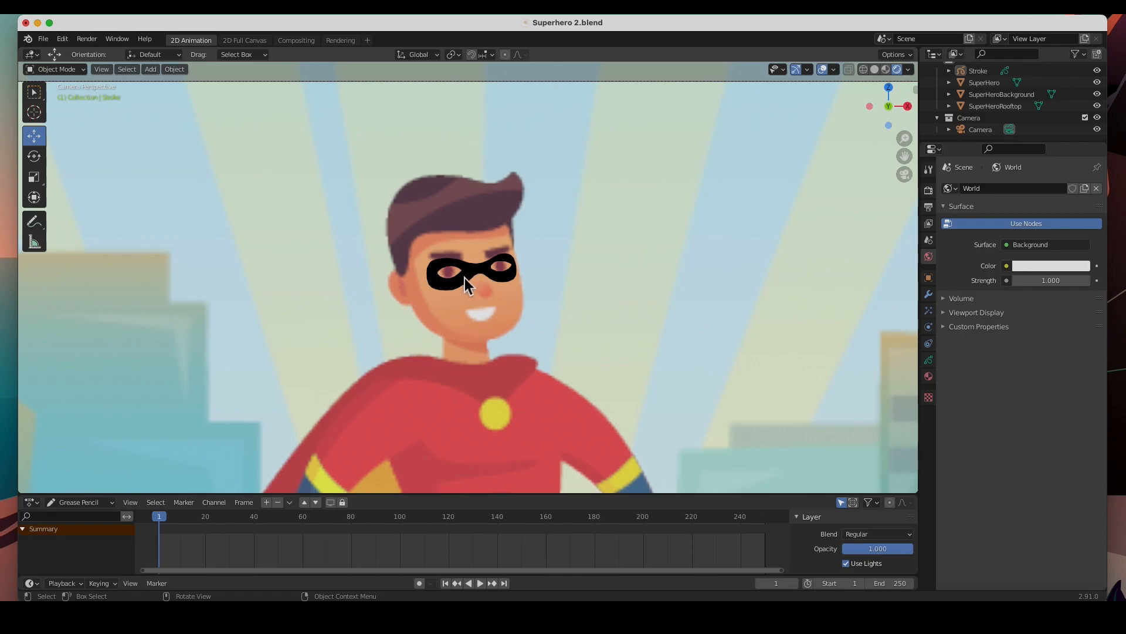
mouse_move(436, 272)
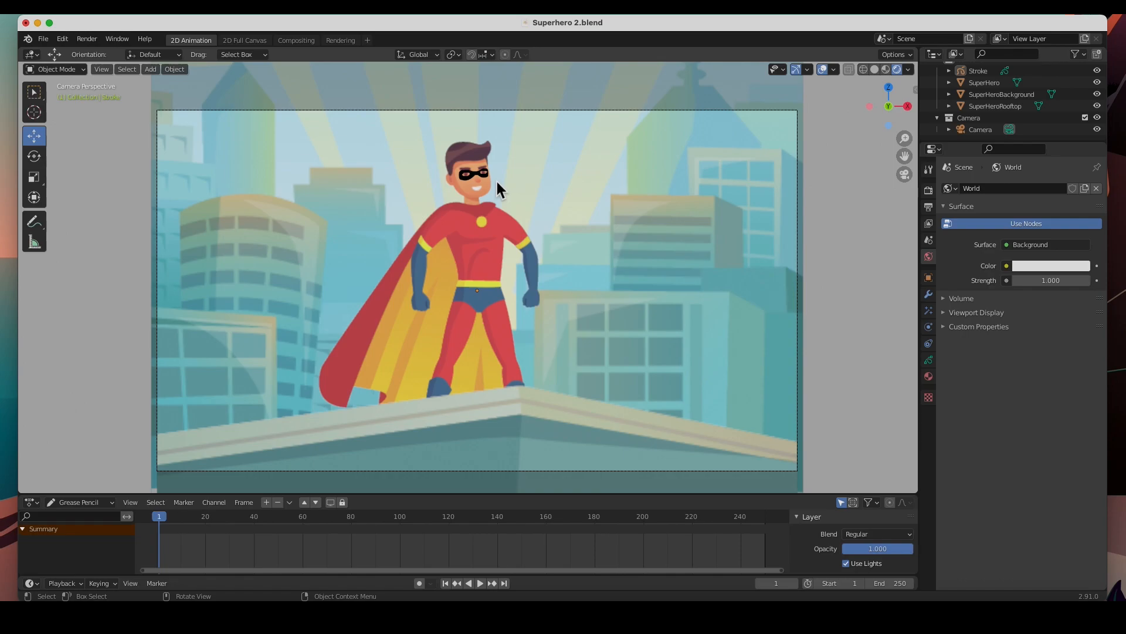
mouse_move(928, 359)
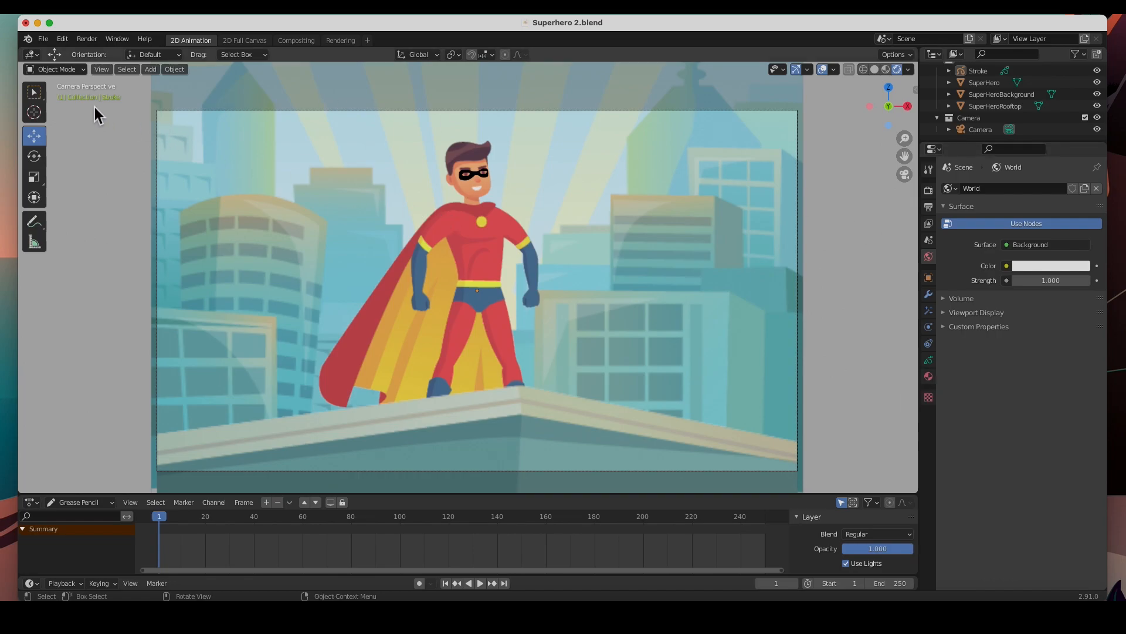
Start a new 2D Animation file without saving the superhero drawing.
left_click(43, 38)
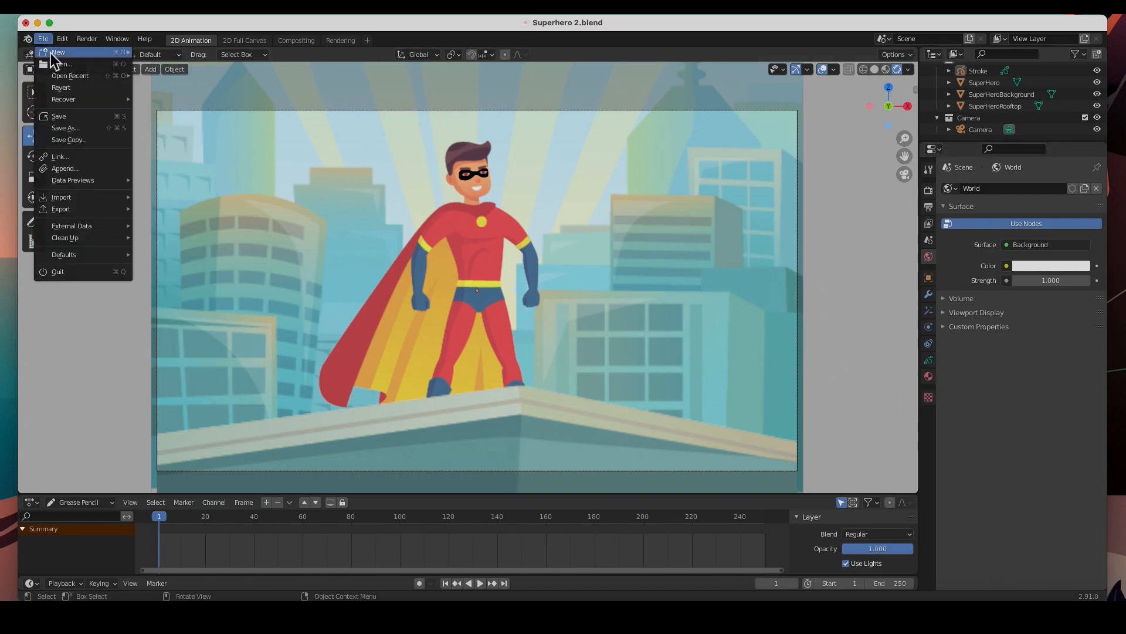
mouse_move(58, 51)
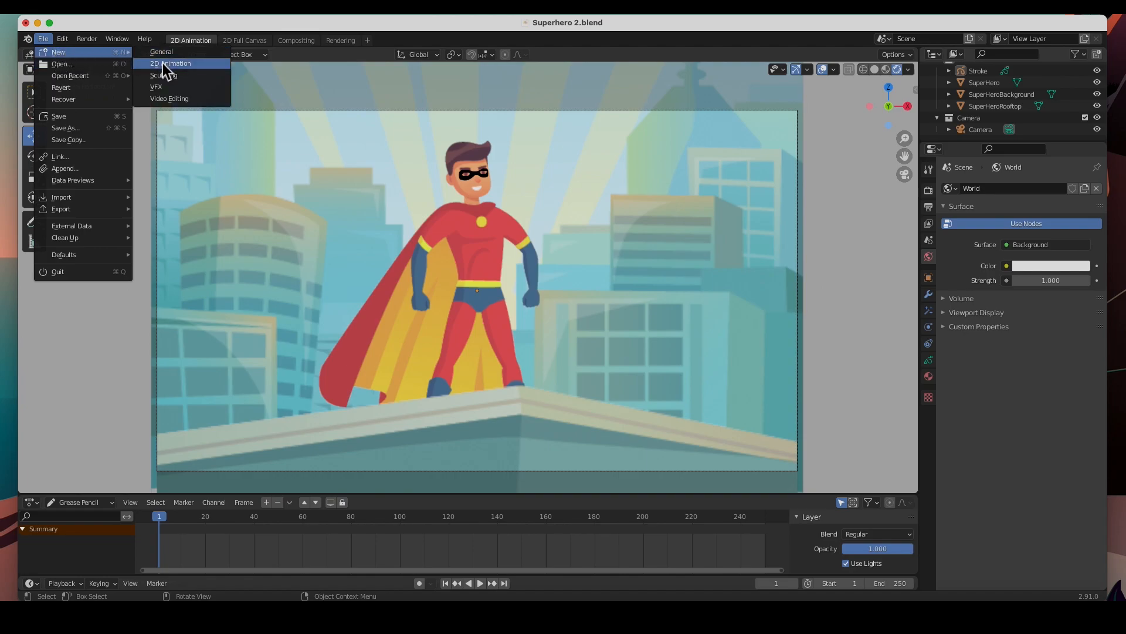
mouse_move(170, 64)
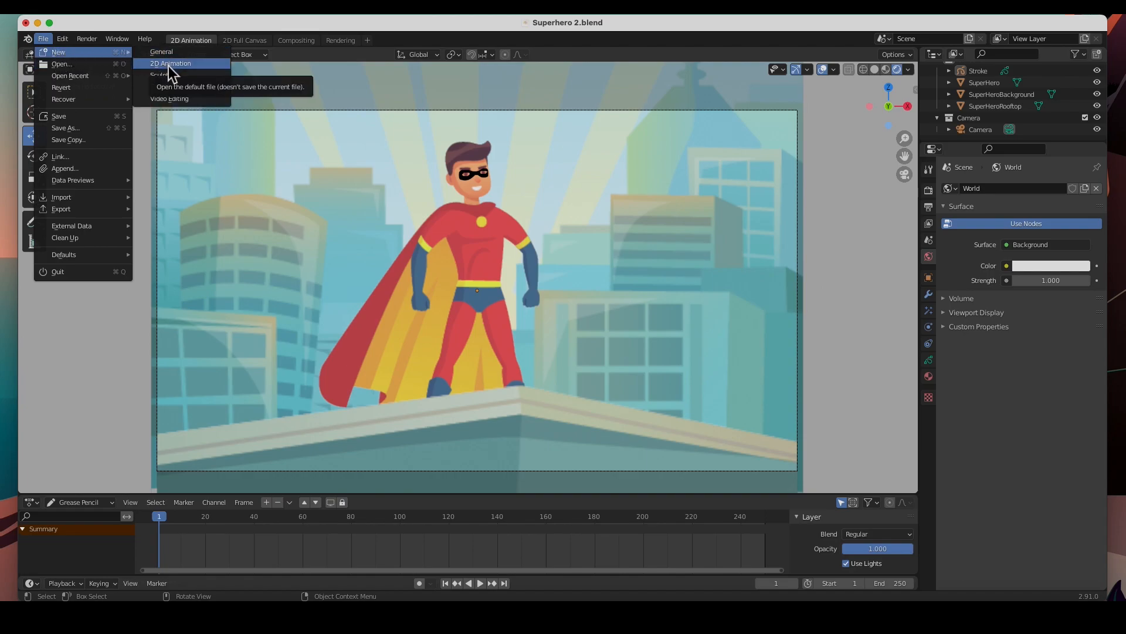
left_click(170, 63)
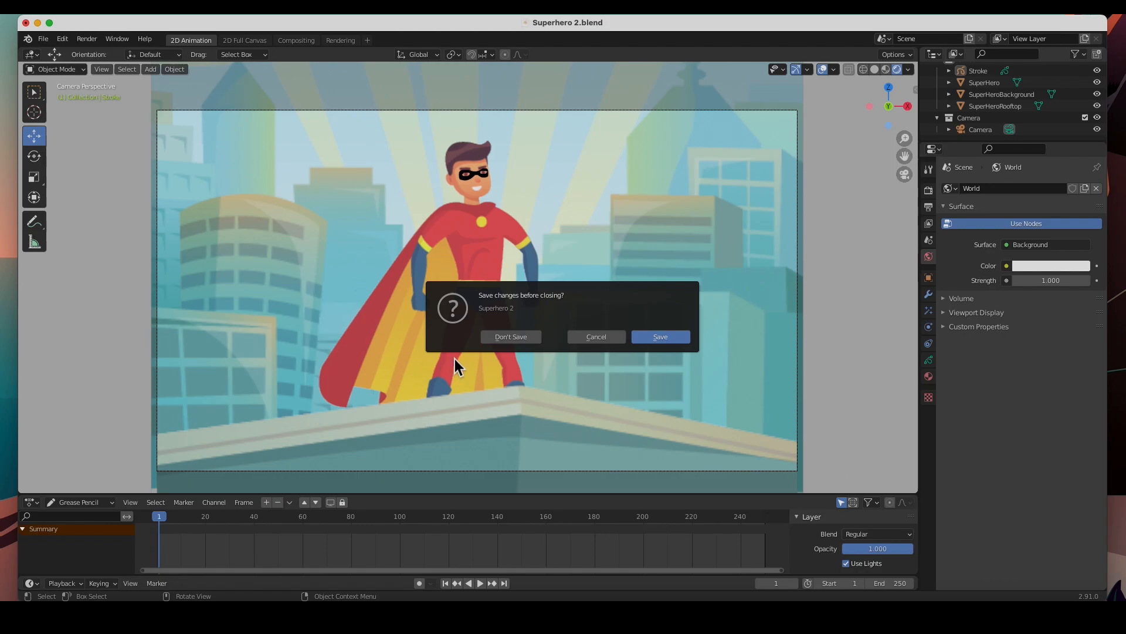
left_click(510, 336)
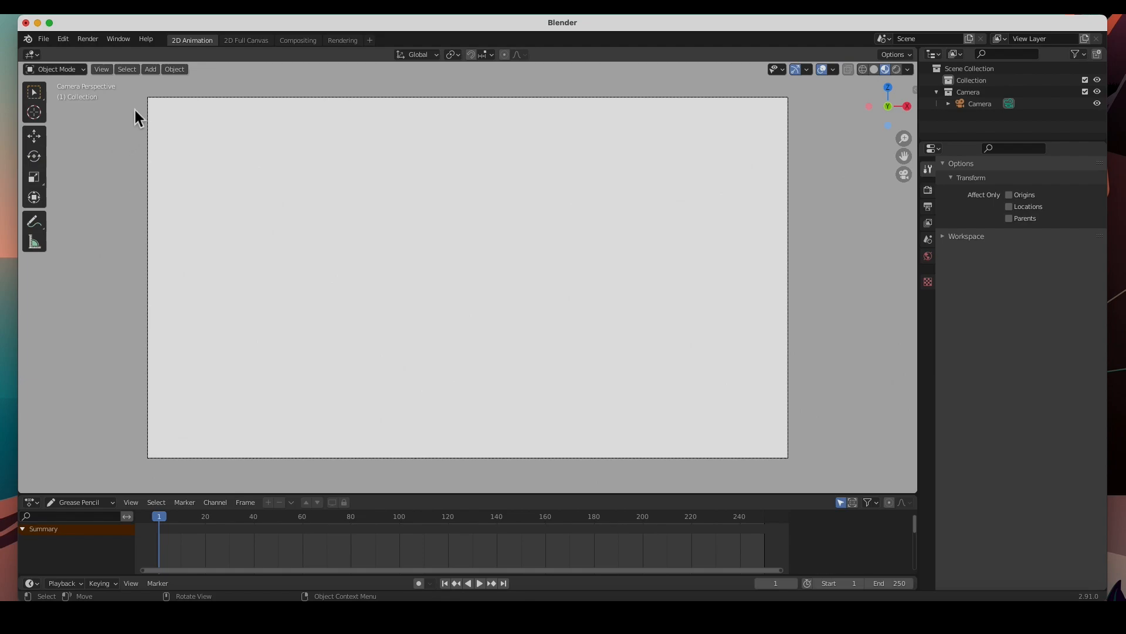
Add a blank Grease Pencil object and rename its first material to Red.
left_click(151, 70)
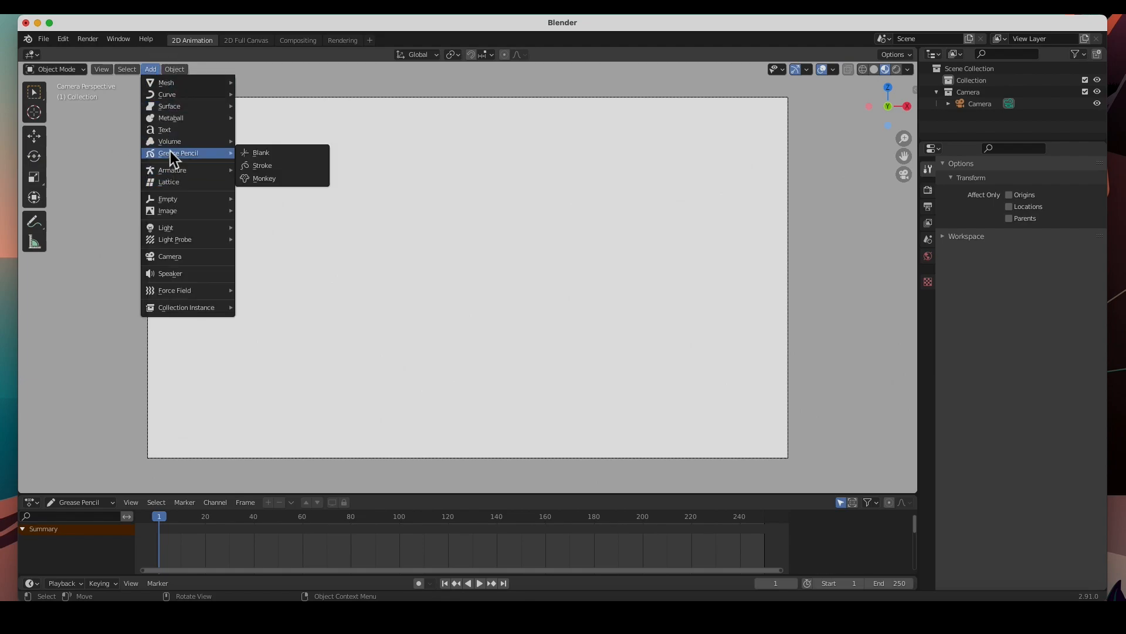
left_click(260, 151)
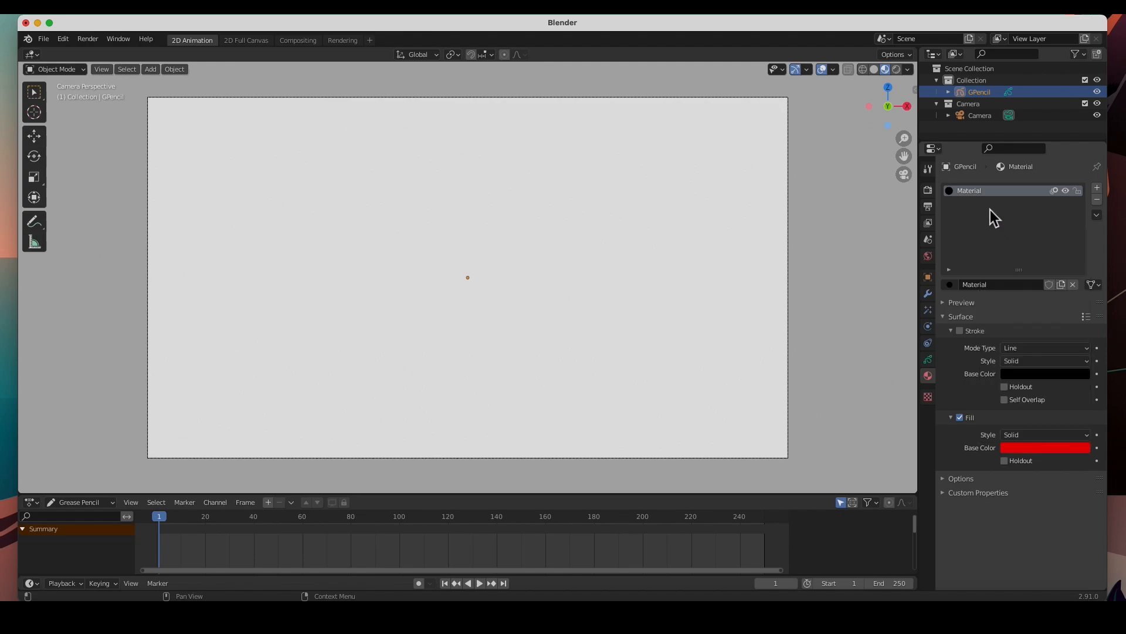
double_click(970, 190)
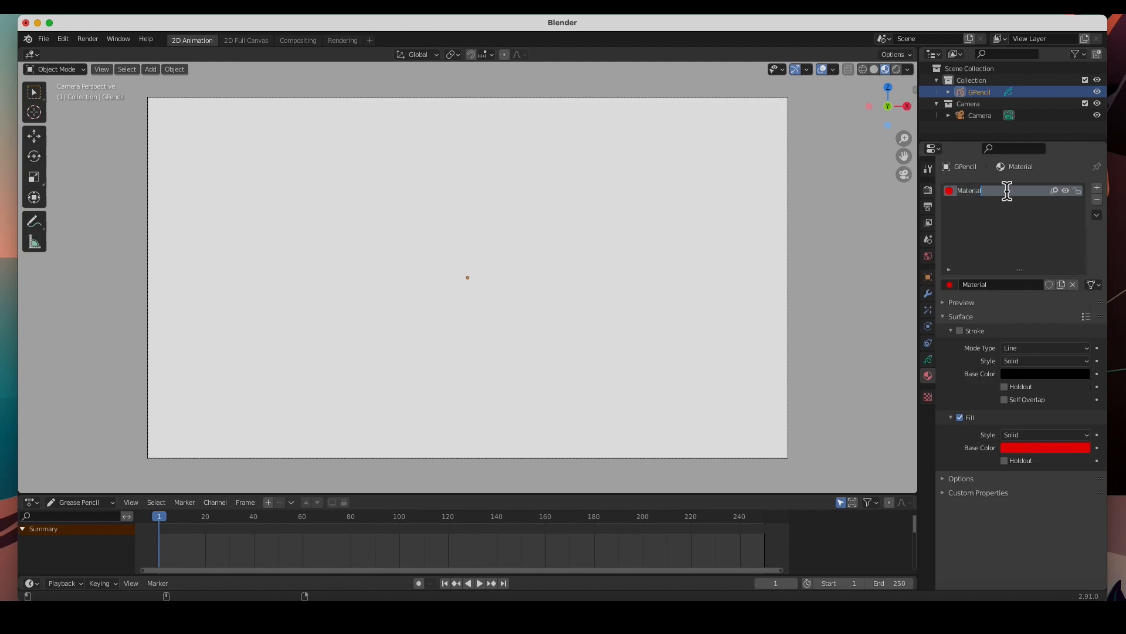
type("Red")
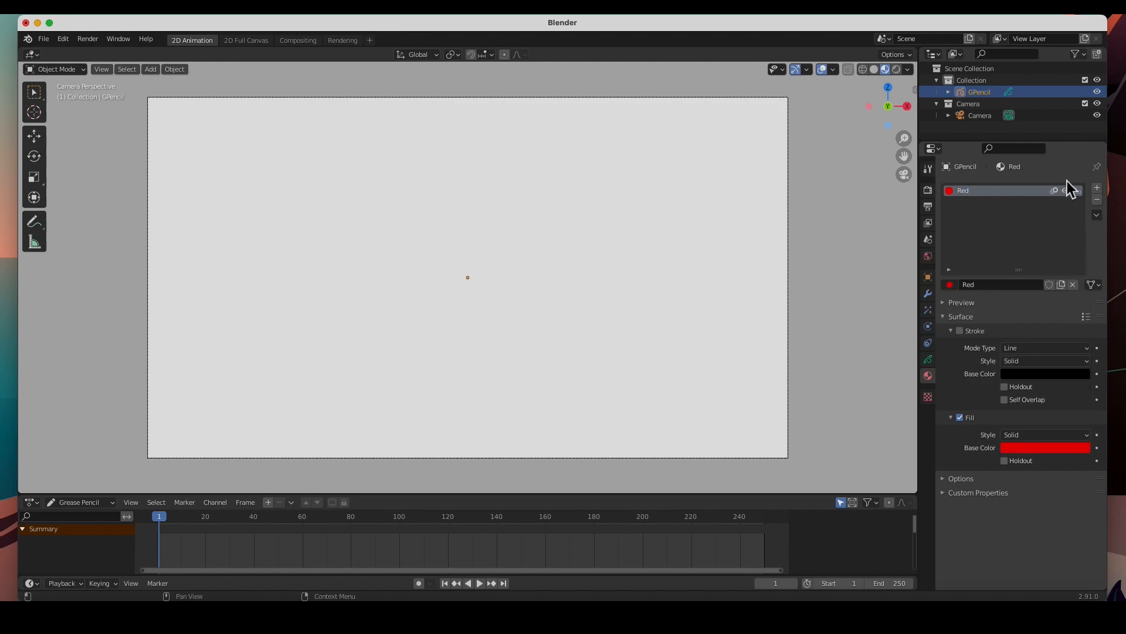
Add a second material slot with a blue fill colour and name it Blue.
left_click(1097, 188)
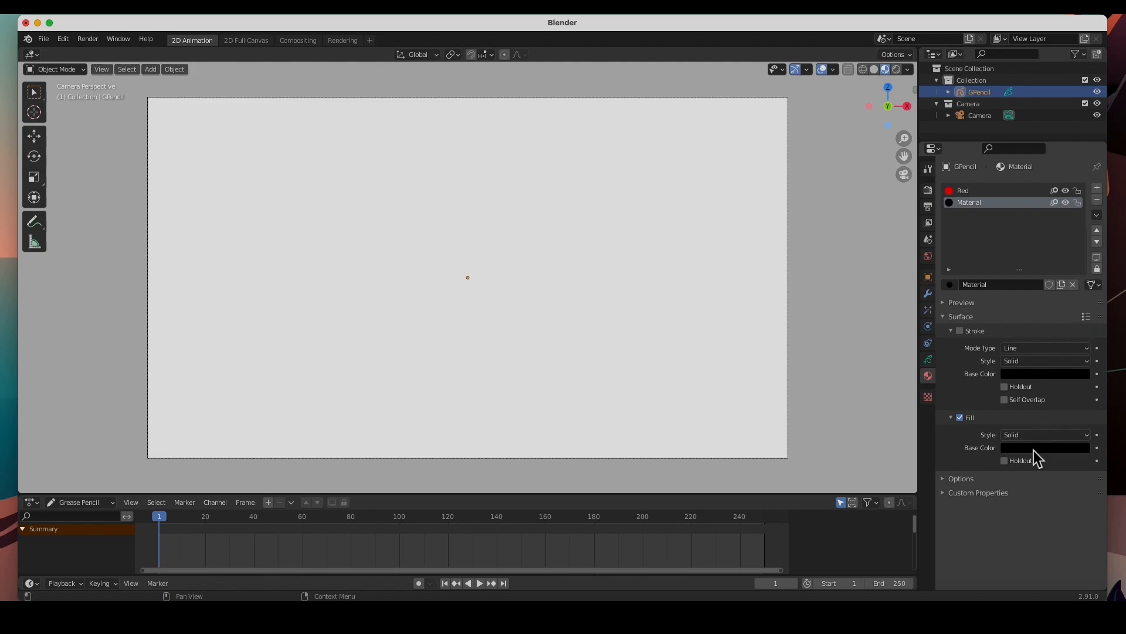
left_click(1046, 447)
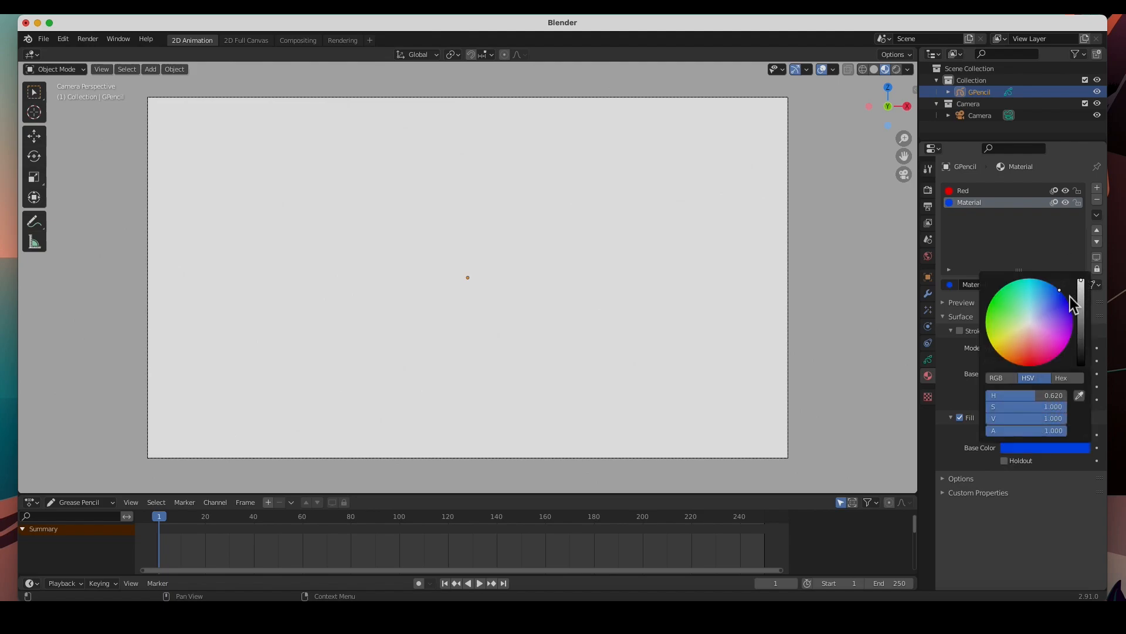
double_click(968, 202)
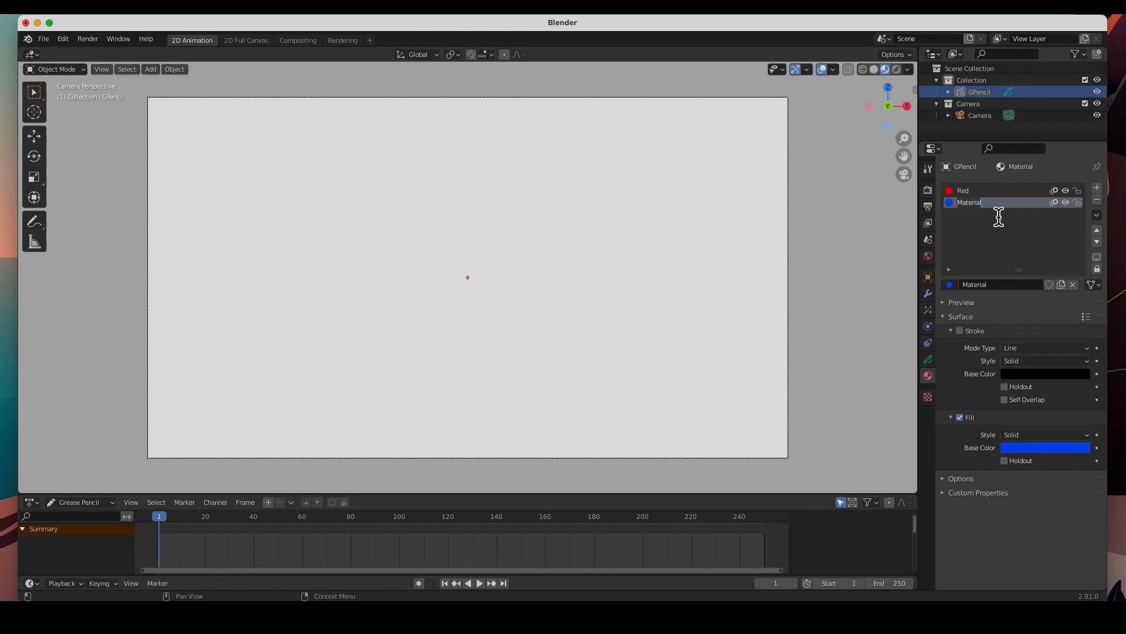
type("Blue")
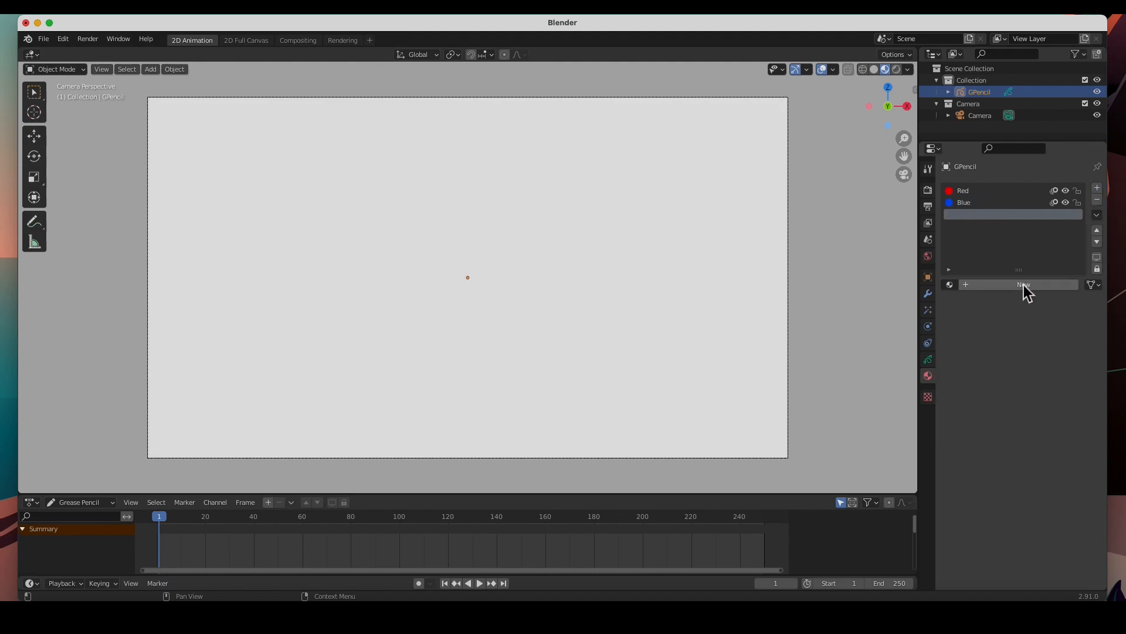
Create a third material that is fill-only (no stroke) with a green fill.
left_click(1023, 285)
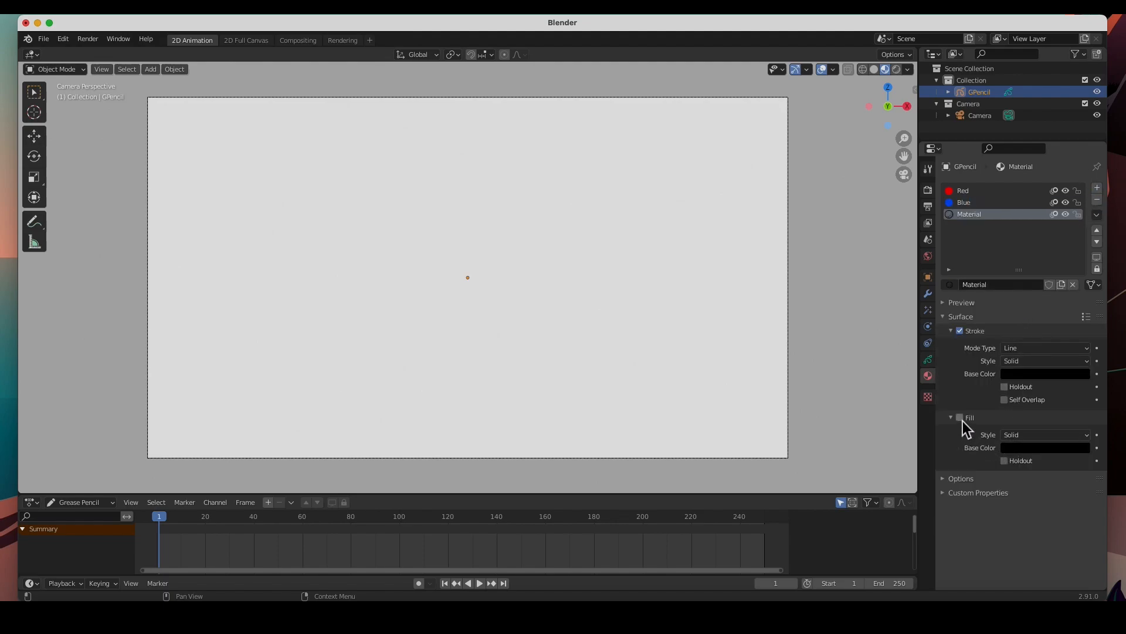
left_click(960, 417)
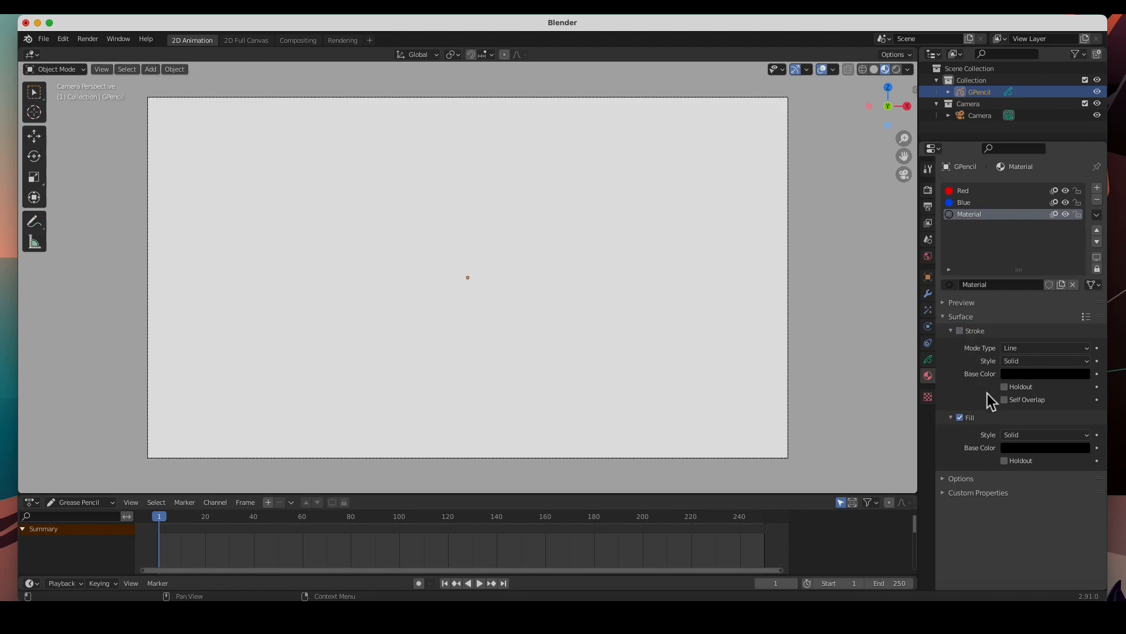
left_click(1045, 373)
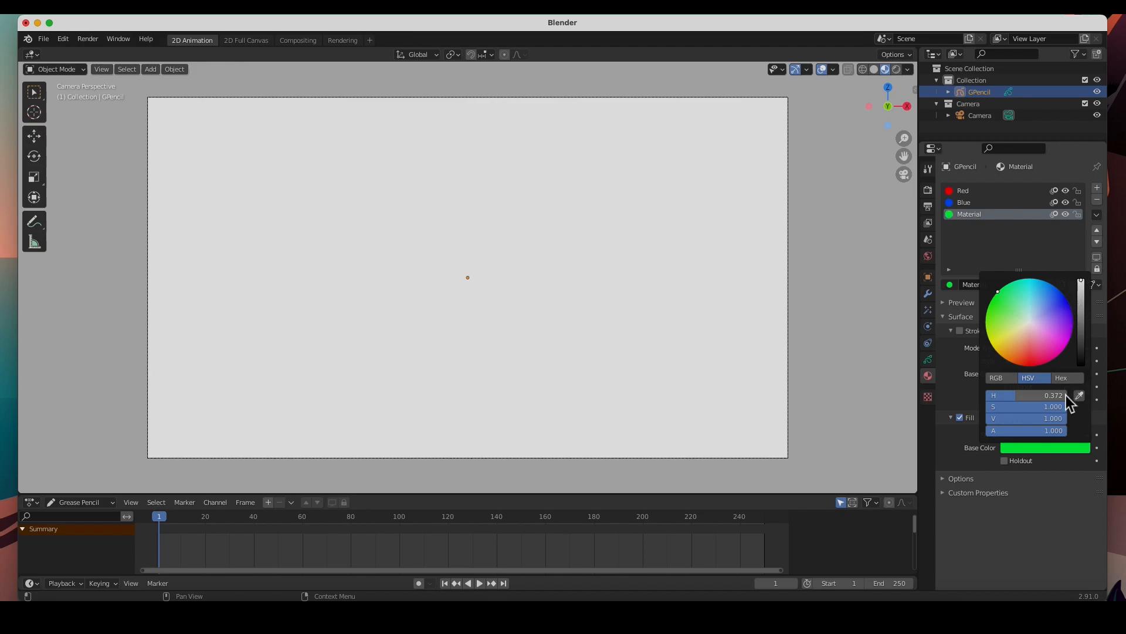
left_click(979, 219)
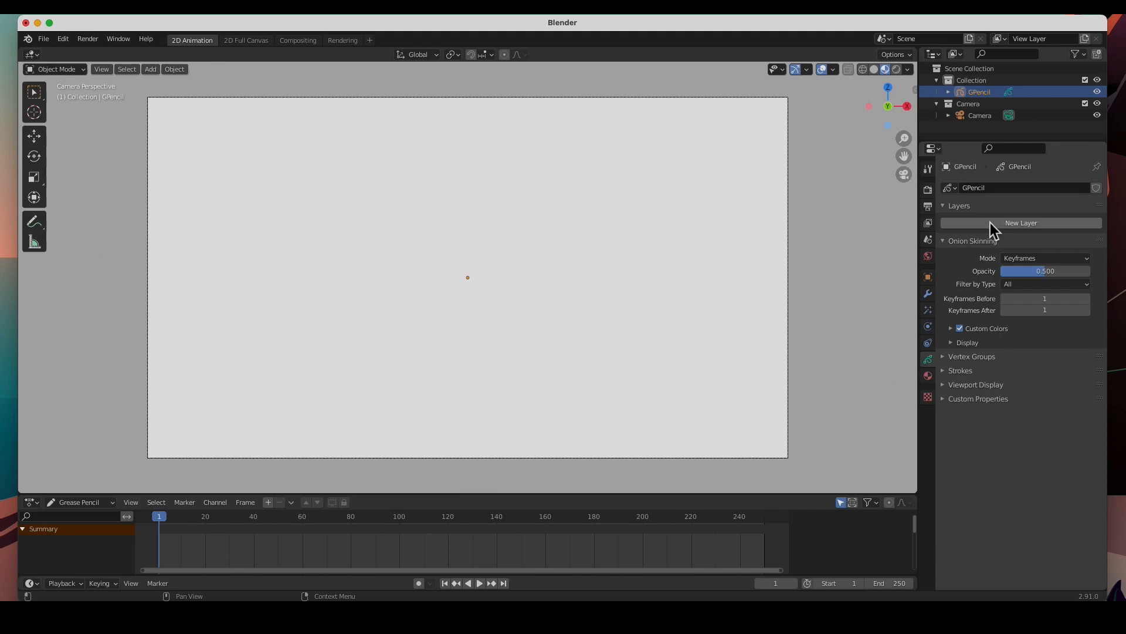
mouse_move(1035, 236)
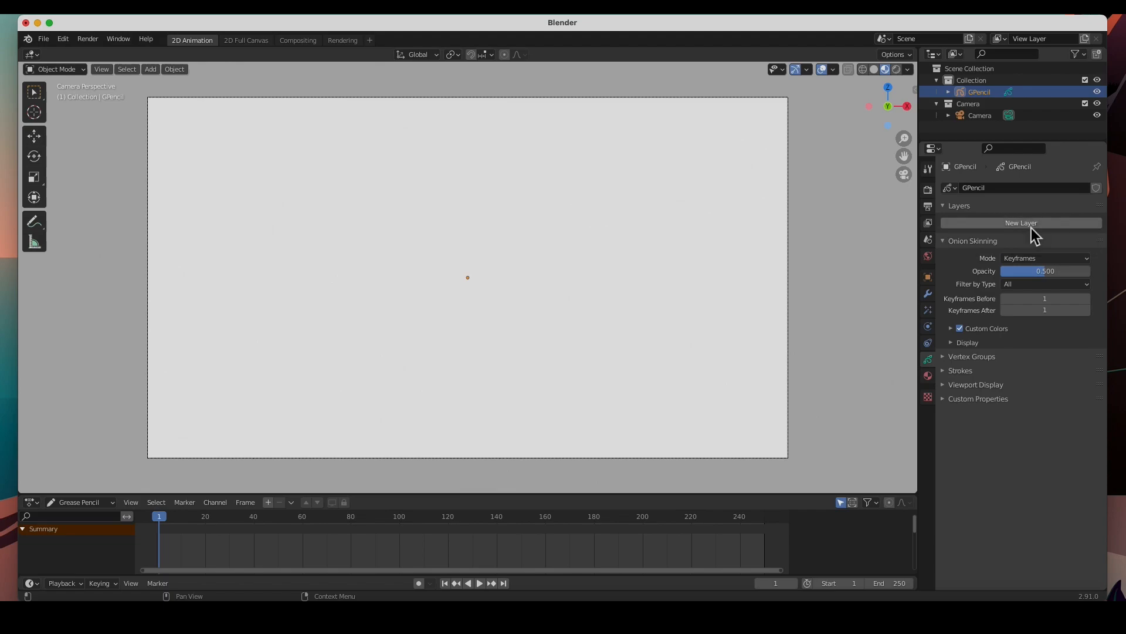
Create a layer named Circle and a layer named Box above it.
left_click(1020, 223)
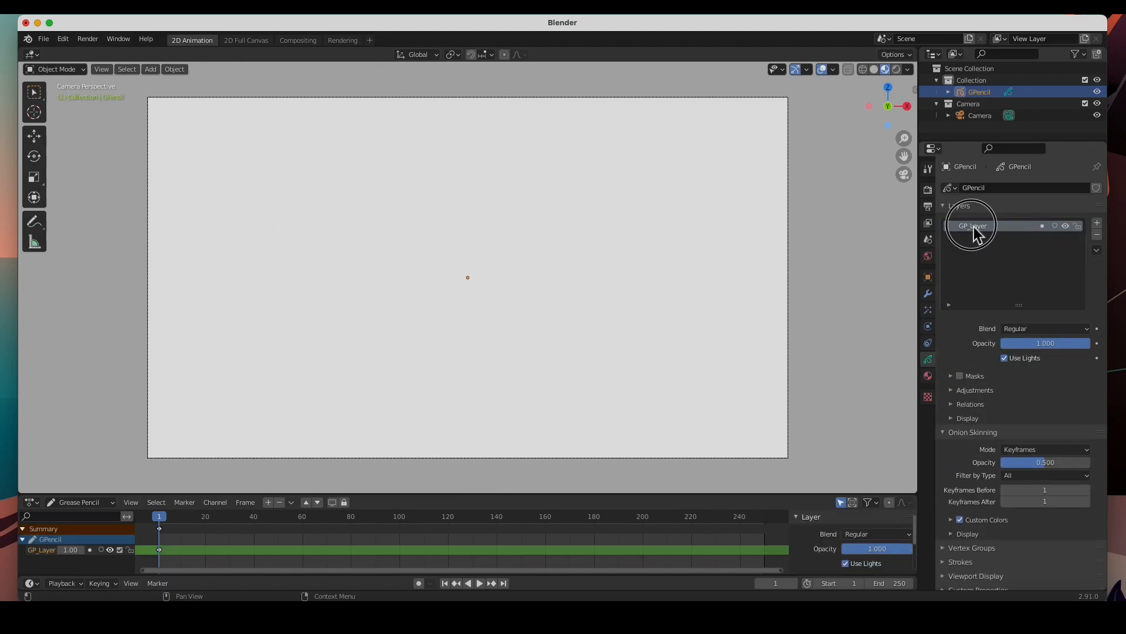
double_click(973, 226)
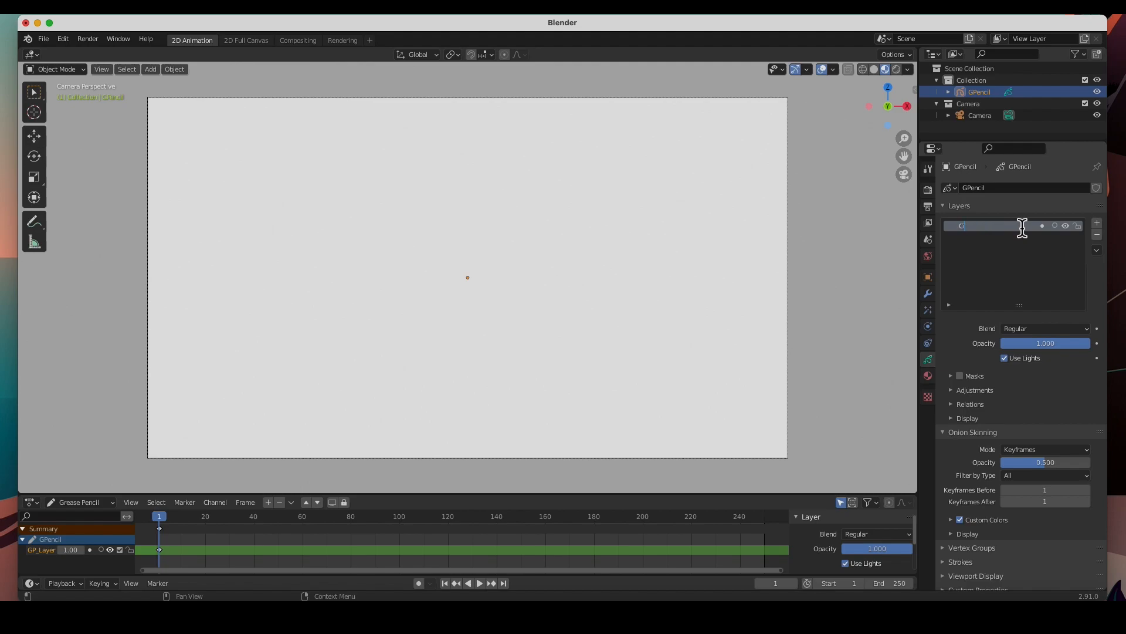
type("Circle")
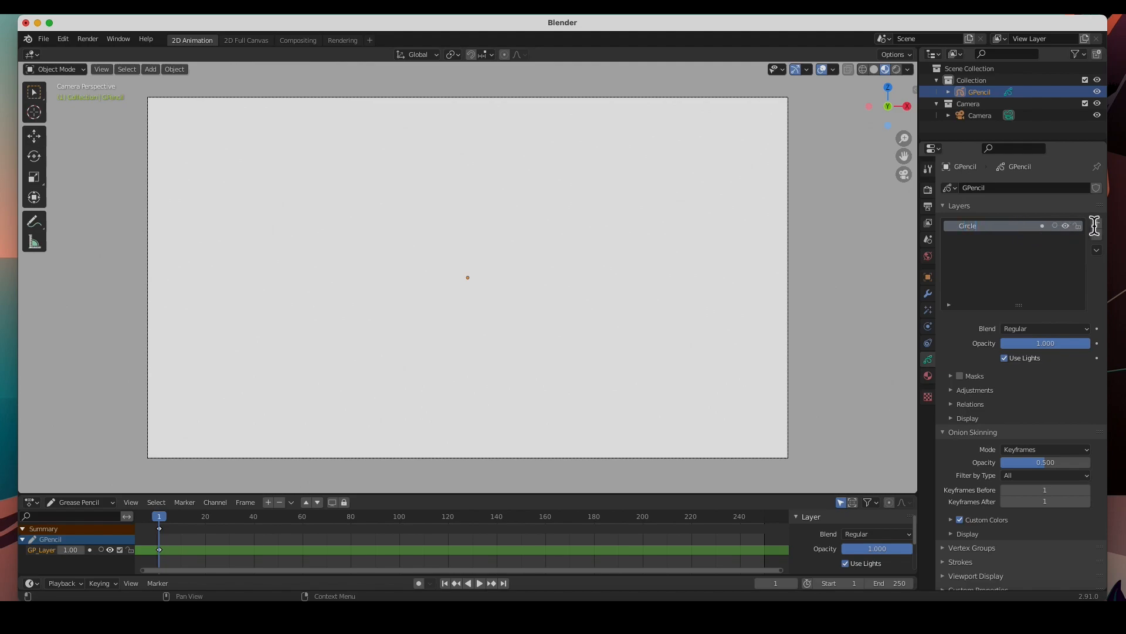
left_click(1096, 223)
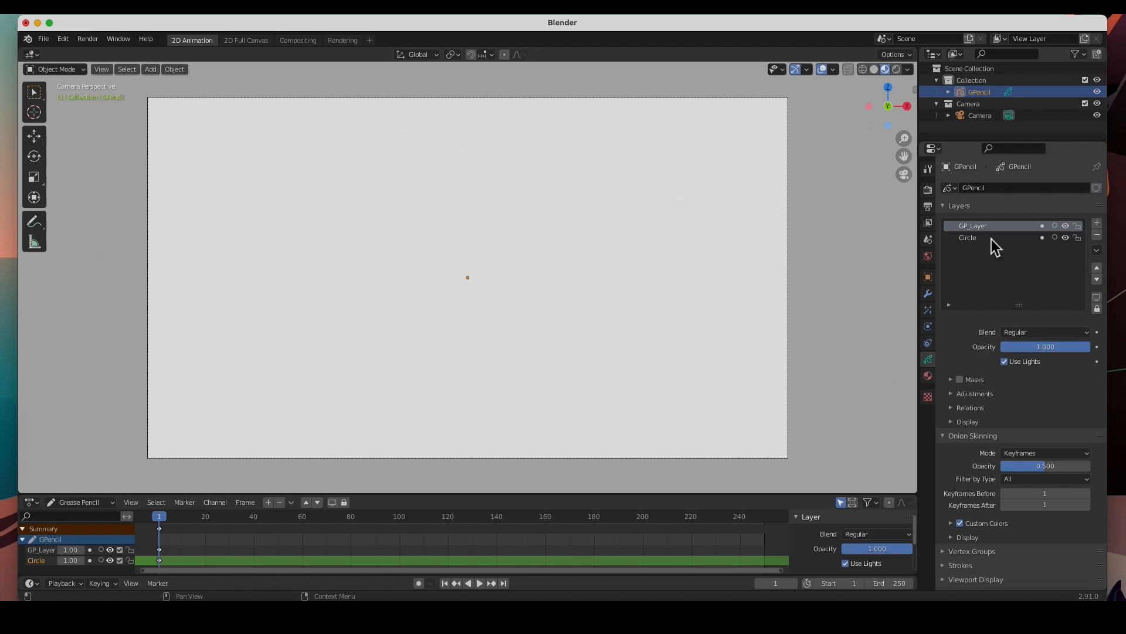
double_click(973, 225)
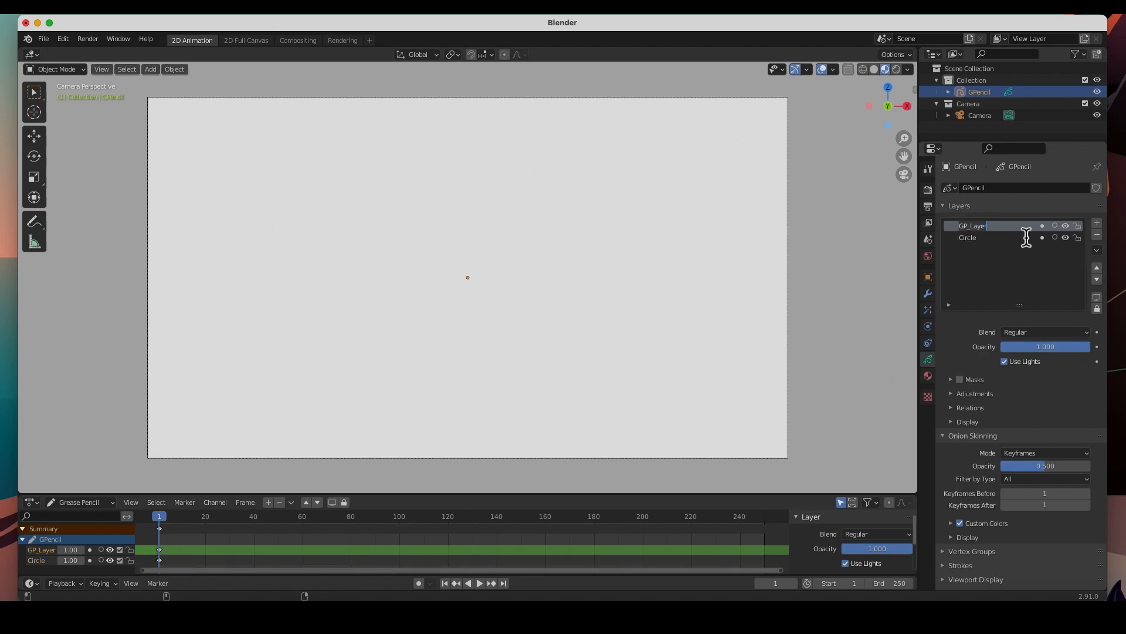
type("Box")
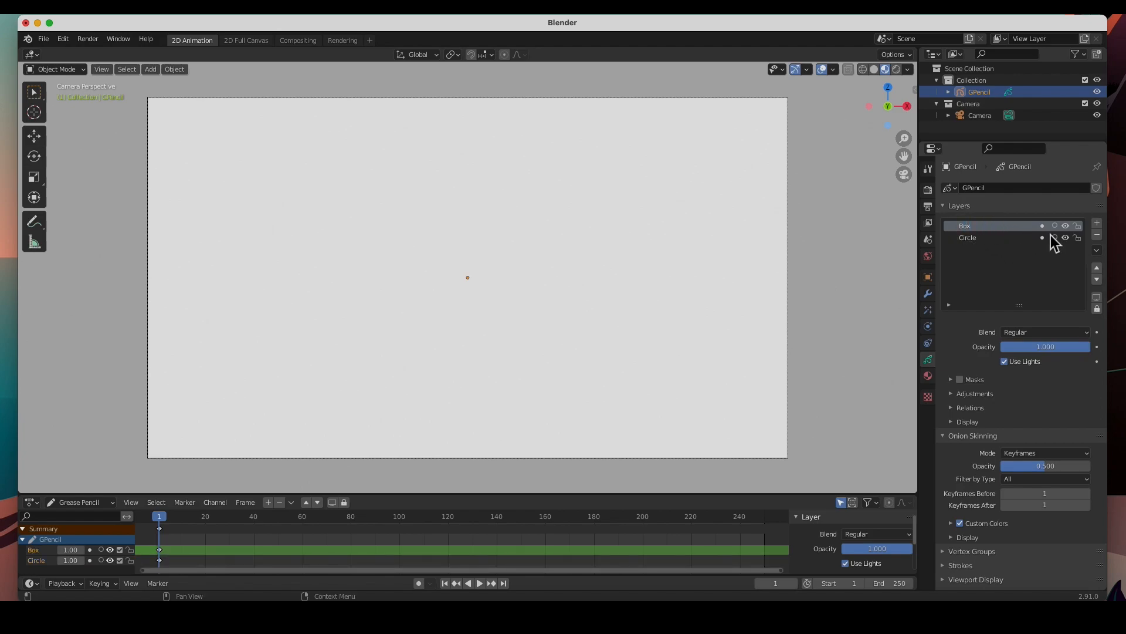
Add a third layer above Box for the Mask layer.
left_click(1097, 222)
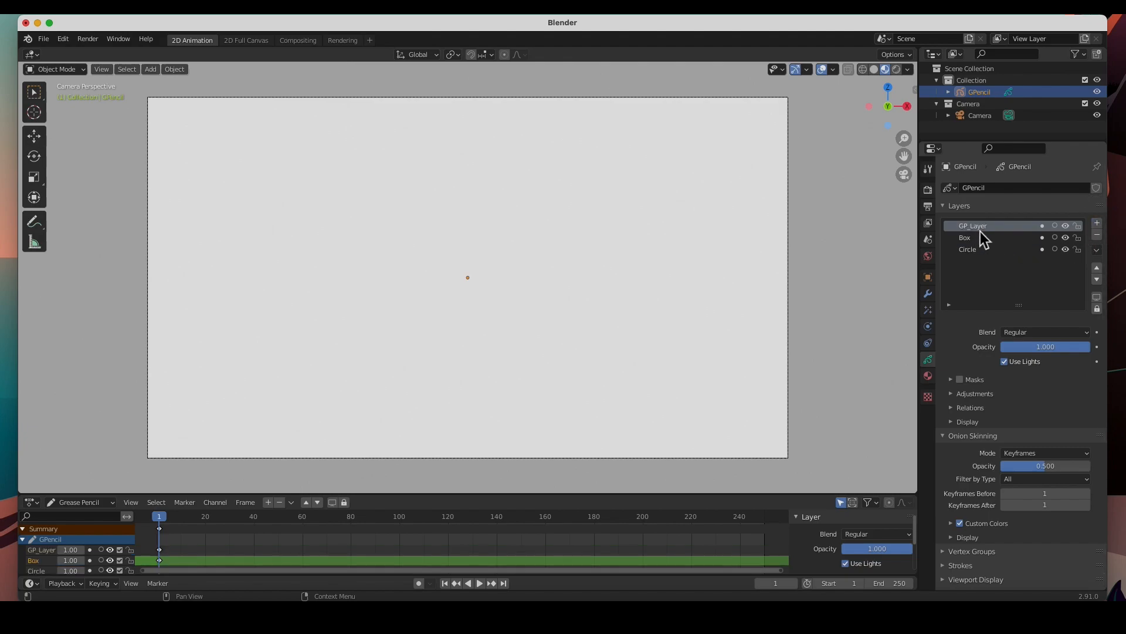
double_click(972, 226)
type("Mask")
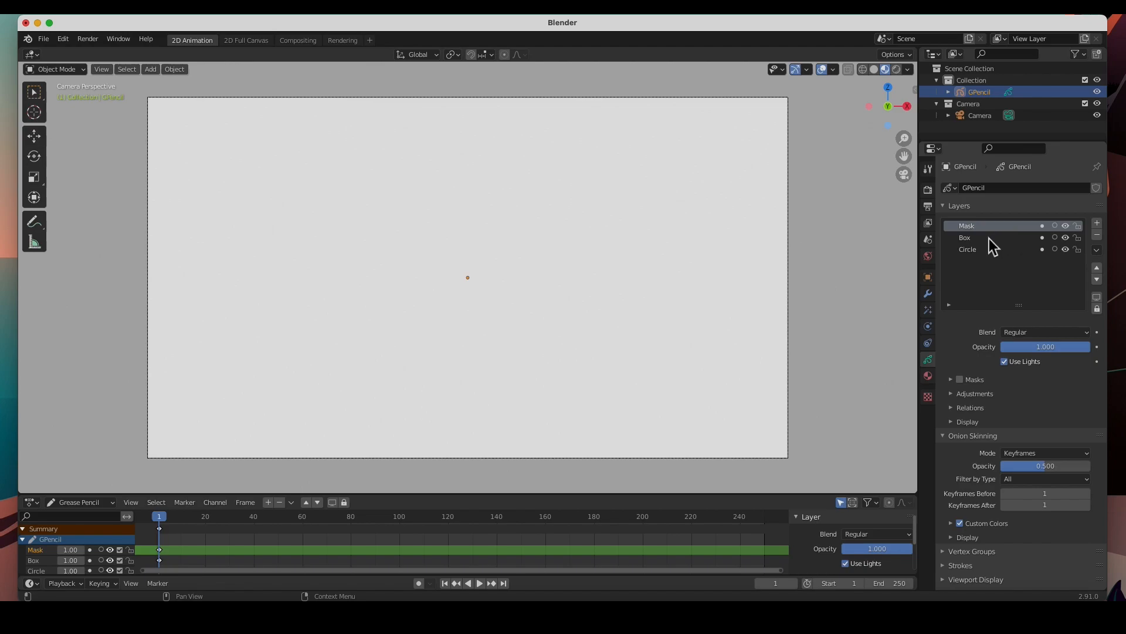
left_click(968, 249)
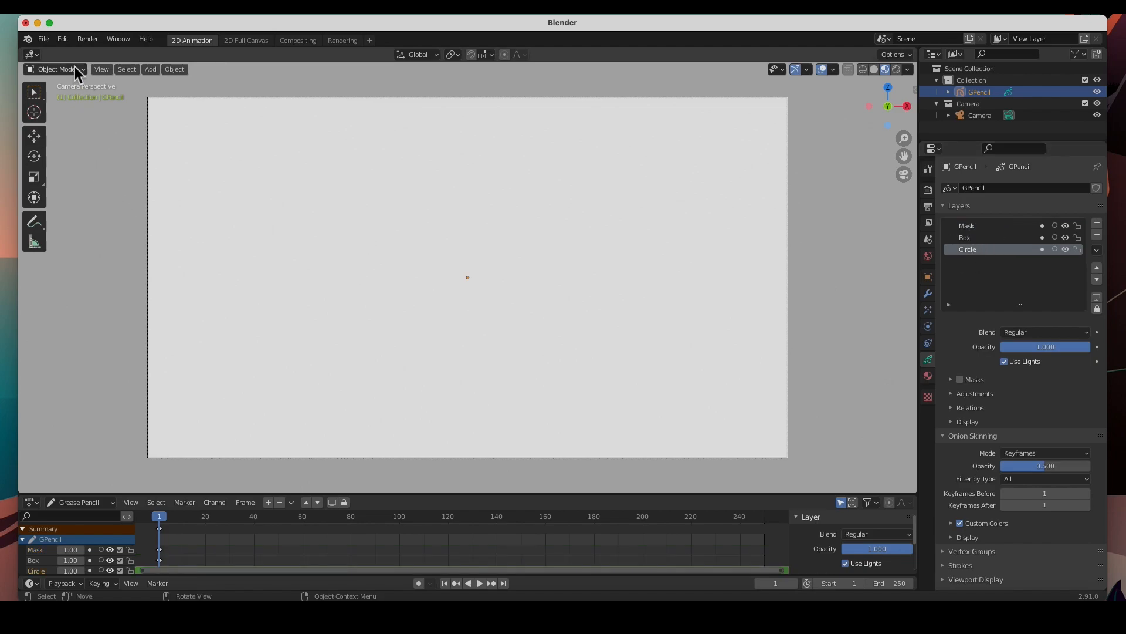
In Draw Mode, draw a red filled circle on the Circle layer left of centre.
left_click(54, 69)
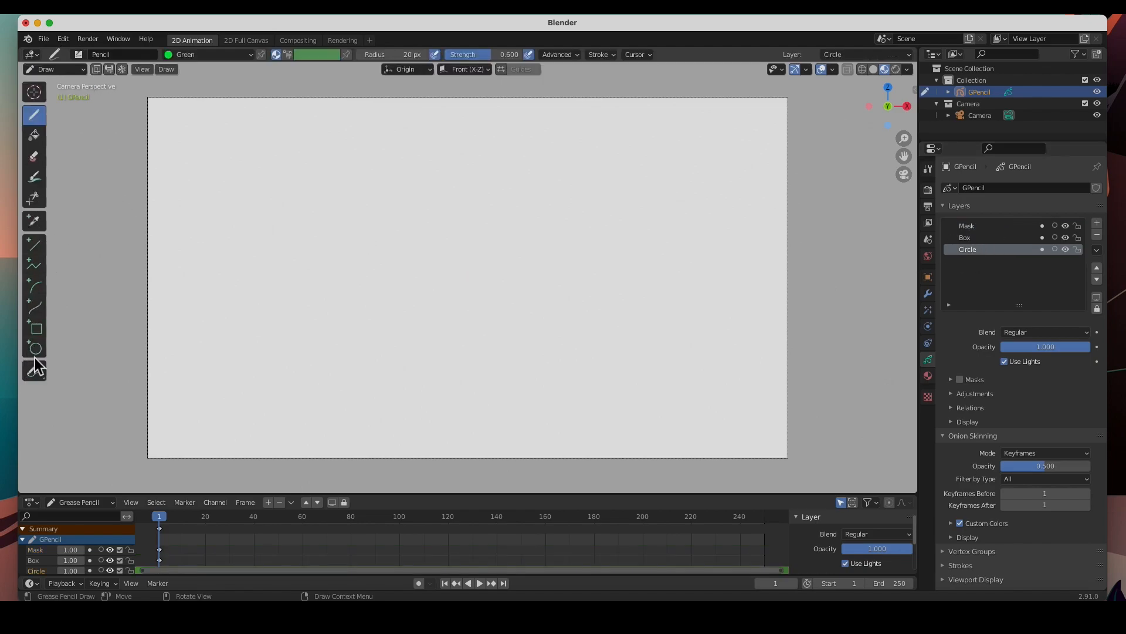
left_click(34, 347)
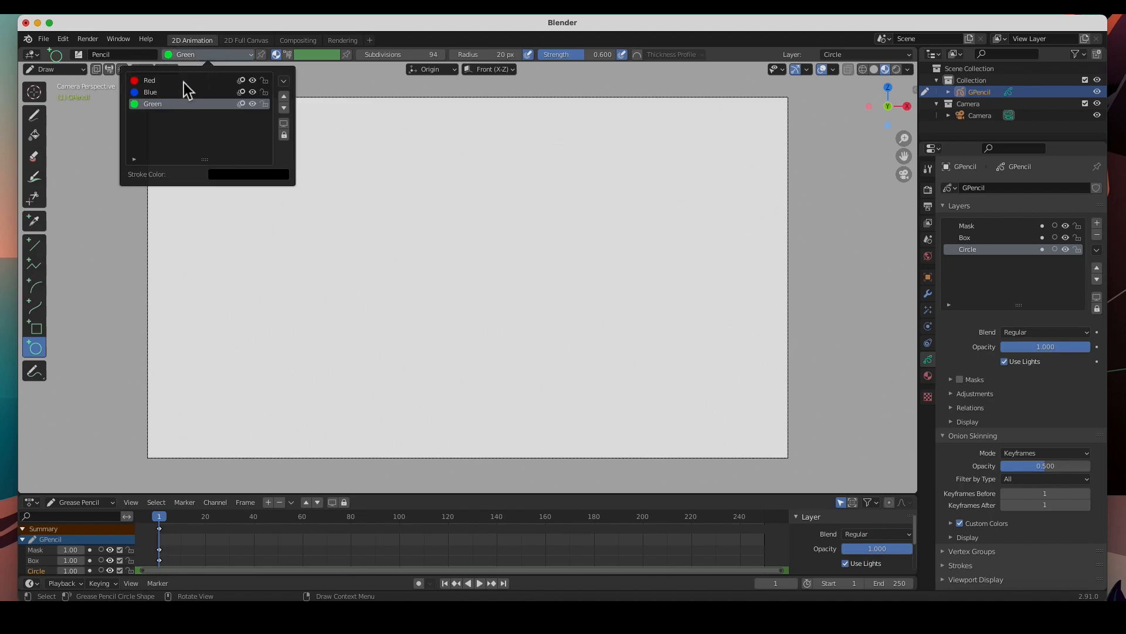
left_click(149, 79)
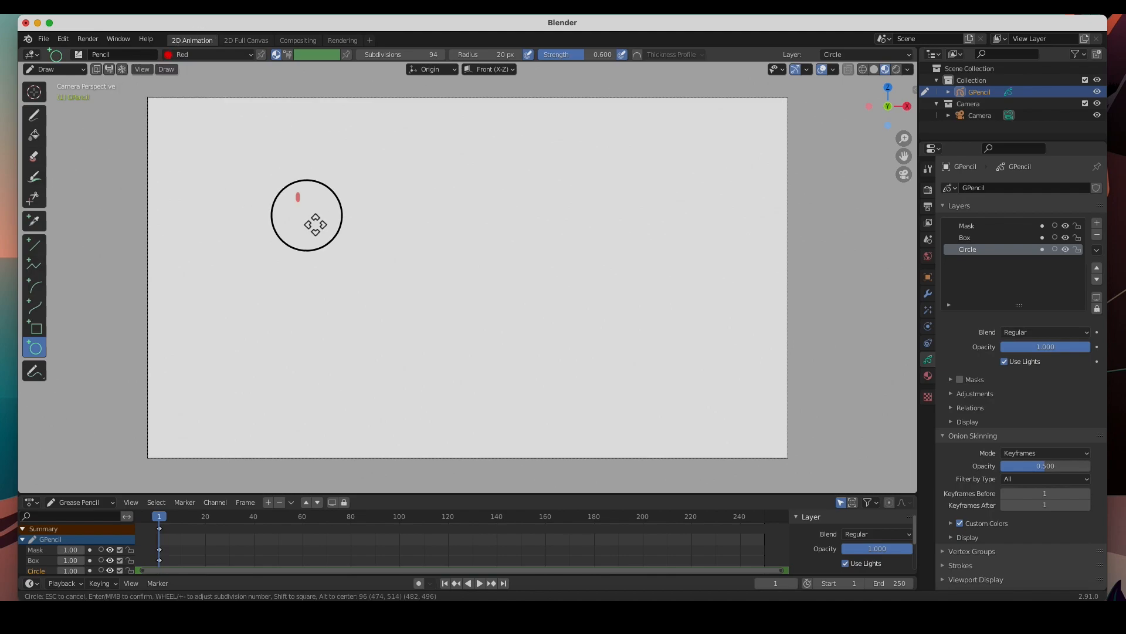
left_click_drag(306, 225, 512, 412)
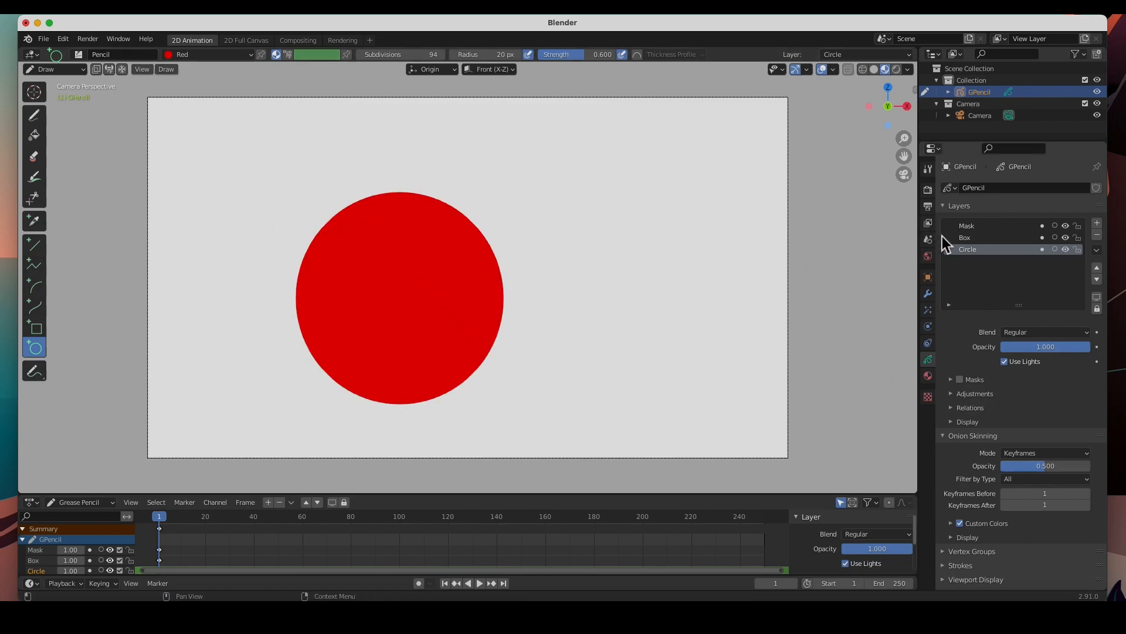
Draw a blue filled rectangle on the Box layer, then make Mask the active layer.
left_click(966, 237)
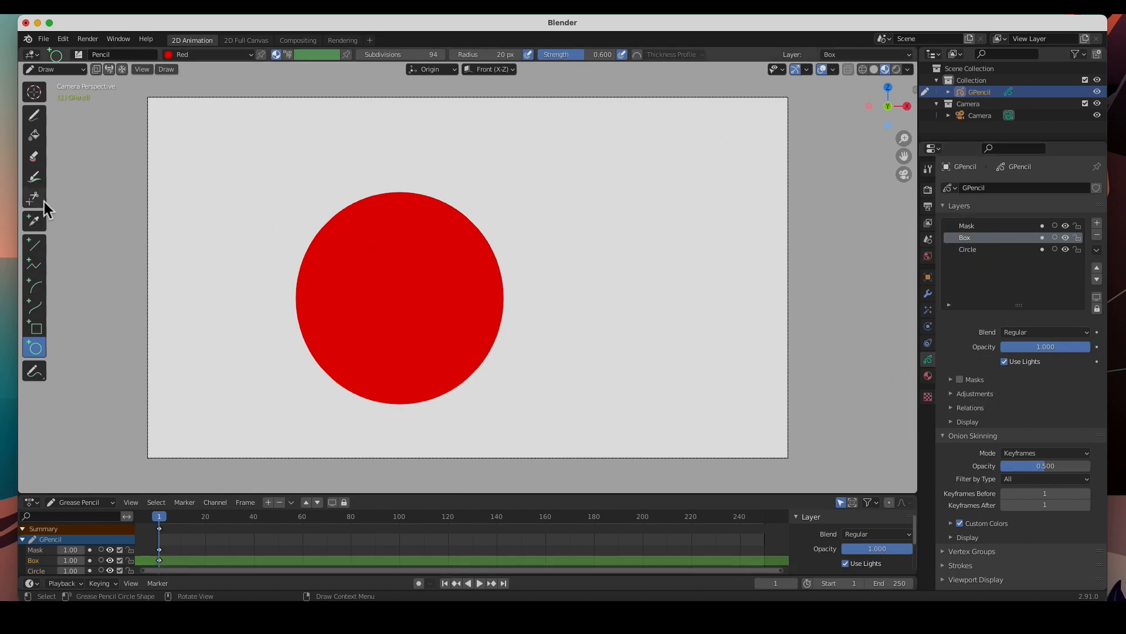
left_click(34, 328)
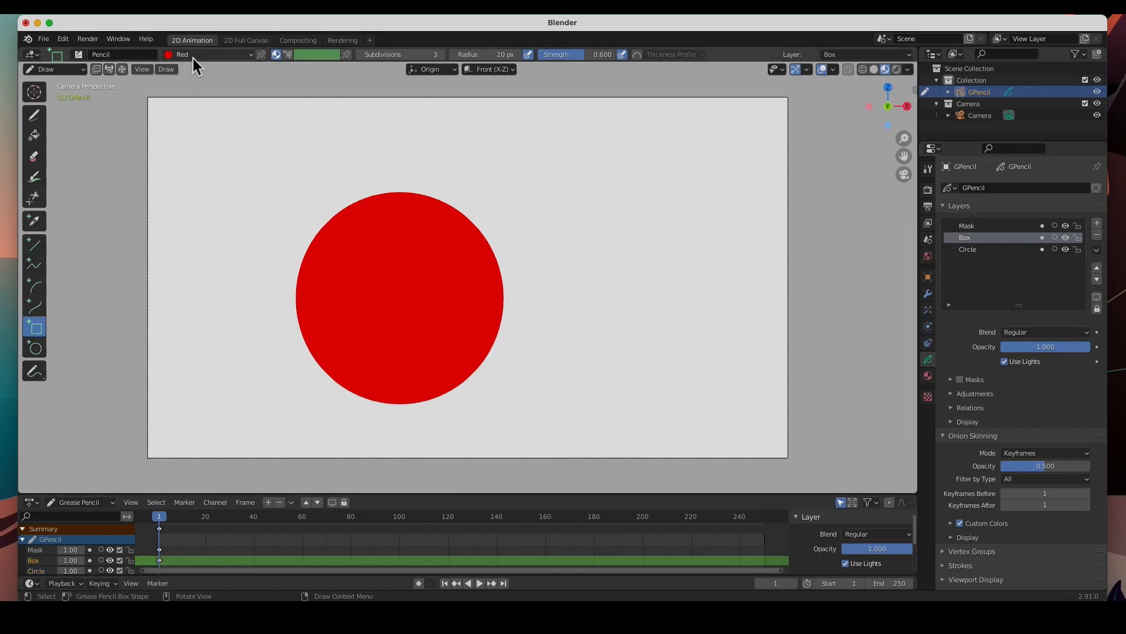
left_click(201, 55)
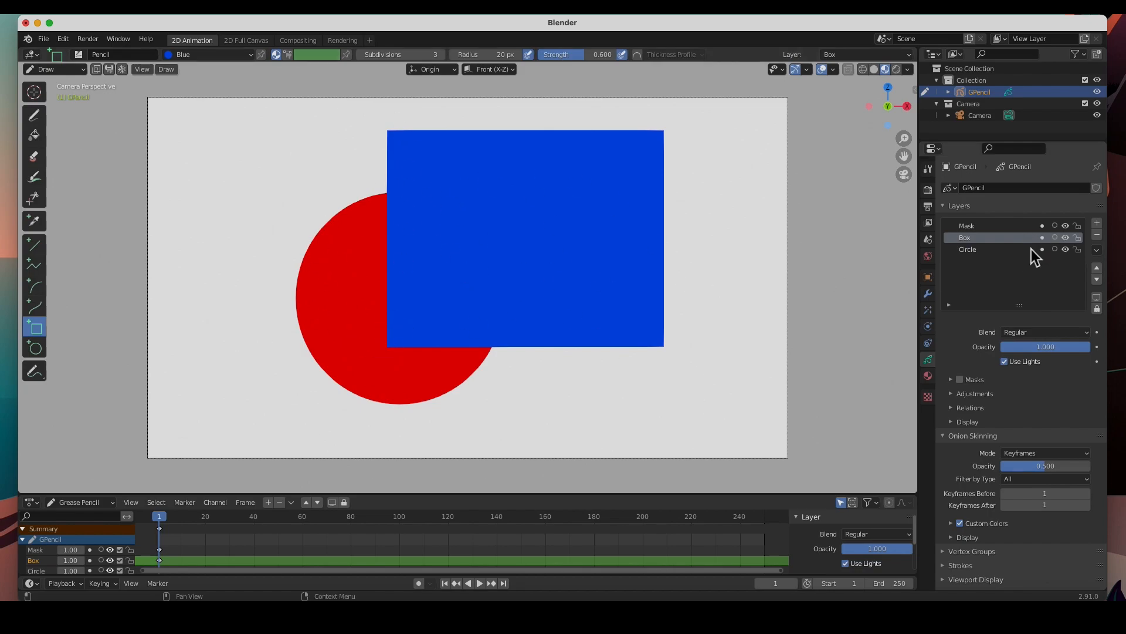
left_click(967, 225)
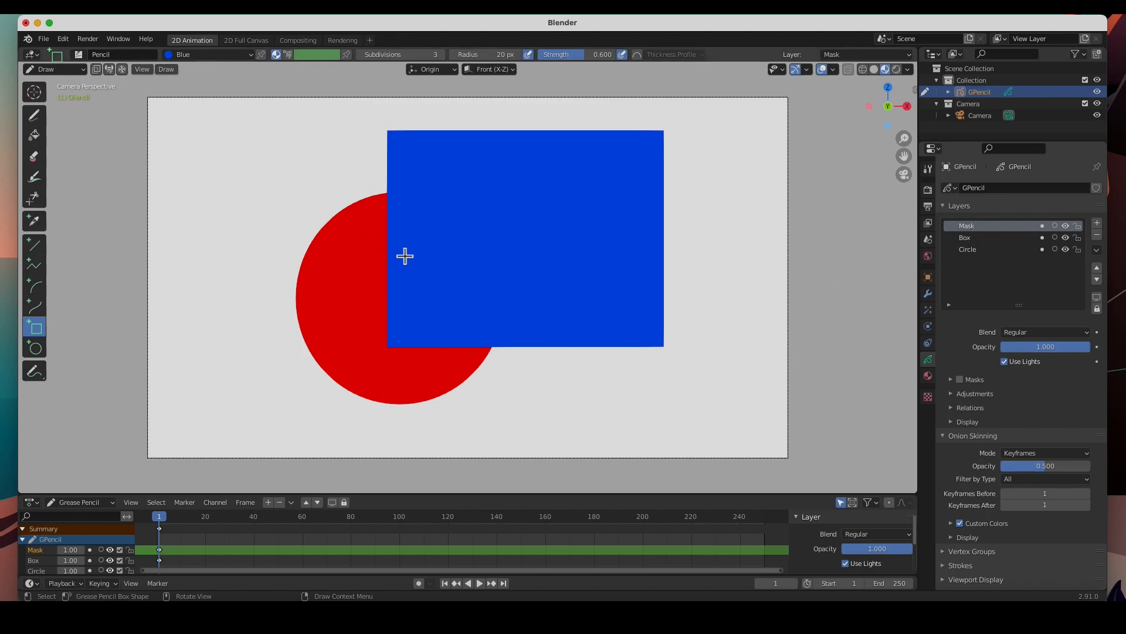
mouse_move(345, 259)
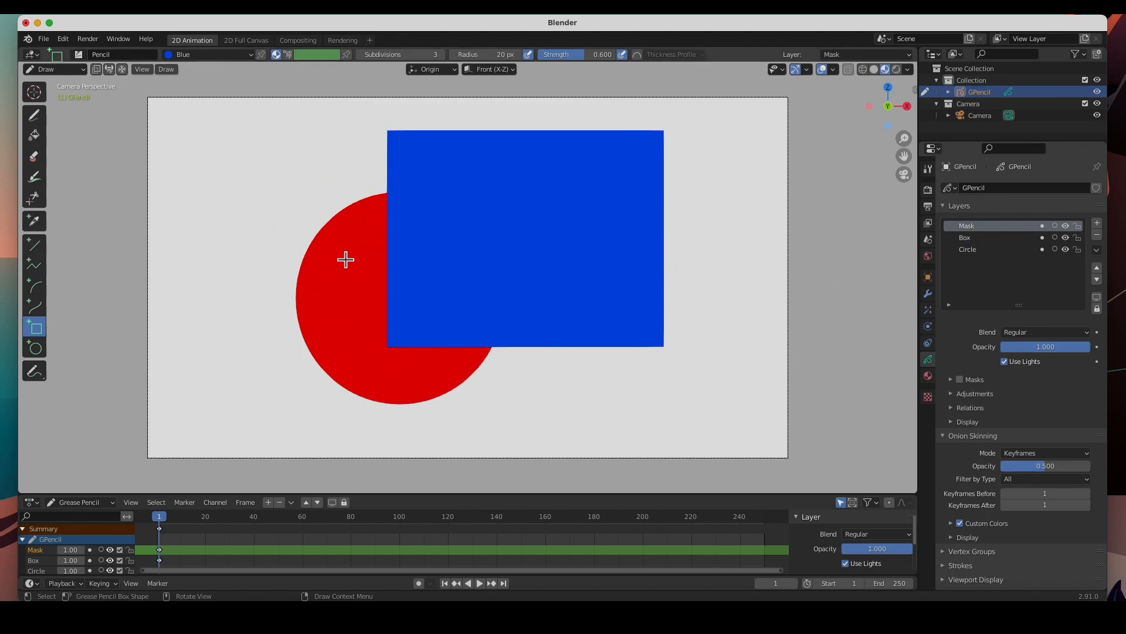
mouse_move(97, 320)
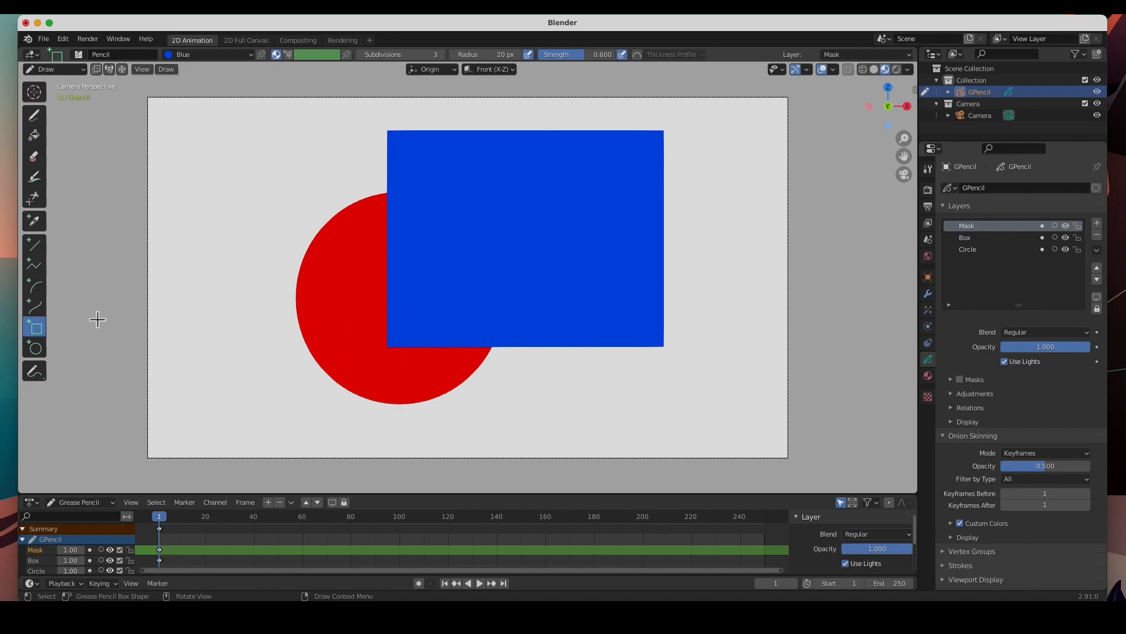
Draw a wide green ellipse on the Mask layer across the circle and rectangle.
left_click(33, 349)
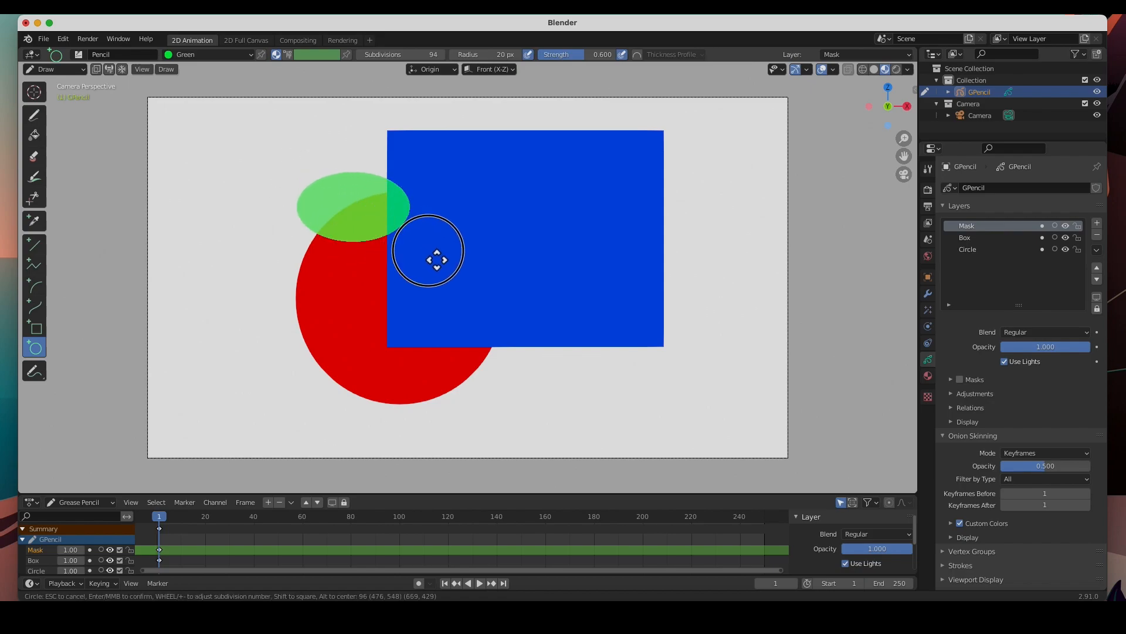
left_click_drag(436, 259, 692, 326)
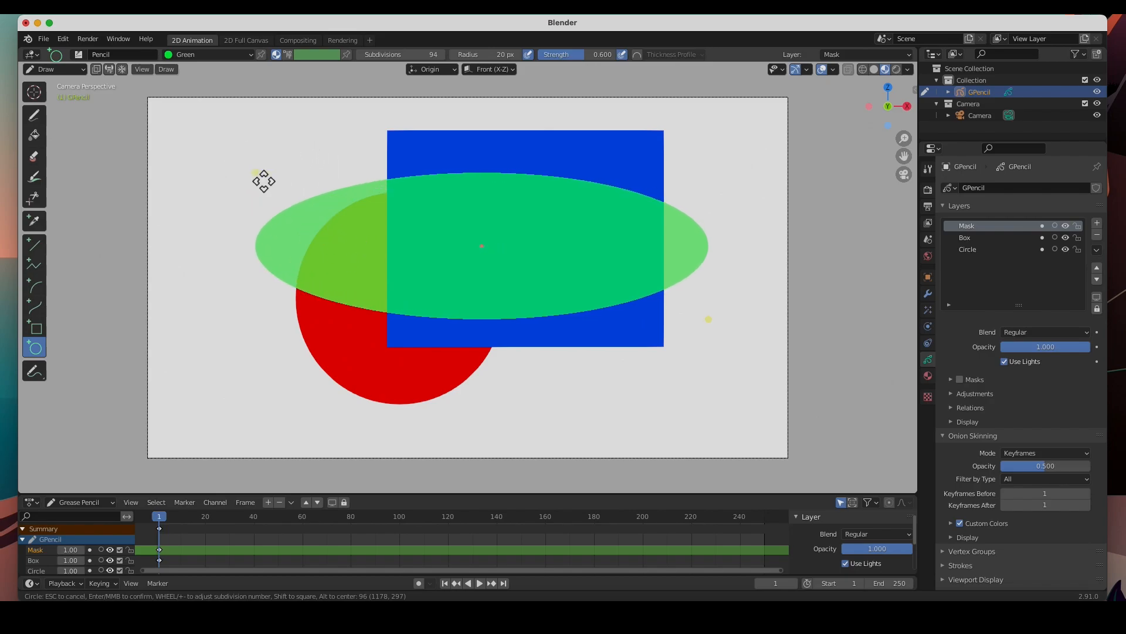
mouse_move(592, 255)
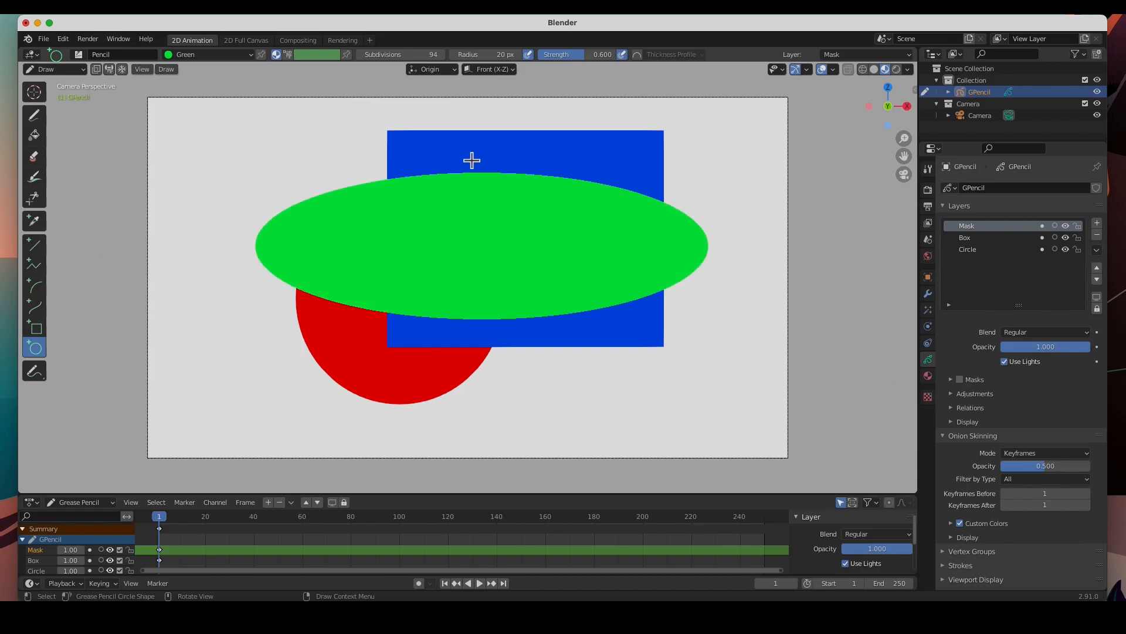
mouse_move(496, 182)
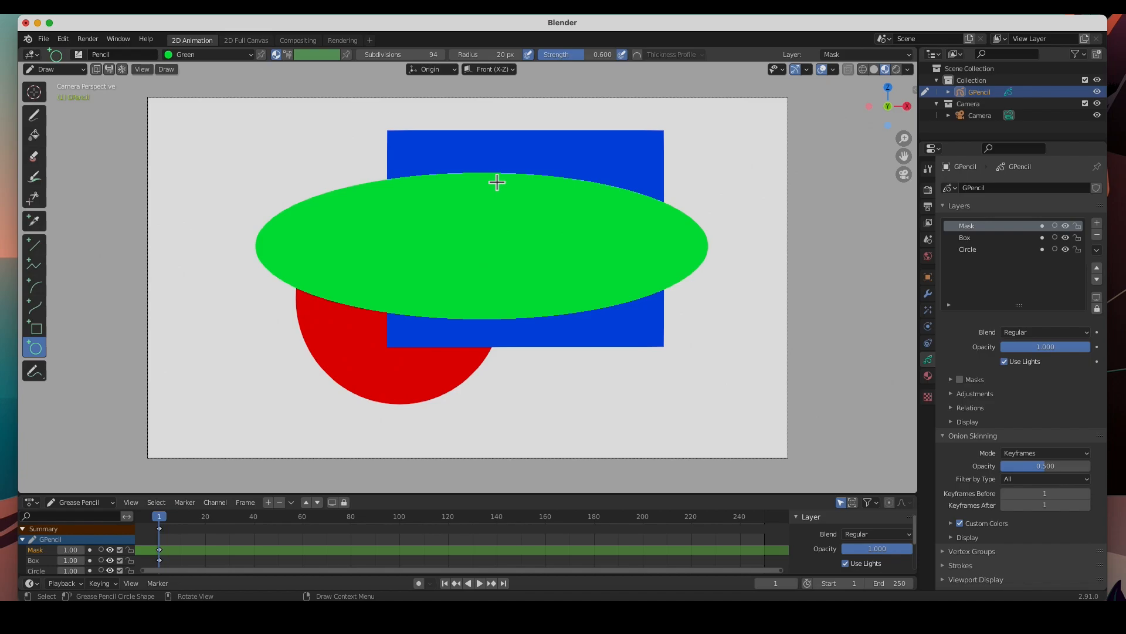
mouse_move(512, 209)
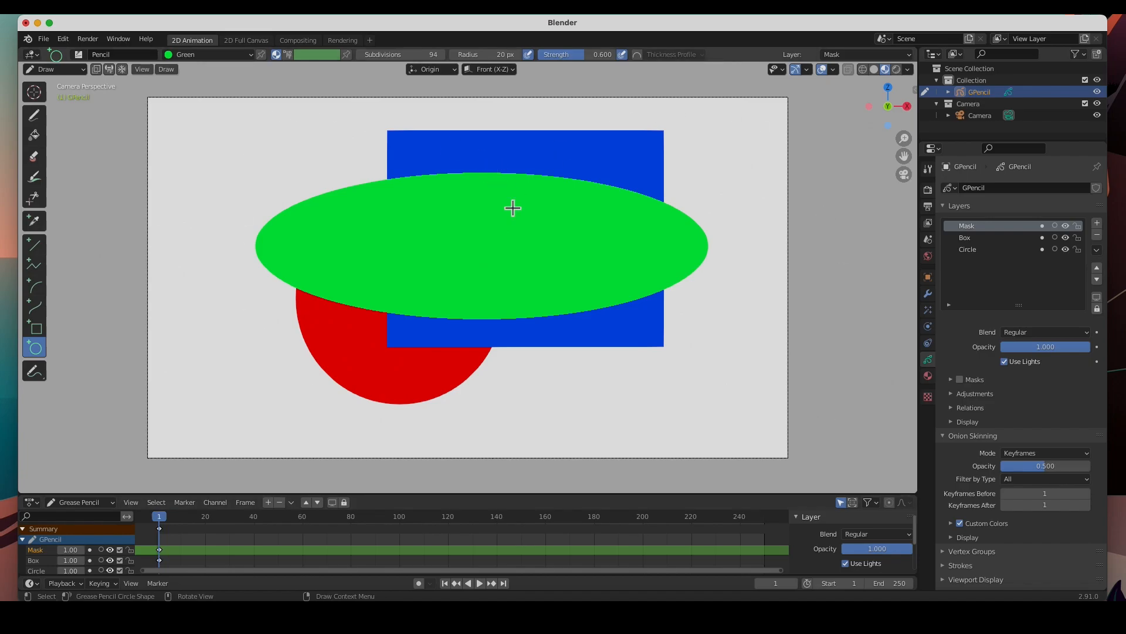
mouse_move(799, 305)
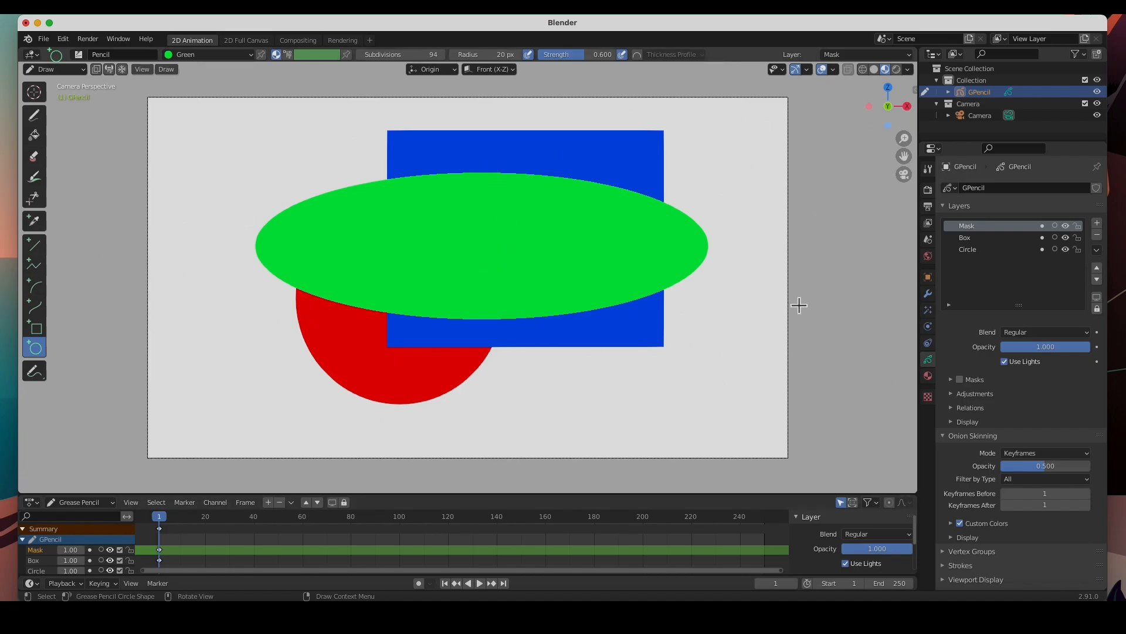
mouse_move(1010, 241)
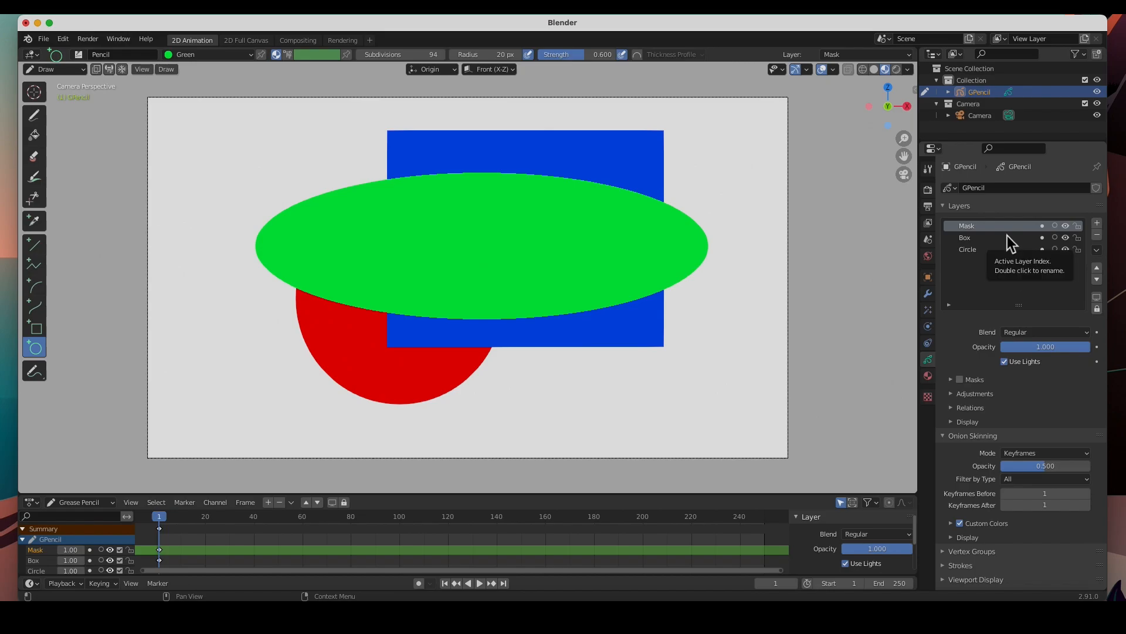
mouse_move(972, 240)
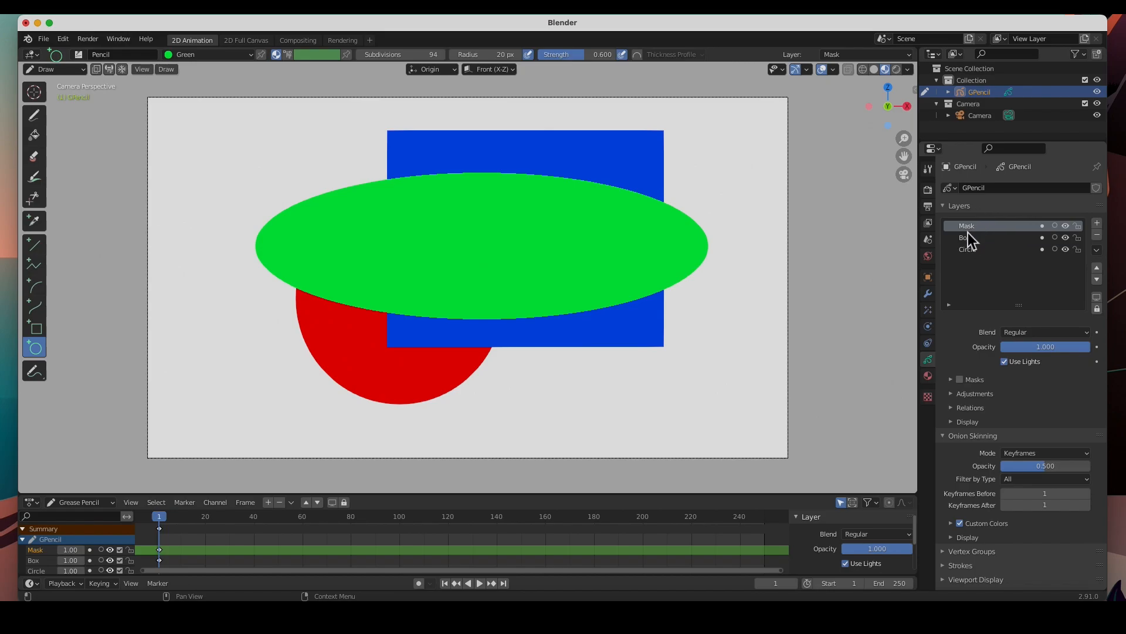
mouse_move(970, 248)
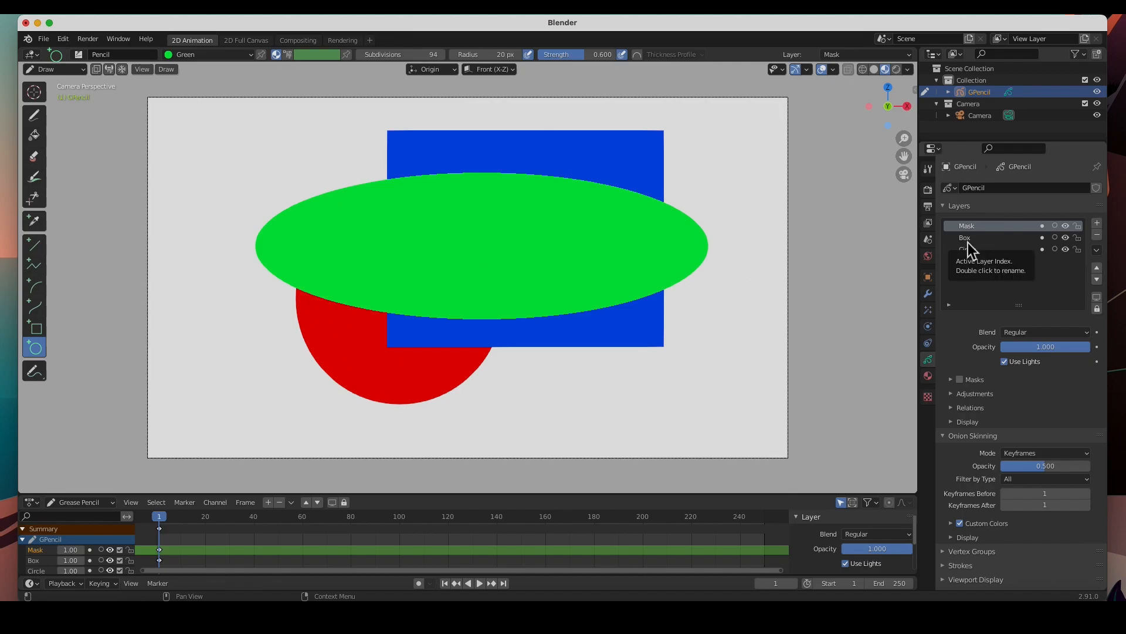
Select the Box layer and expand its mask settings.
left_click(965, 237)
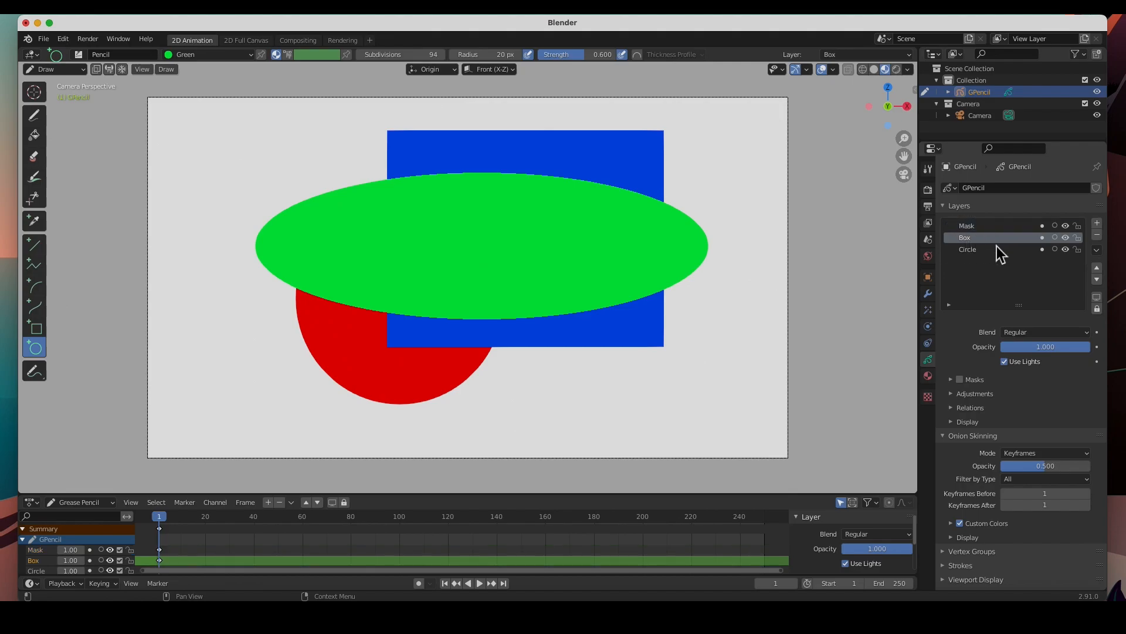
mouse_move(1002, 252)
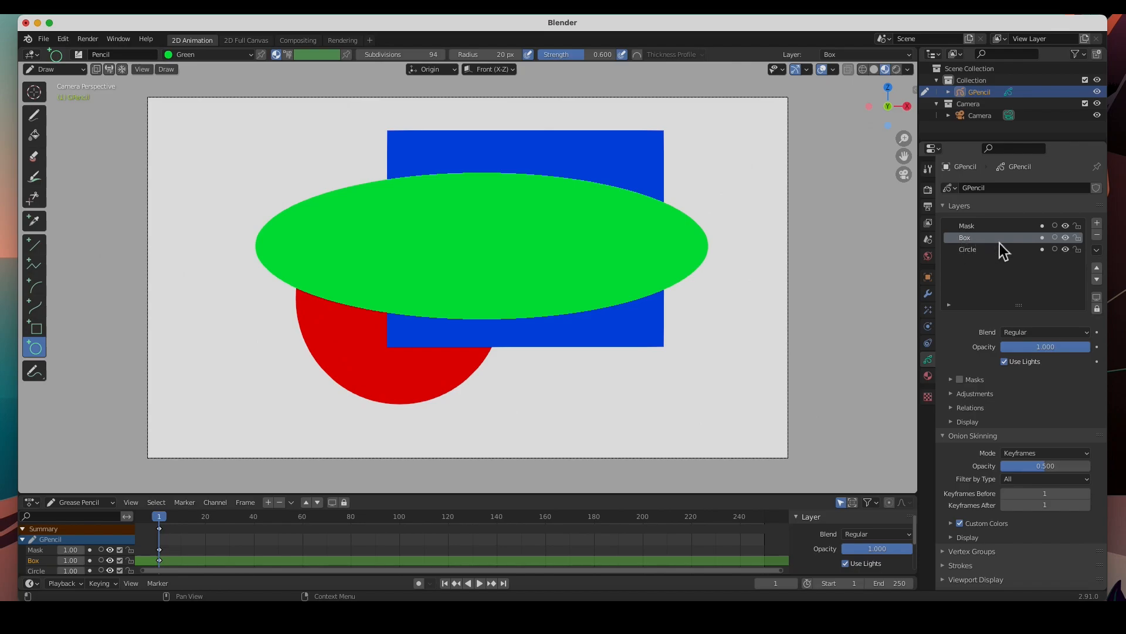
mouse_move(1044, 247)
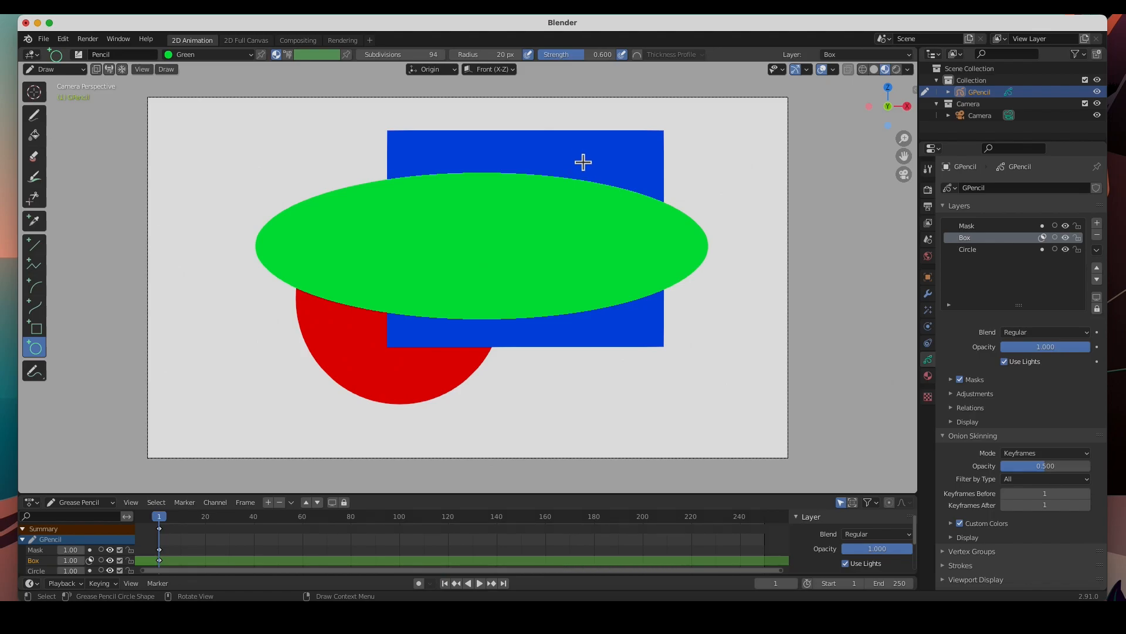
mouse_move(496, 236)
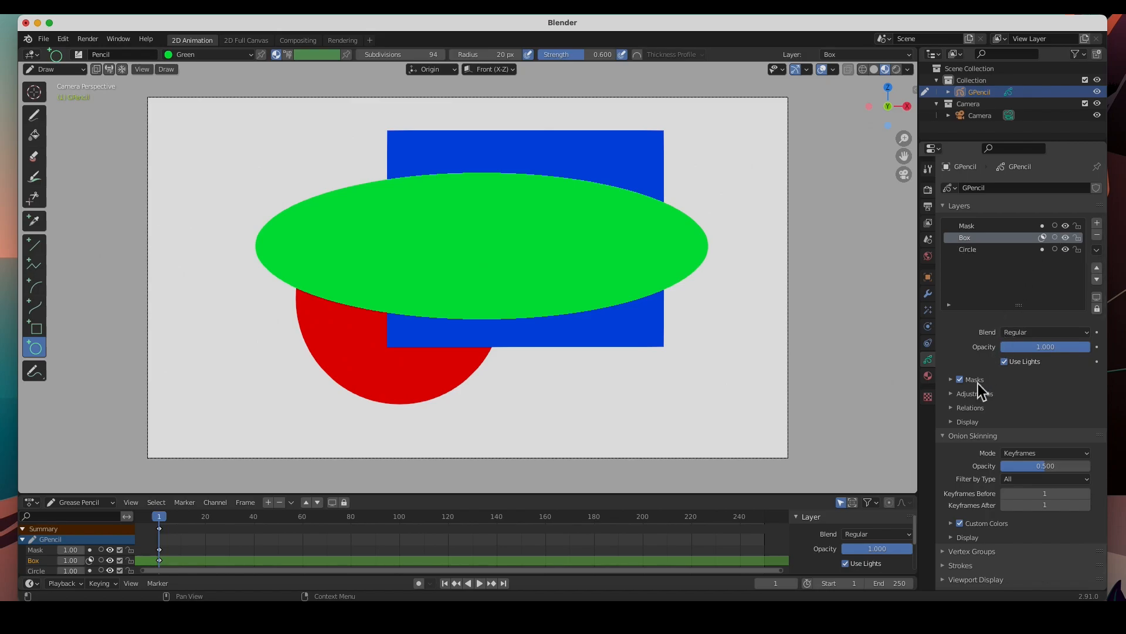
left_click(951, 380)
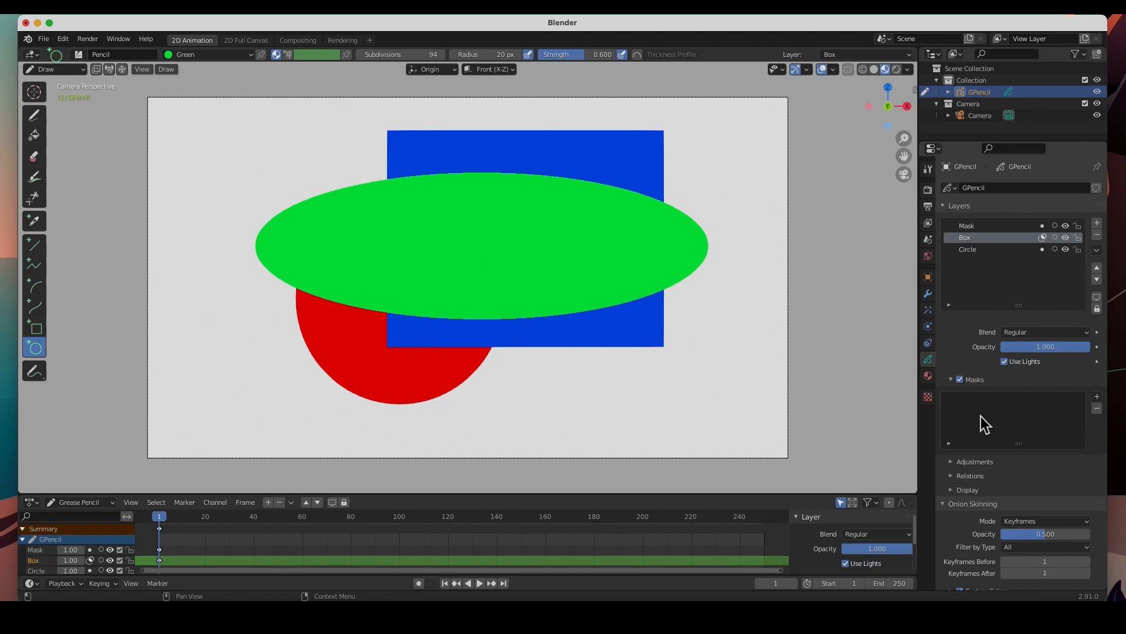
mouse_move(998, 411)
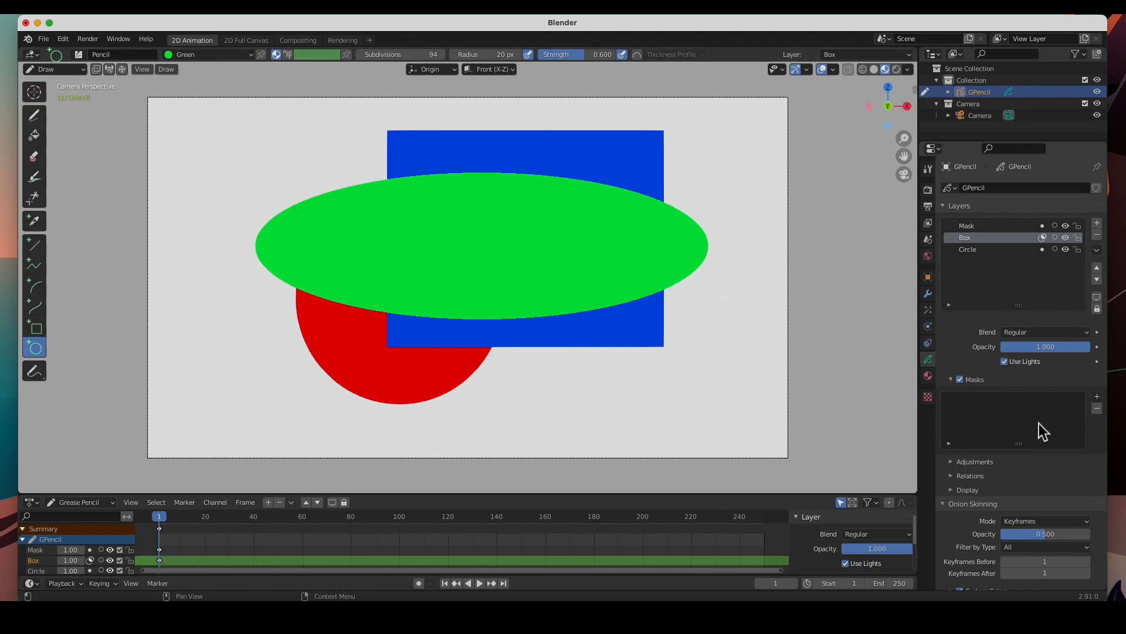
Add the Mask layer to the Box layer's mask list.
left_click(1097, 396)
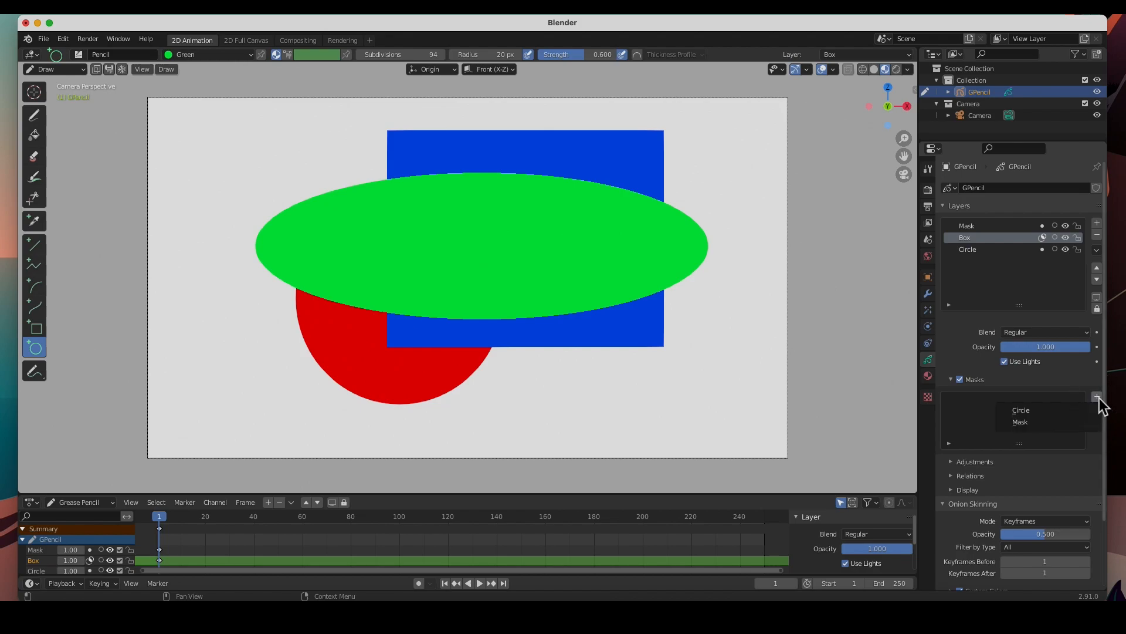
mouse_move(1020, 422)
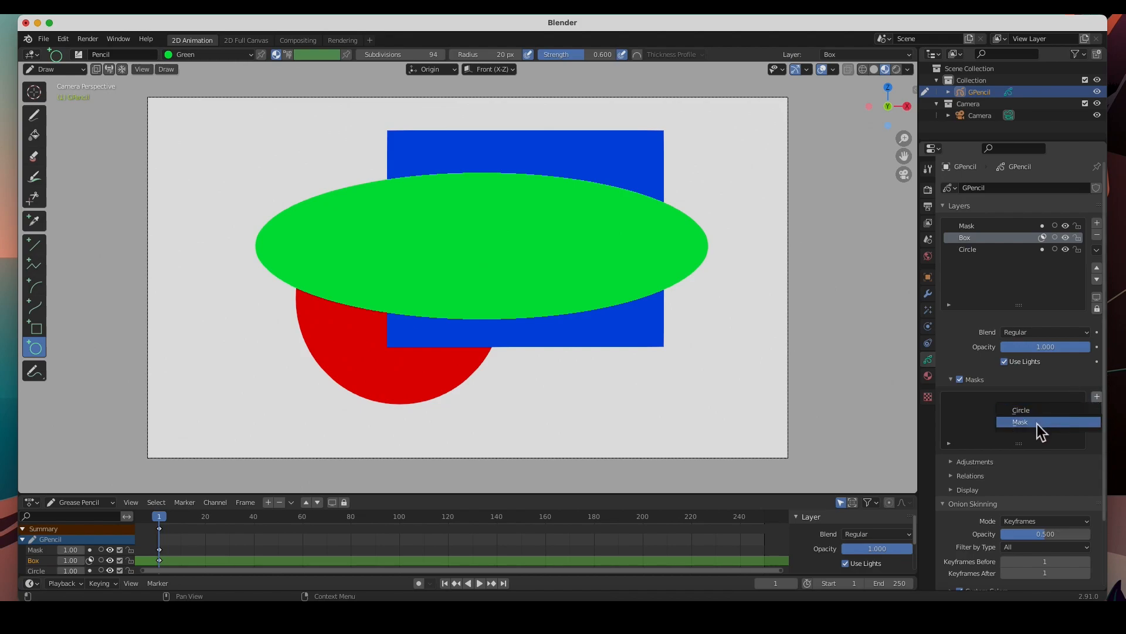
left_click(1020, 422)
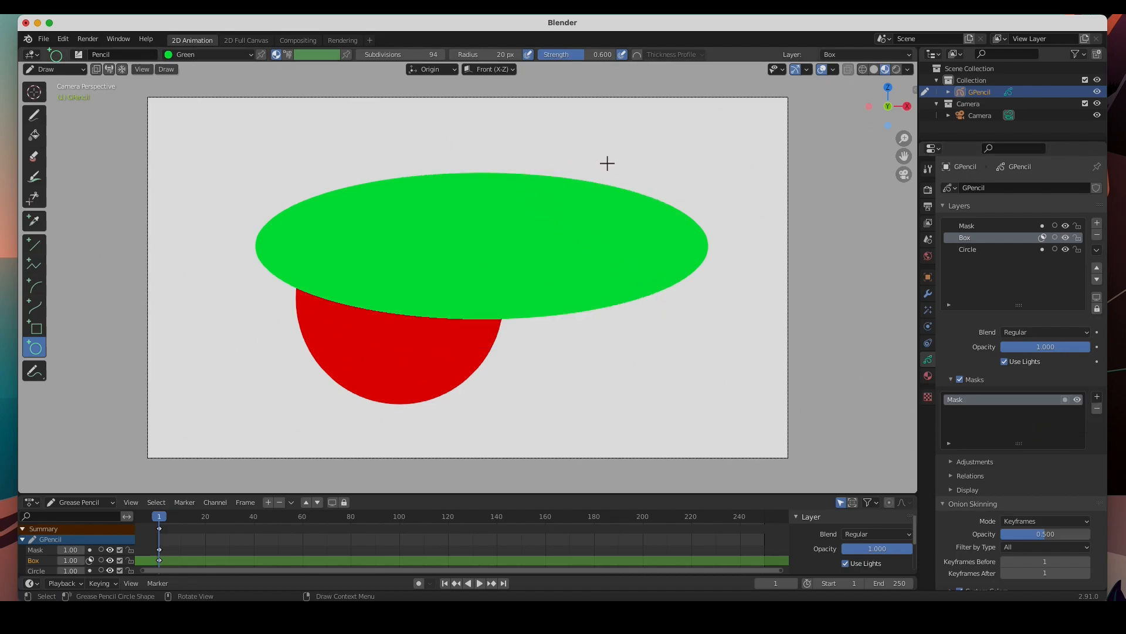
mouse_move(474, 325)
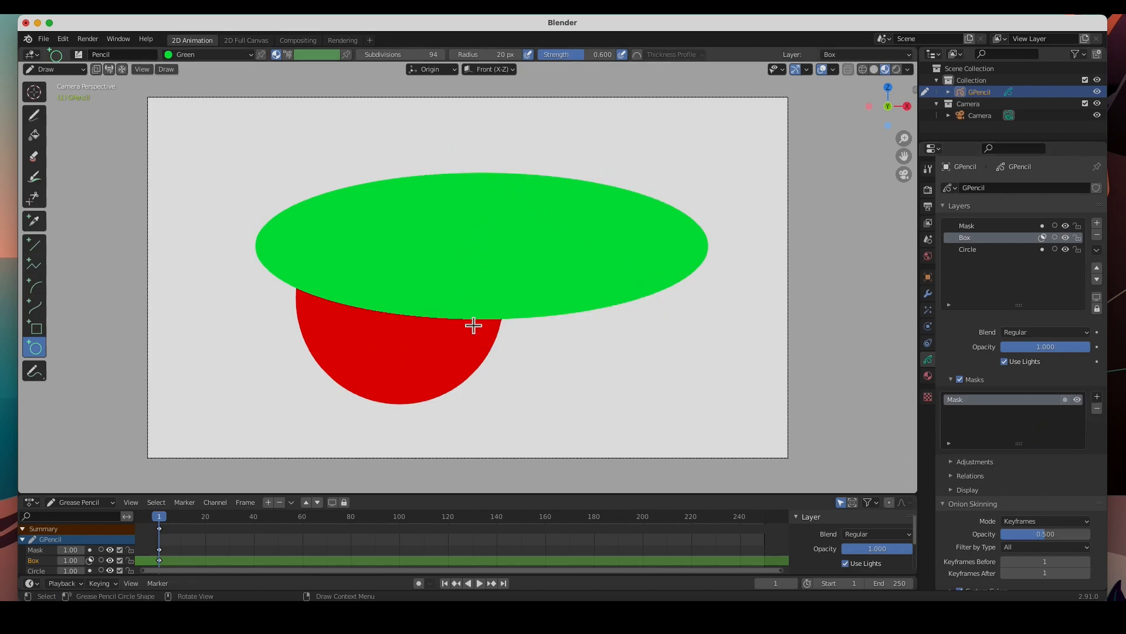
mouse_move(630, 162)
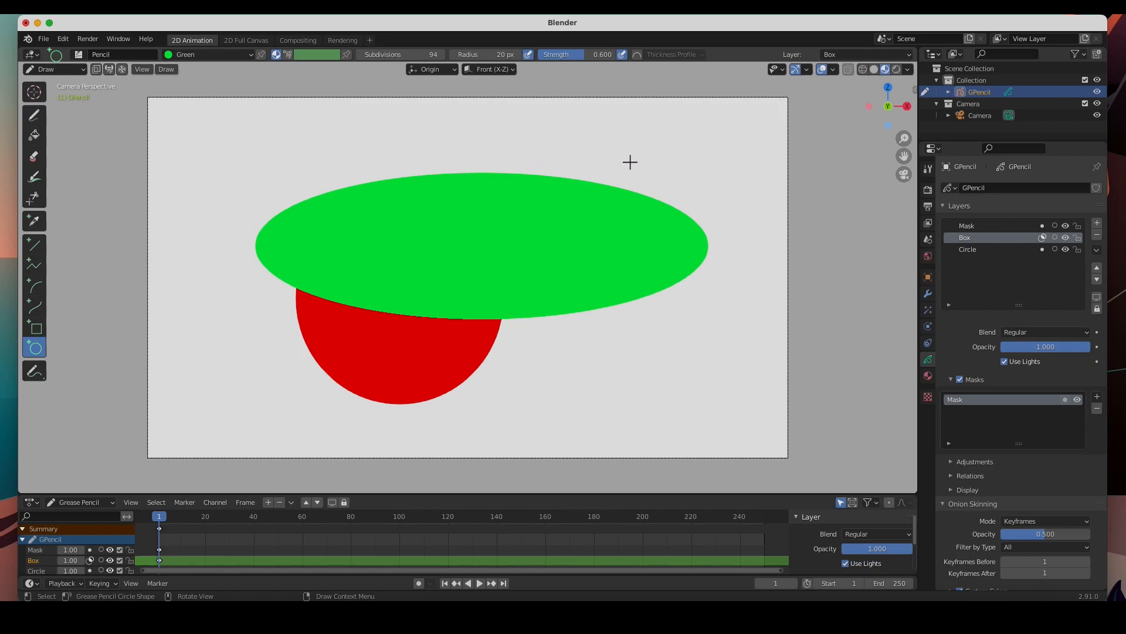
mouse_move(473, 265)
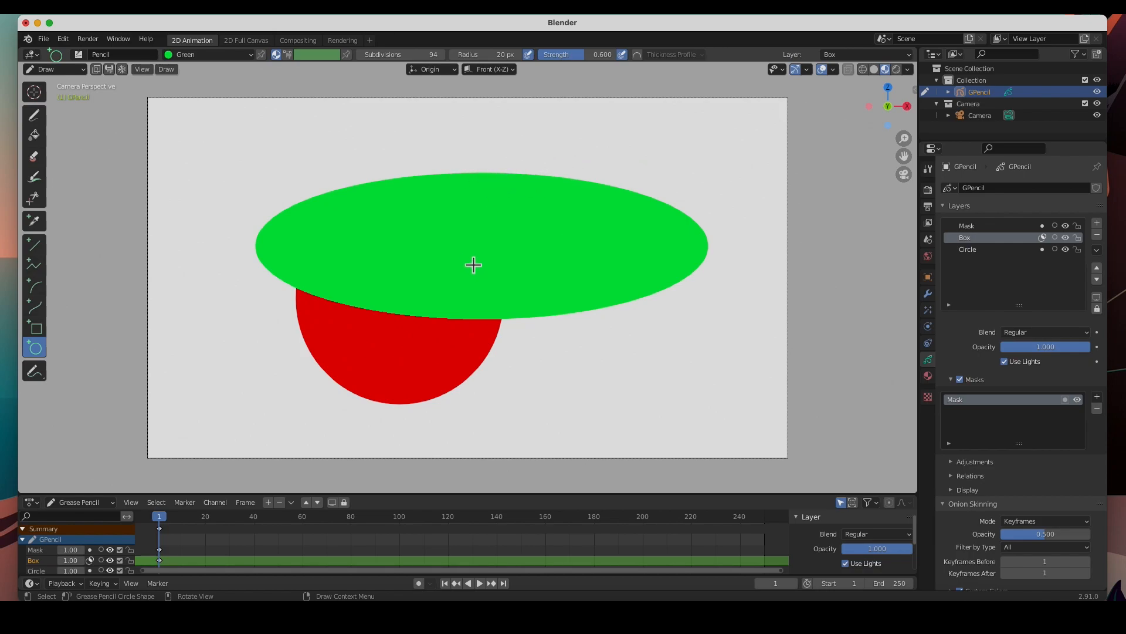
mouse_move(504, 246)
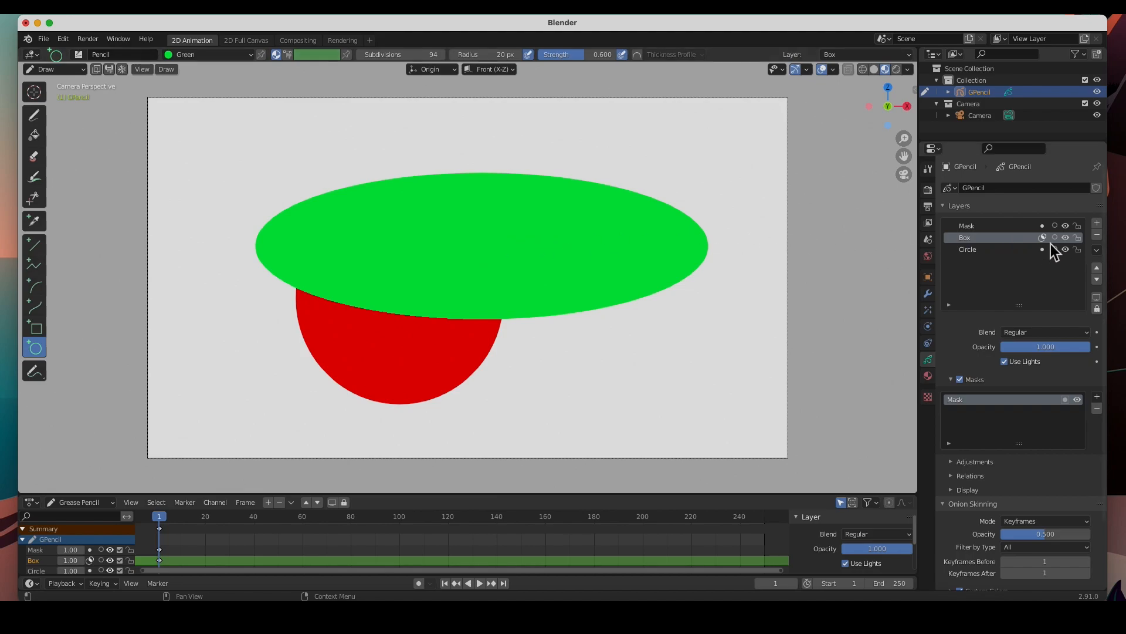
mouse_move(412, 242)
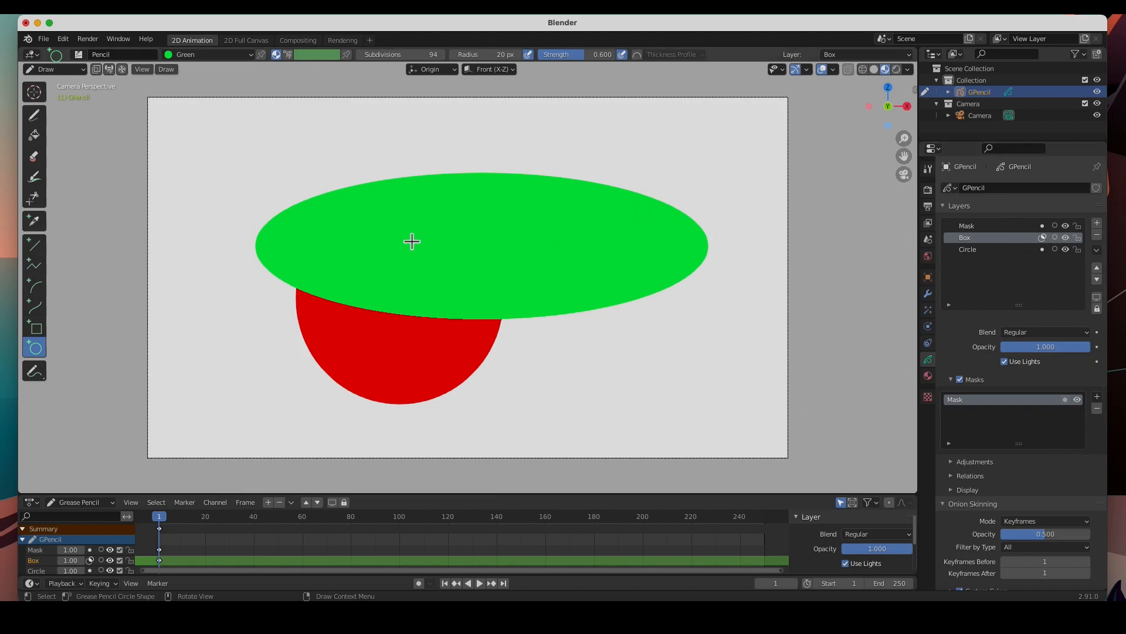
mouse_move(606, 291)
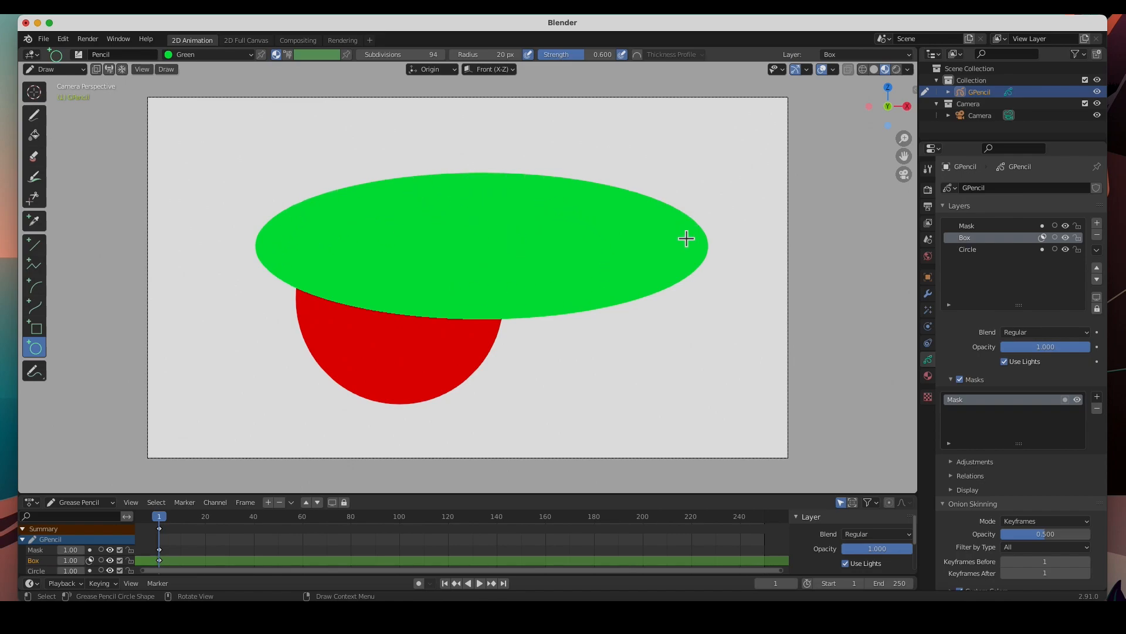
Set the Mask layer's opacity to 0 so the green ellipse becomes invisible.
left_click(966, 237)
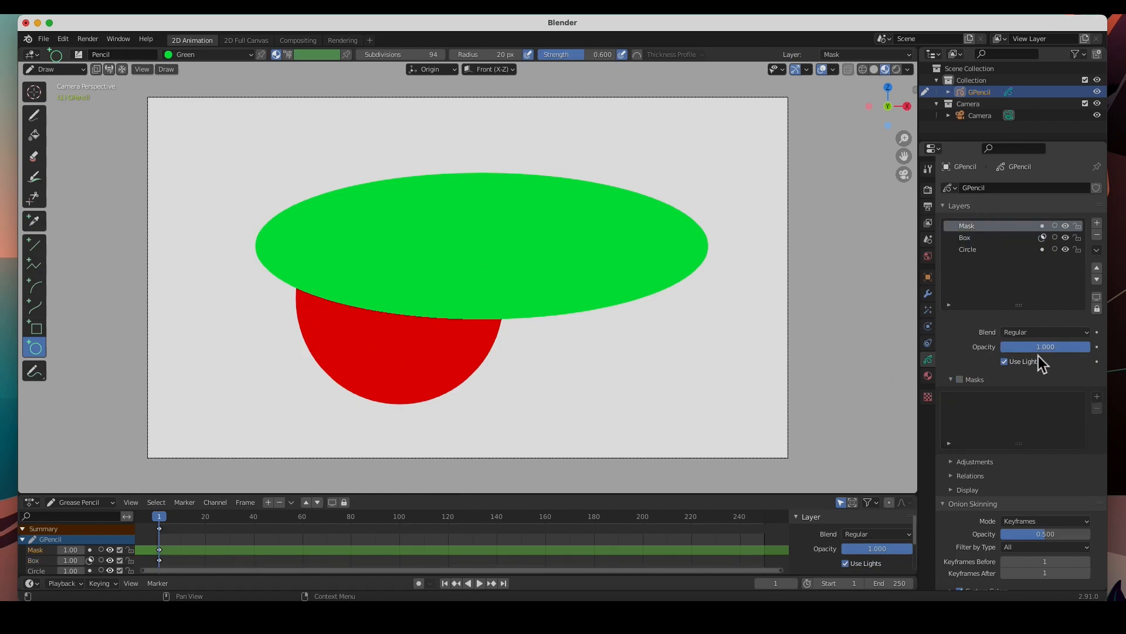
left_click_drag(1063, 346, 1027, 346)
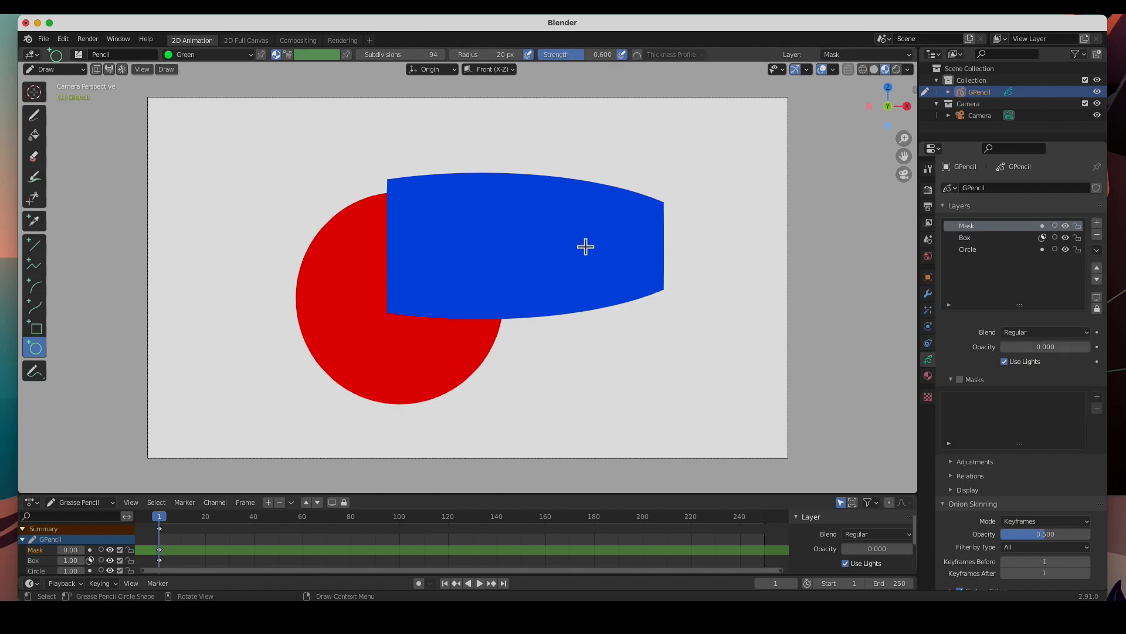
mouse_move(591, 318)
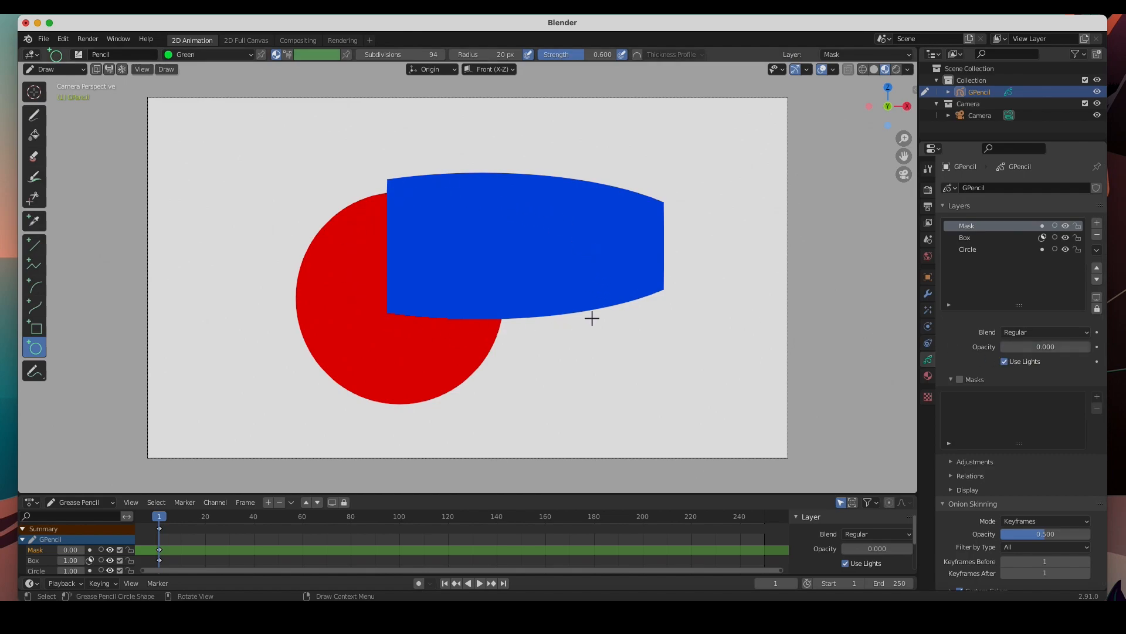
mouse_move(388, 303)
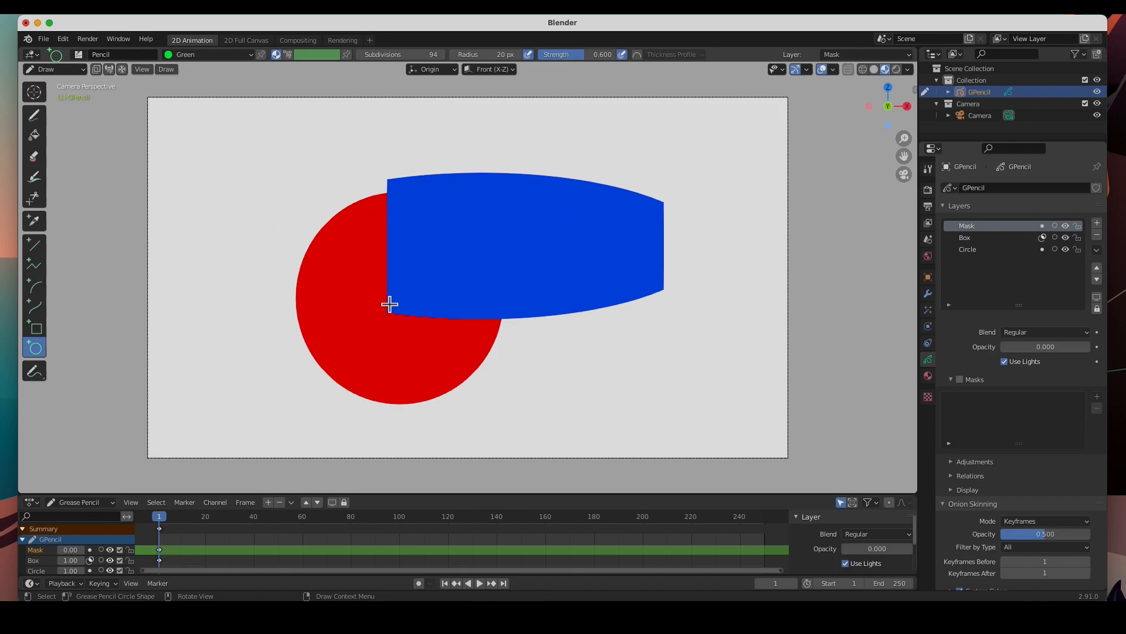
mouse_move(297, 265)
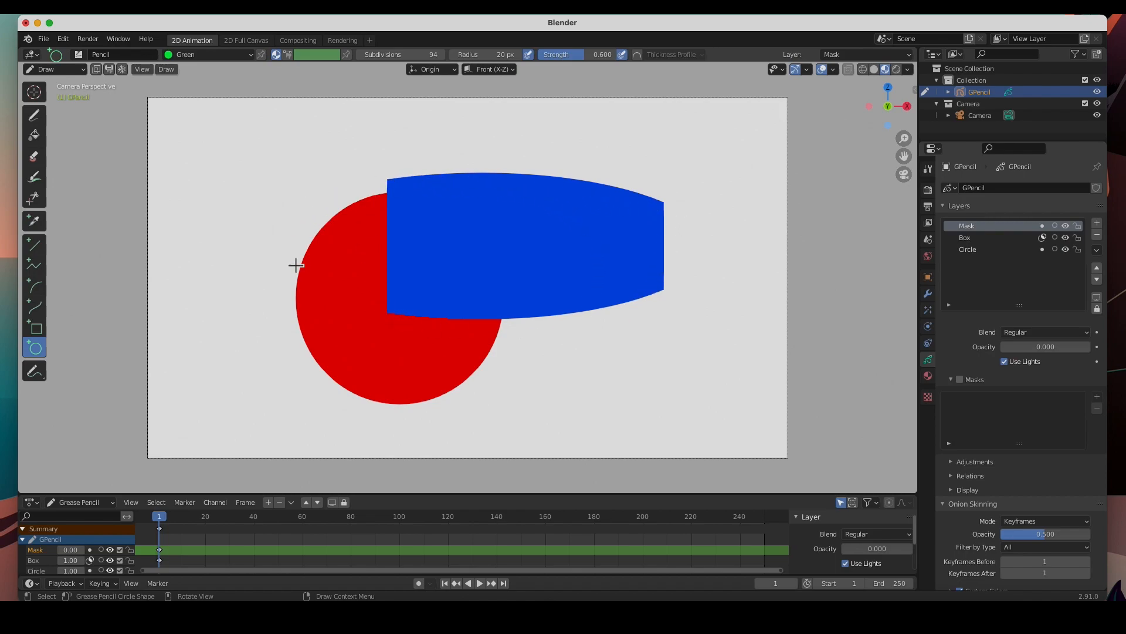
mouse_move(975, 266)
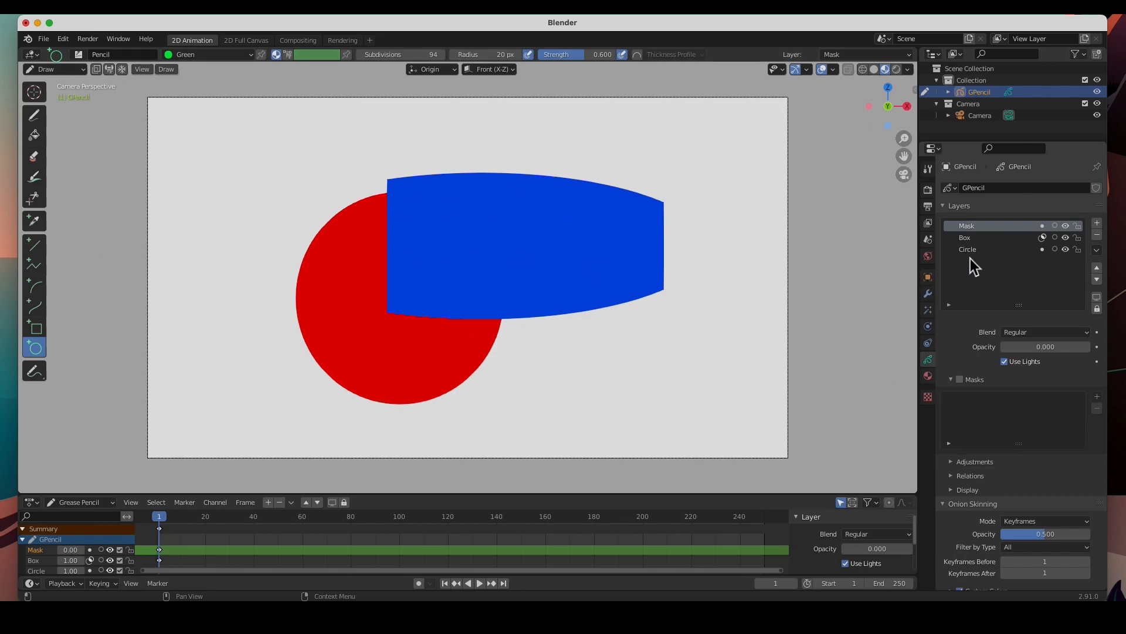
mouse_move(970, 228)
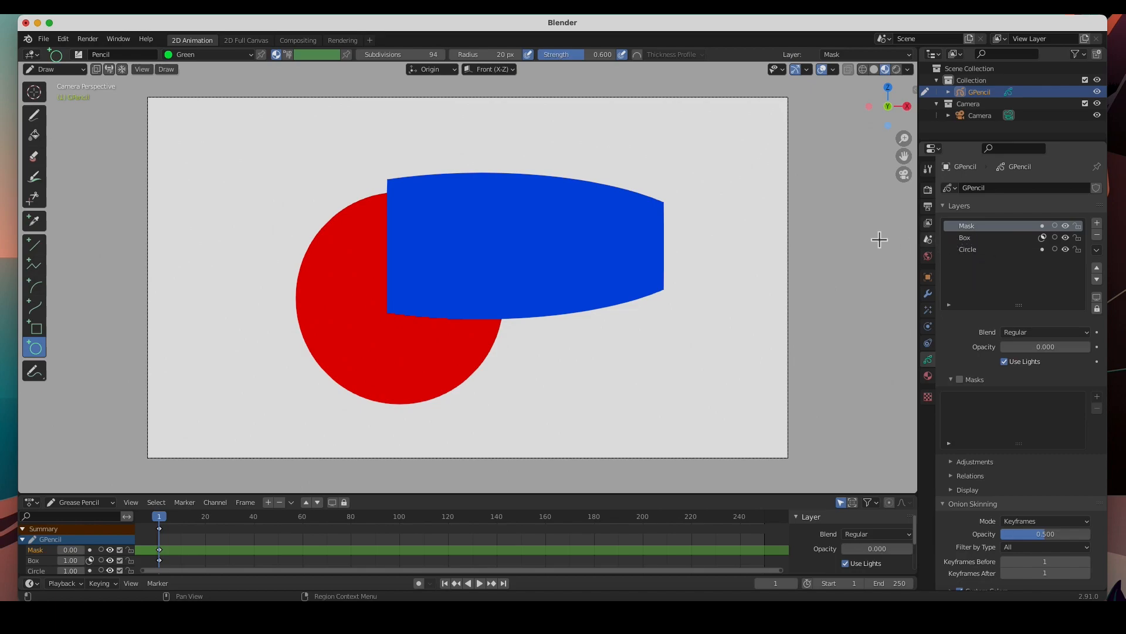
mouse_move(539, 361)
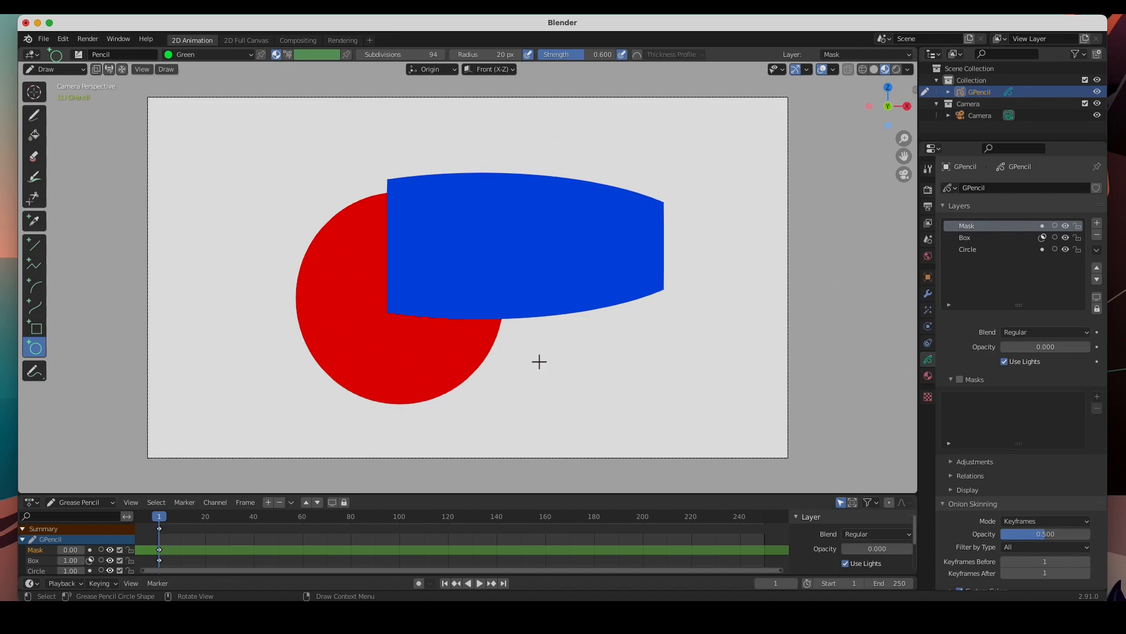
mouse_move(589, 230)
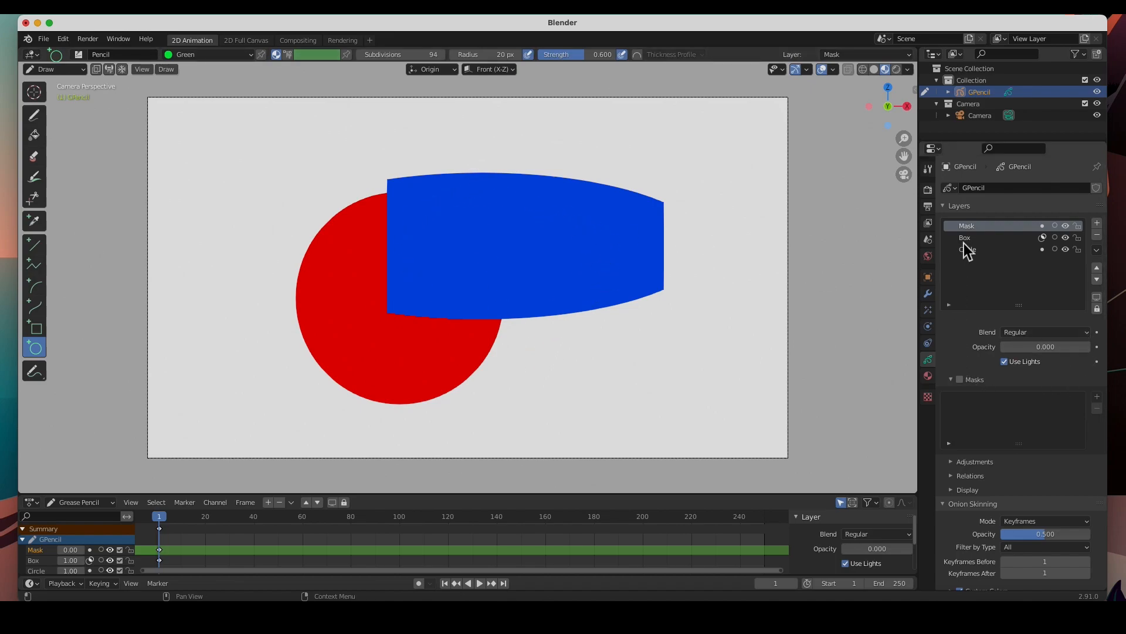
Invert the Box layer's mask so the blue box shows only outside the ellipse.
left_click(966, 237)
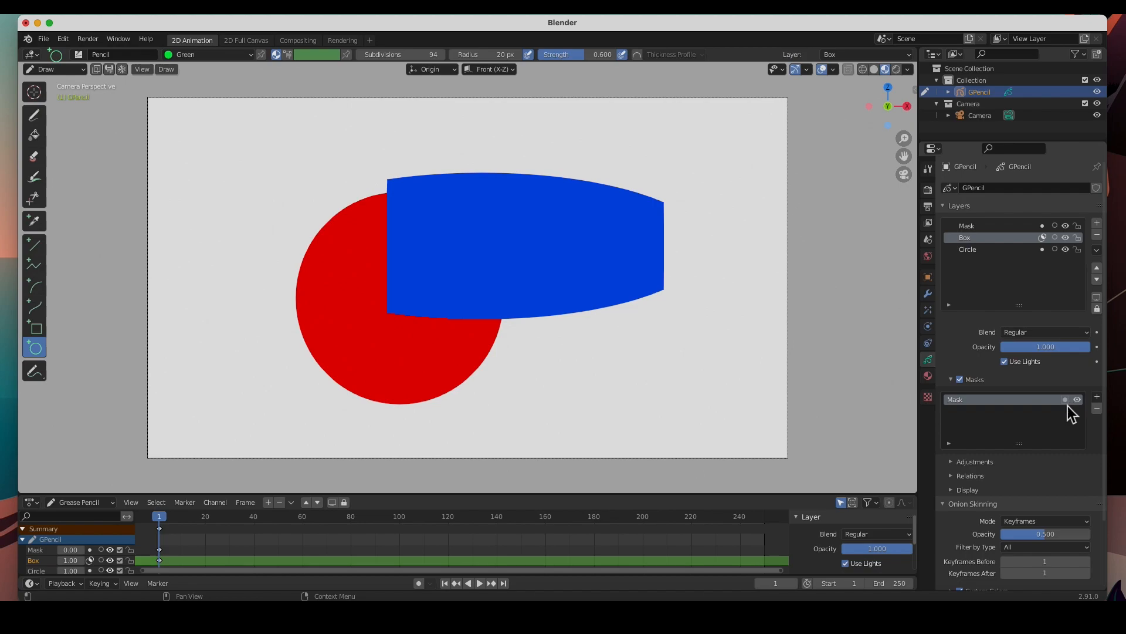
mouse_move(1066, 399)
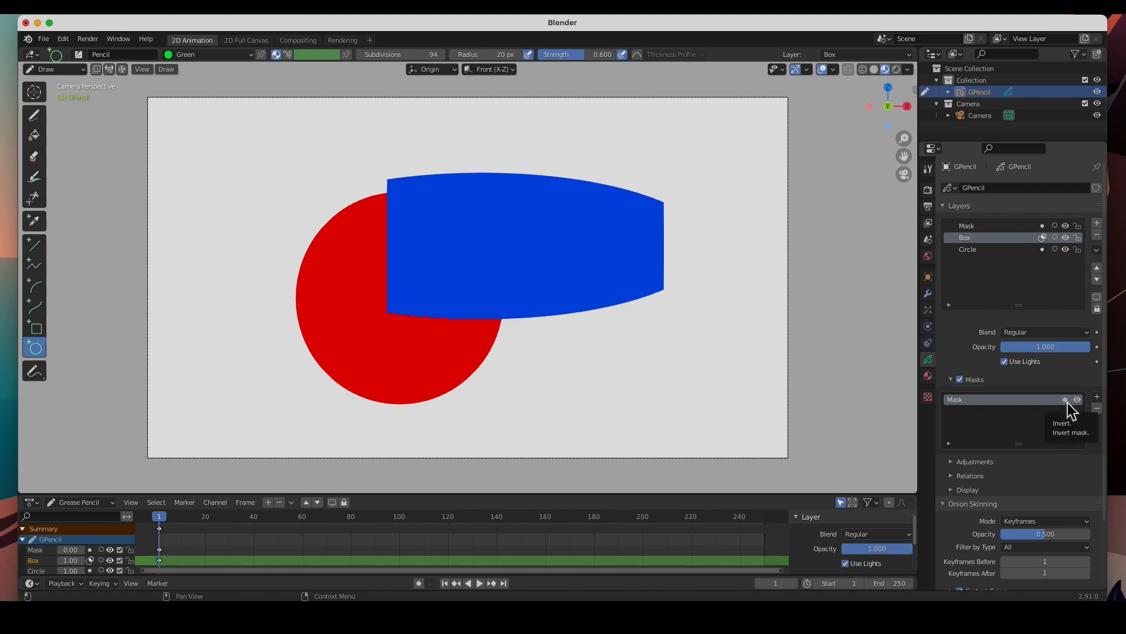
left_click(1066, 399)
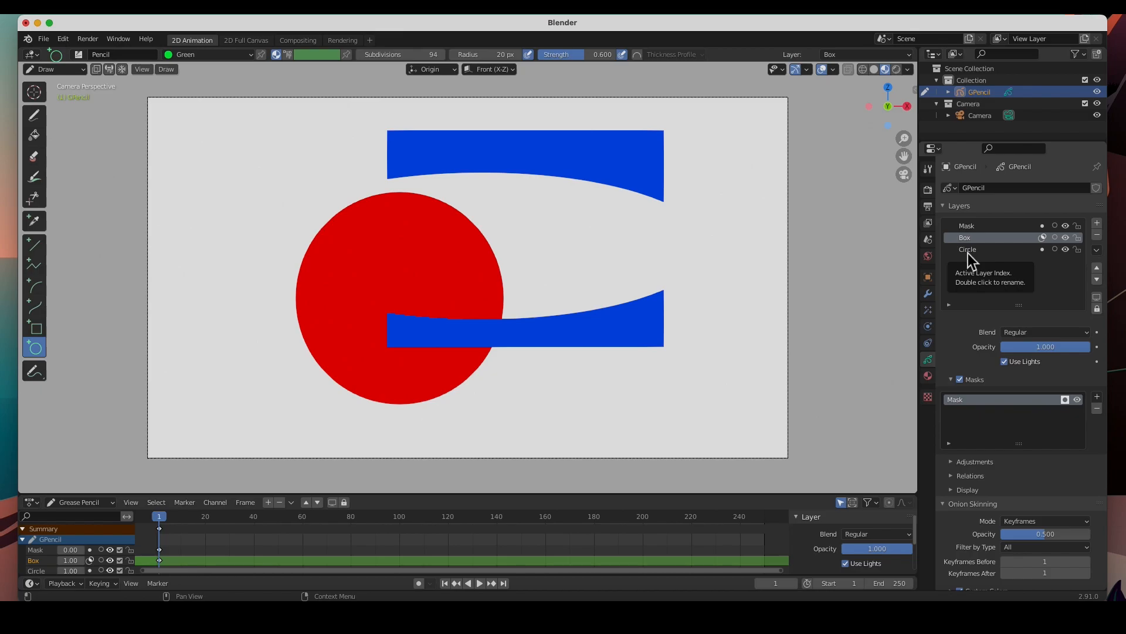
Activate the Circle layer and add the Mask layer as its mask so the red circle shows only inside the ellipse.
left_click(966, 249)
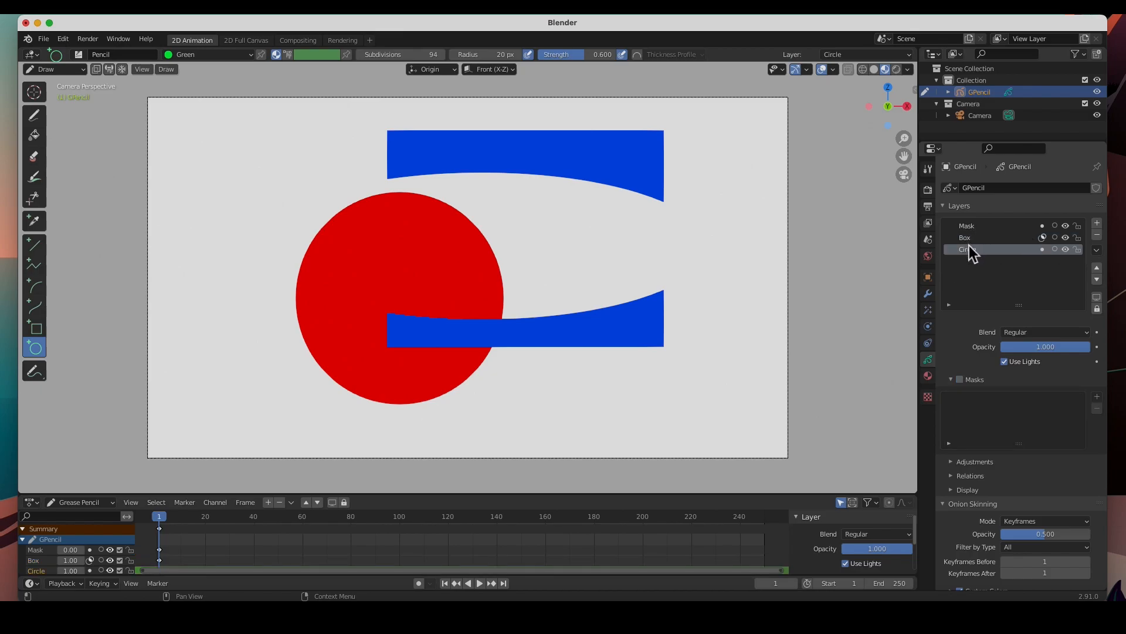
mouse_move(969, 250)
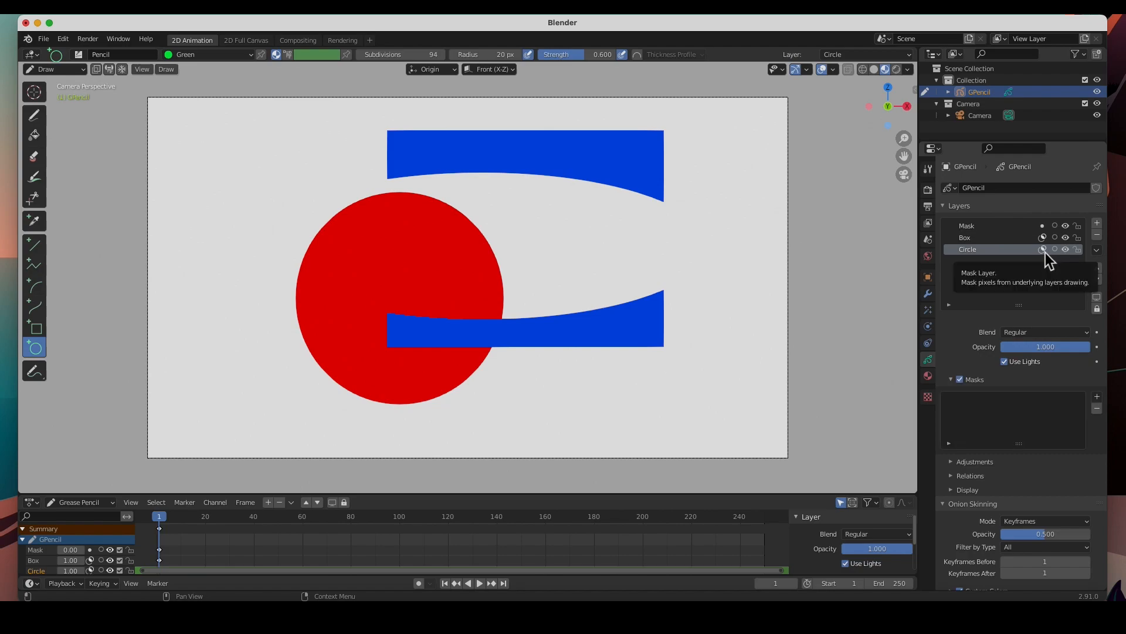
mouse_move(393, 352)
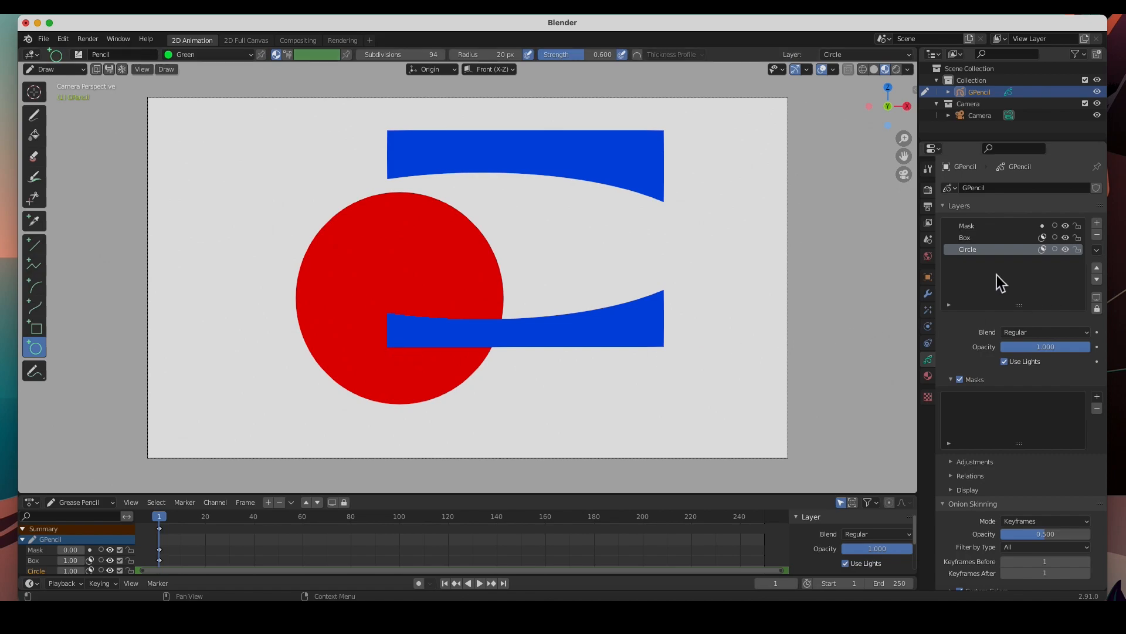
mouse_move(1076, 413)
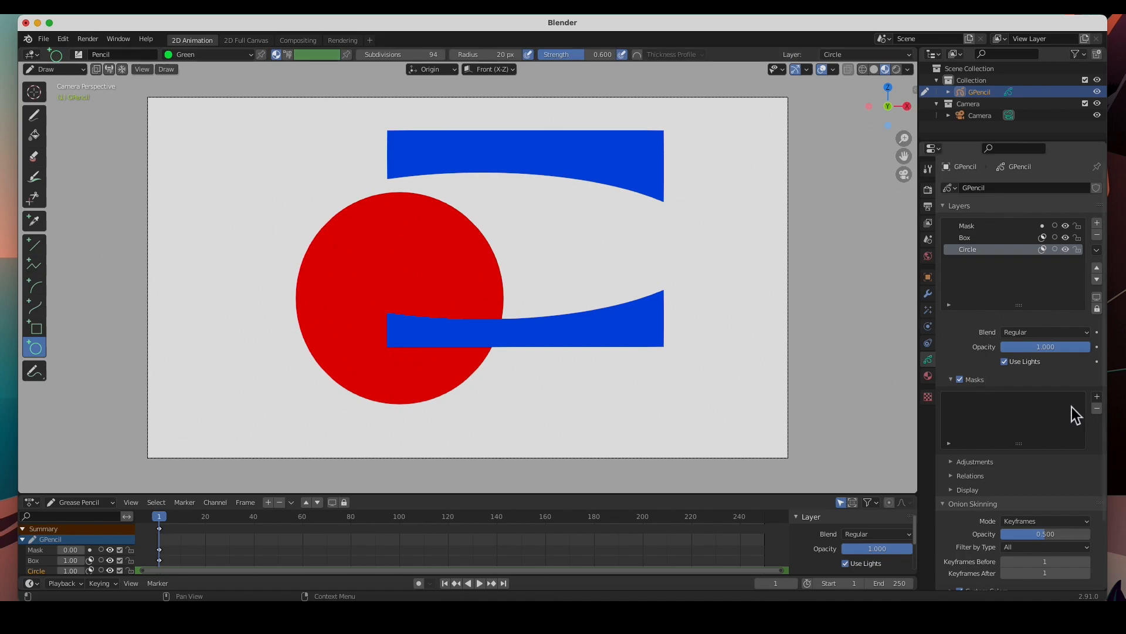
left_click(1097, 396)
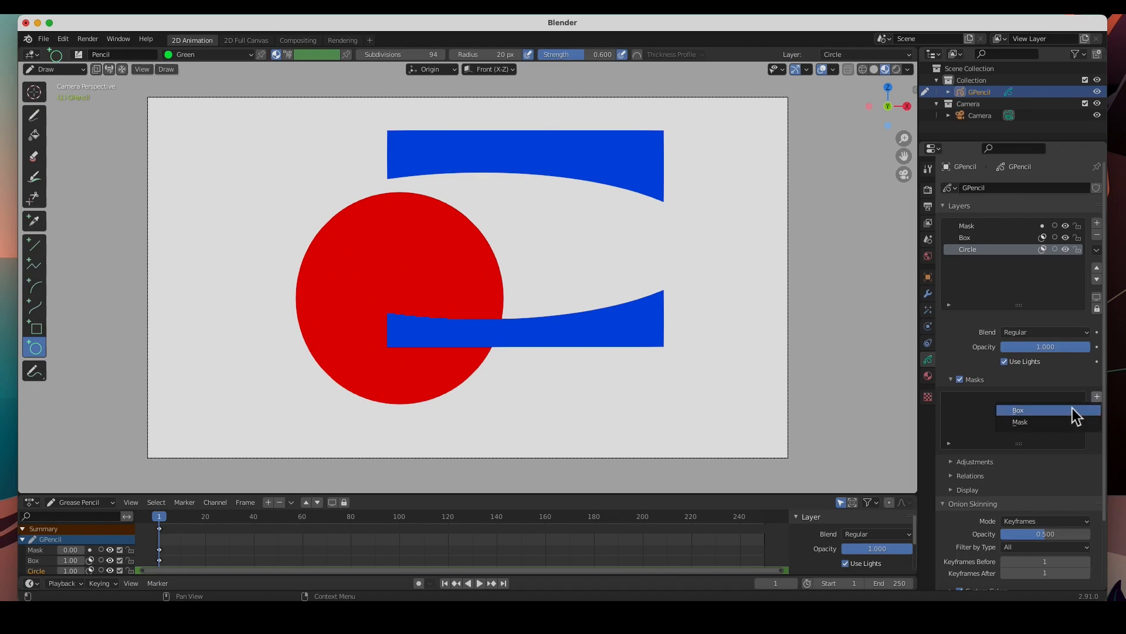
left_click(1020, 422)
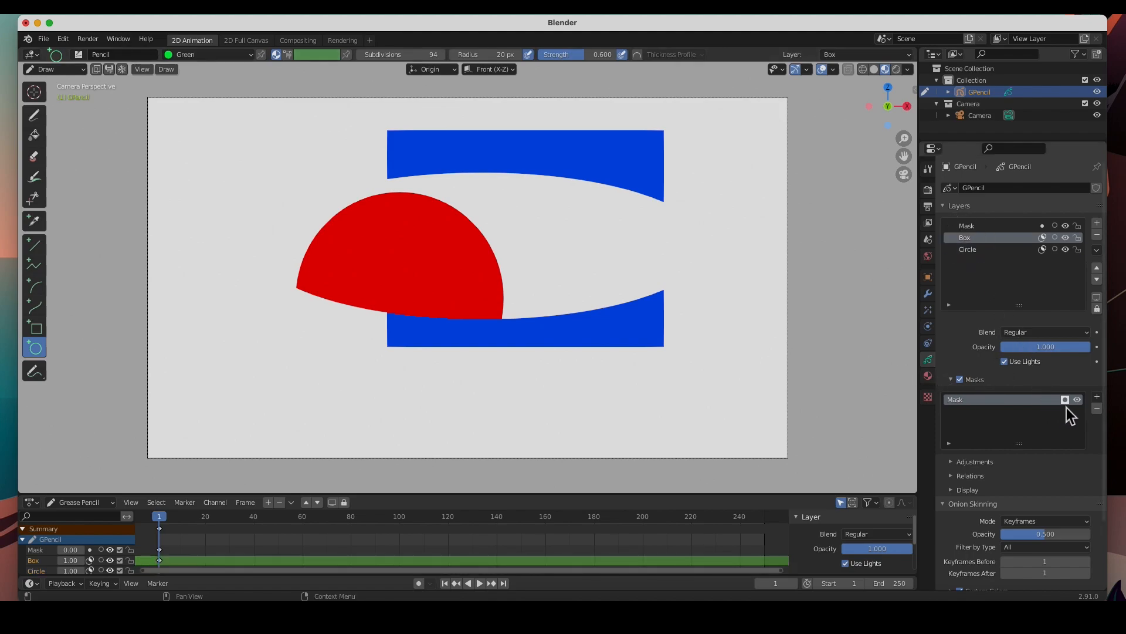
mouse_move(1005, 279)
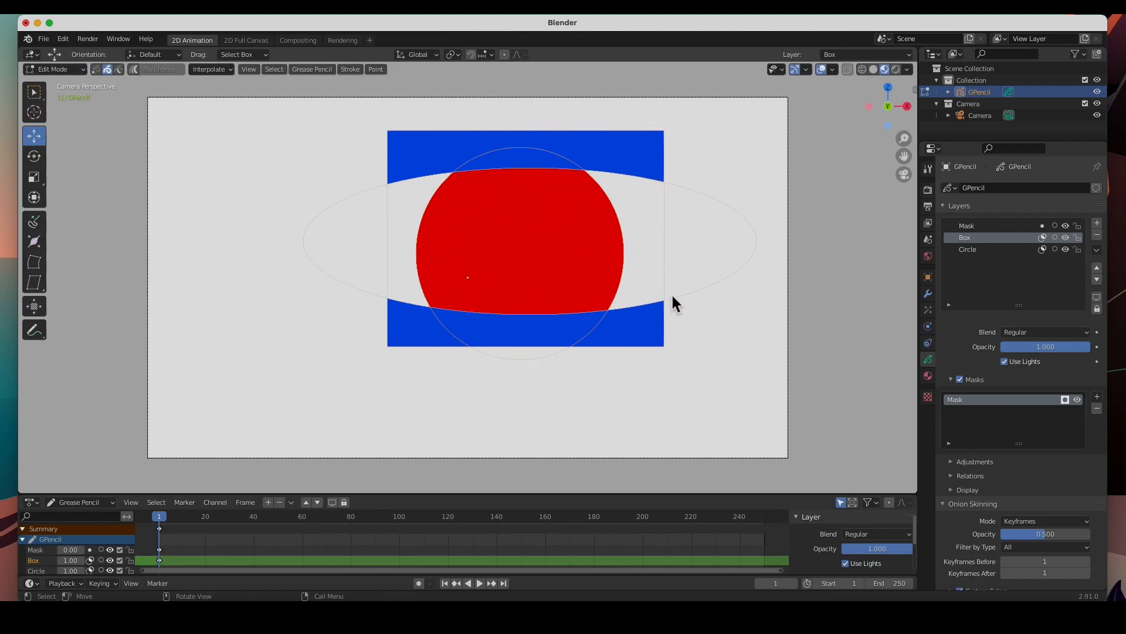
mouse_move(633, 478)
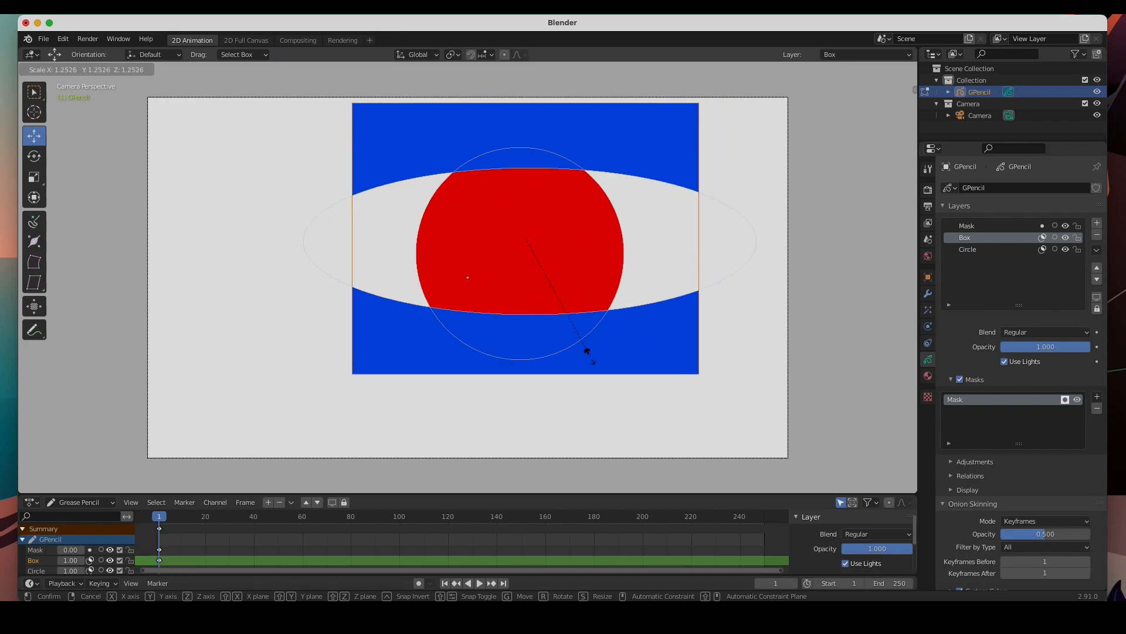
Scale the blue Box strokes up about 1.25x so they extend beyond the ellipse.
left_click_drag(586, 352, 636, 349)
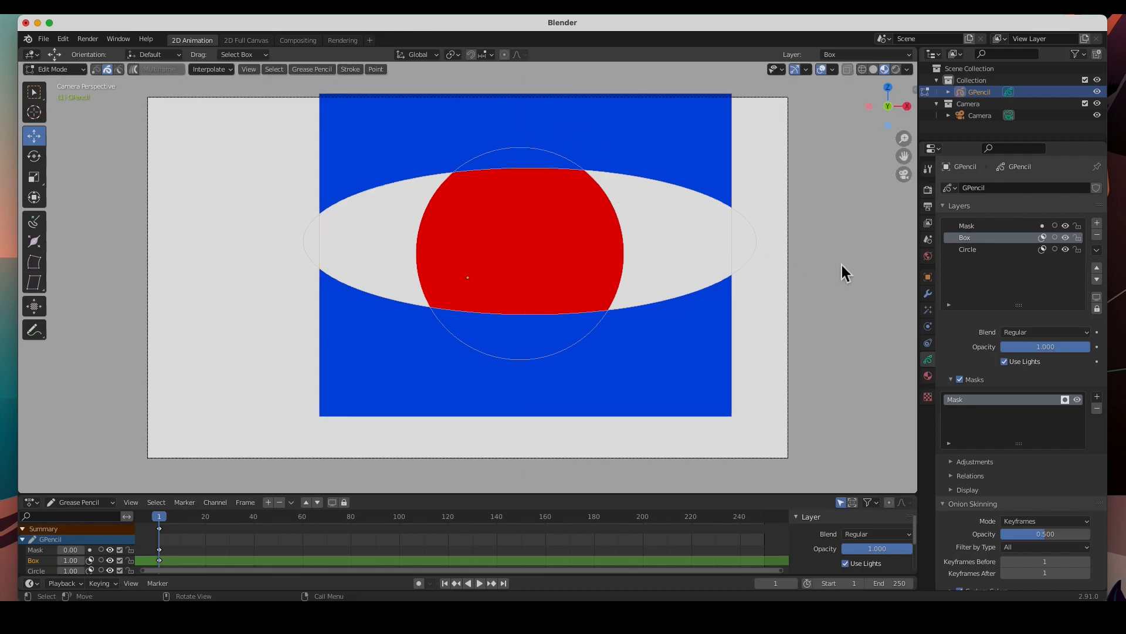
left_click(52, 69)
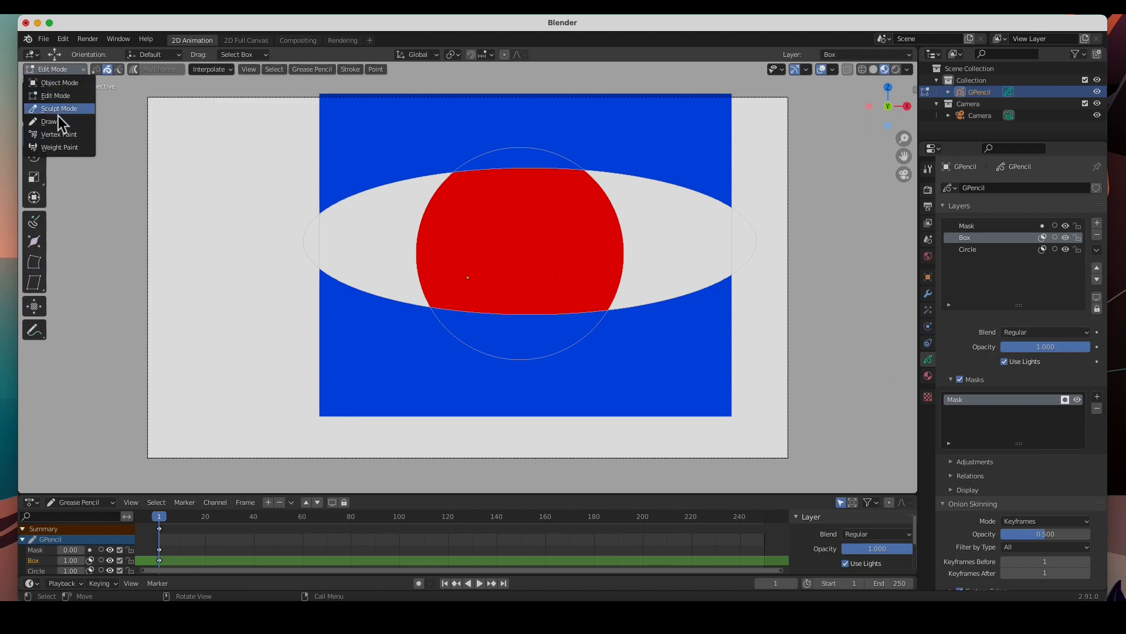
Return to Draw Mode and set the Mask layer's Opacity to 0 so the ellipse disappears.
left_click(50, 121)
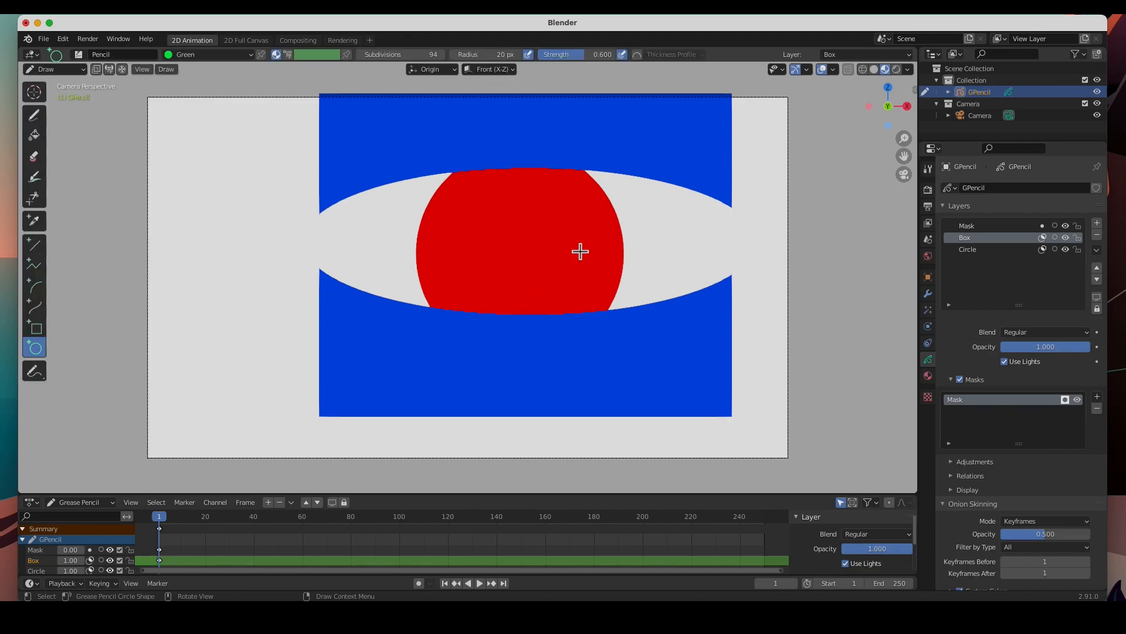
mouse_move(729, 248)
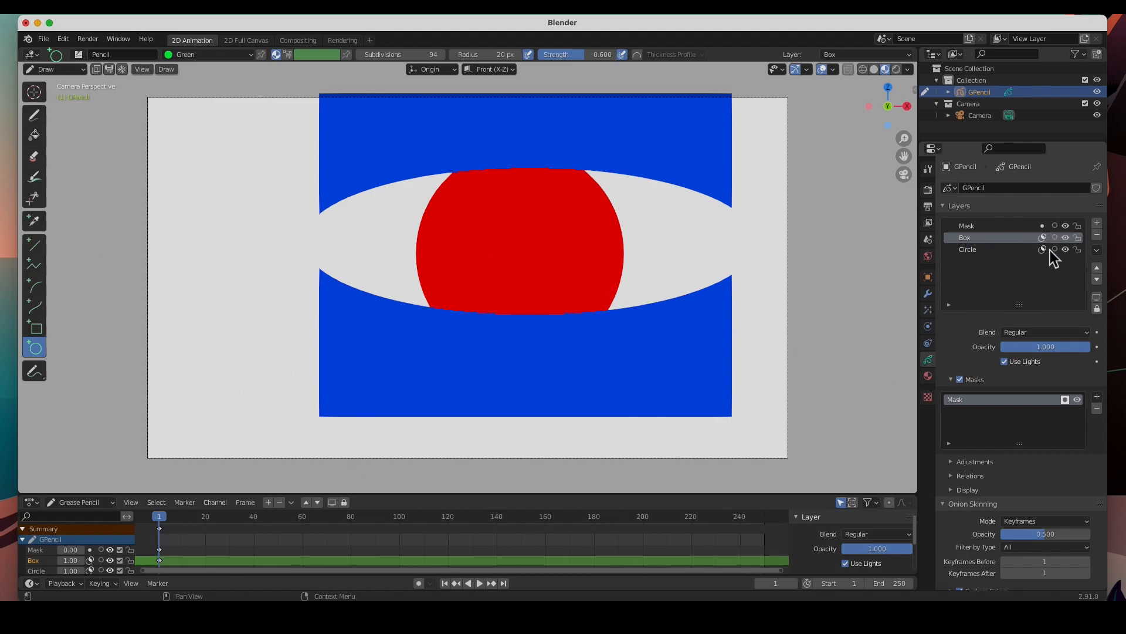
mouse_move(1043, 237)
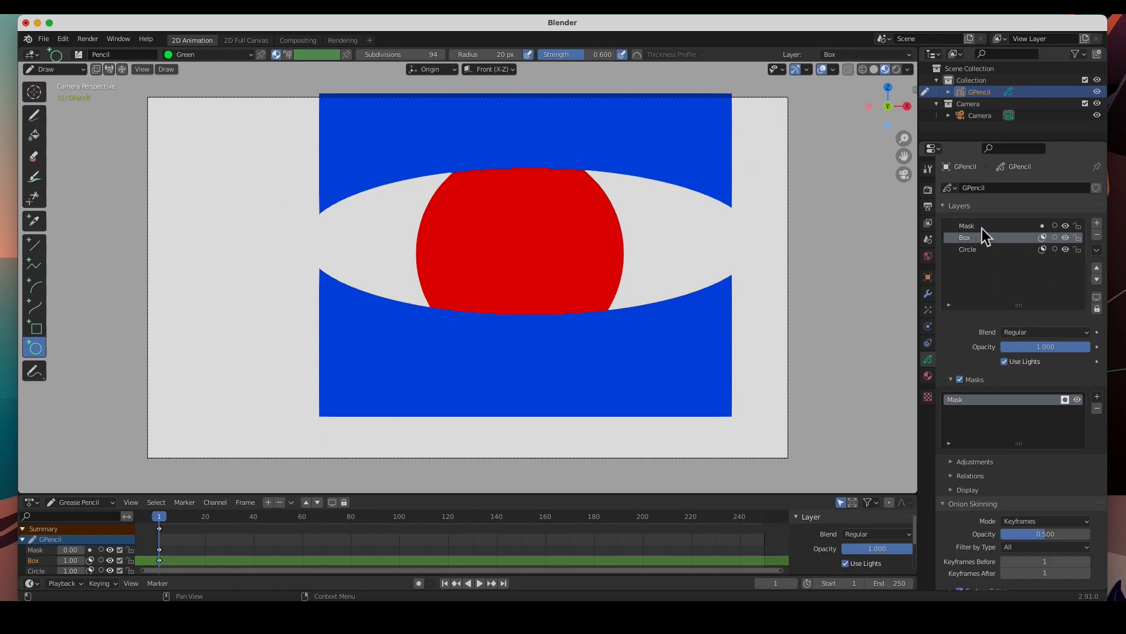
mouse_move(965, 238)
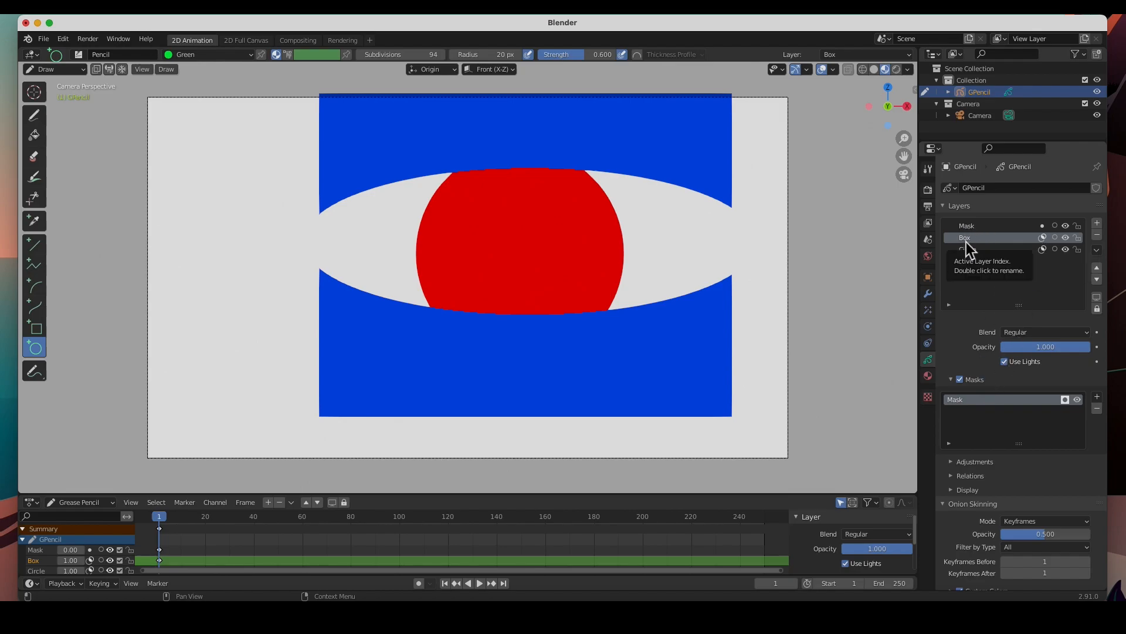
mouse_move(1046, 249)
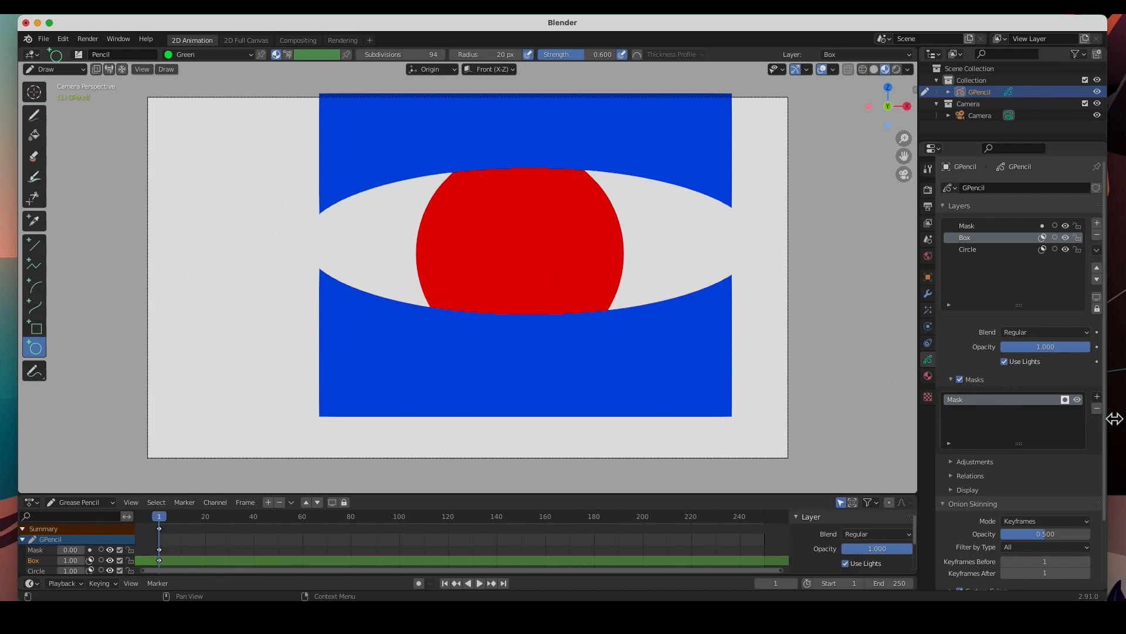
mouse_move(1002, 402)
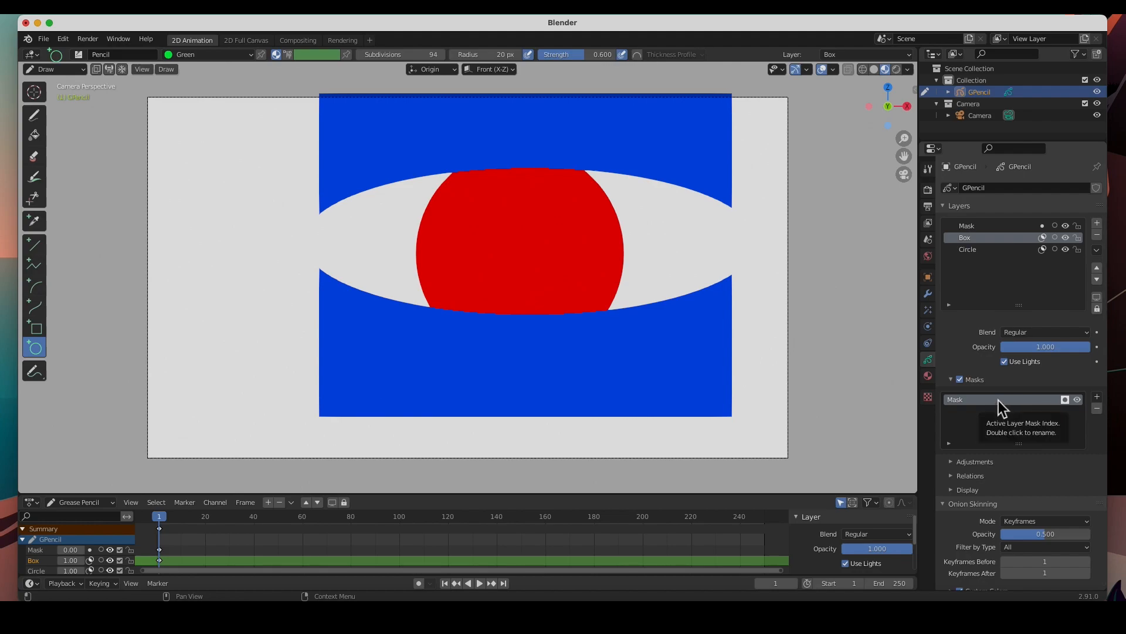
mouse_move(603, 165)
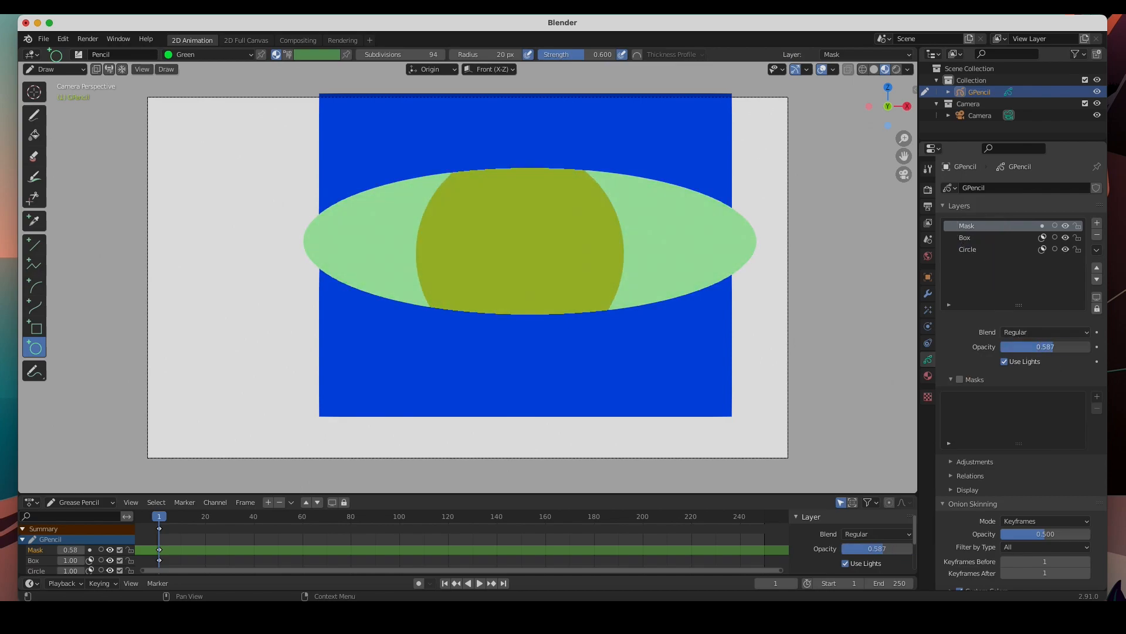
left_click_drag(1046, 346, 1092, 346)
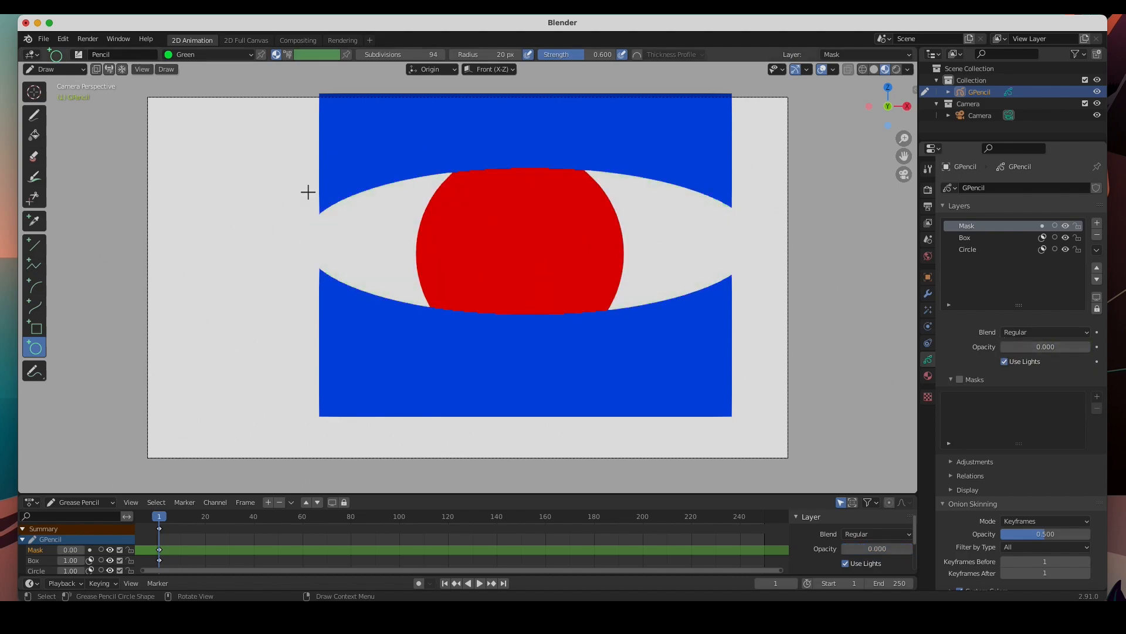
mouse_move(426, 271)
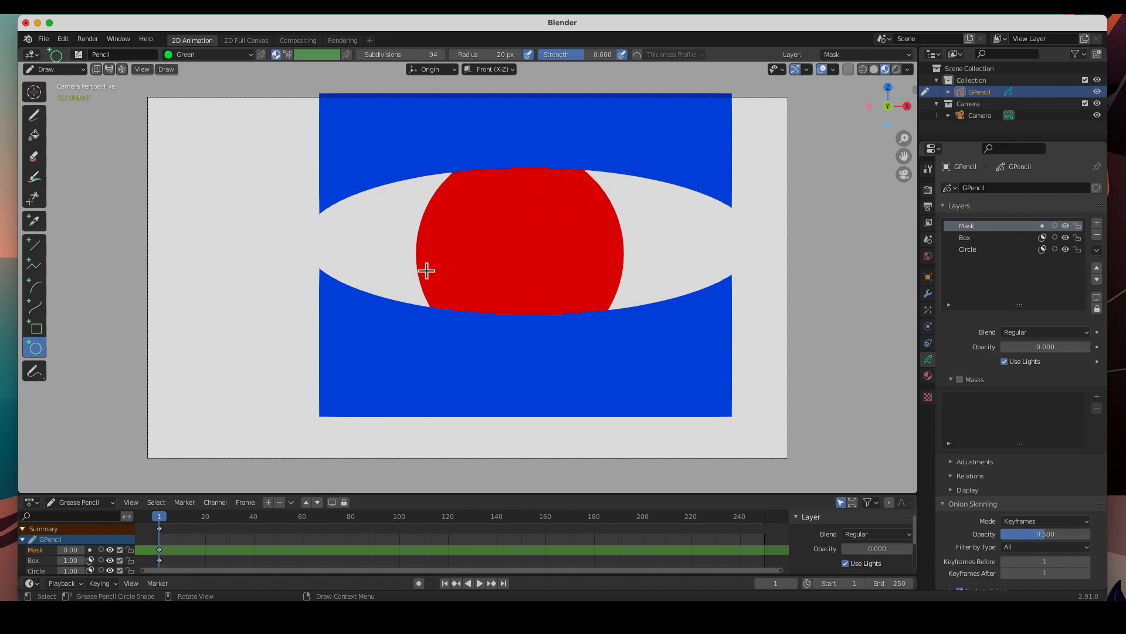
mouse_move(38, 39)
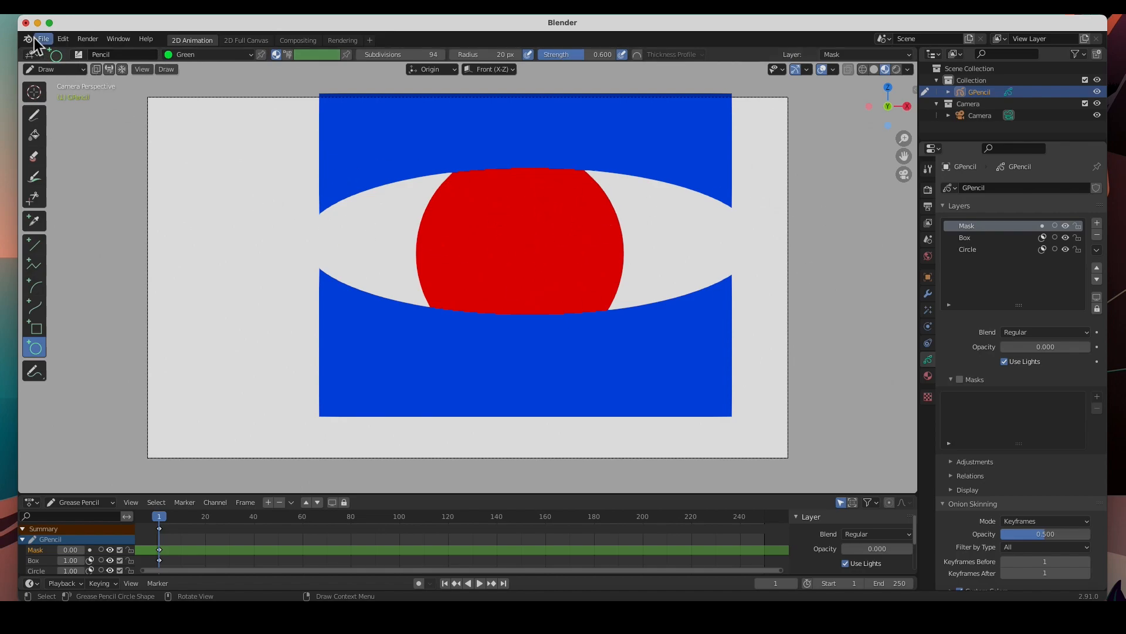
Reopen Superhero.blend from File > Open Recent.
left_click(43, 38)
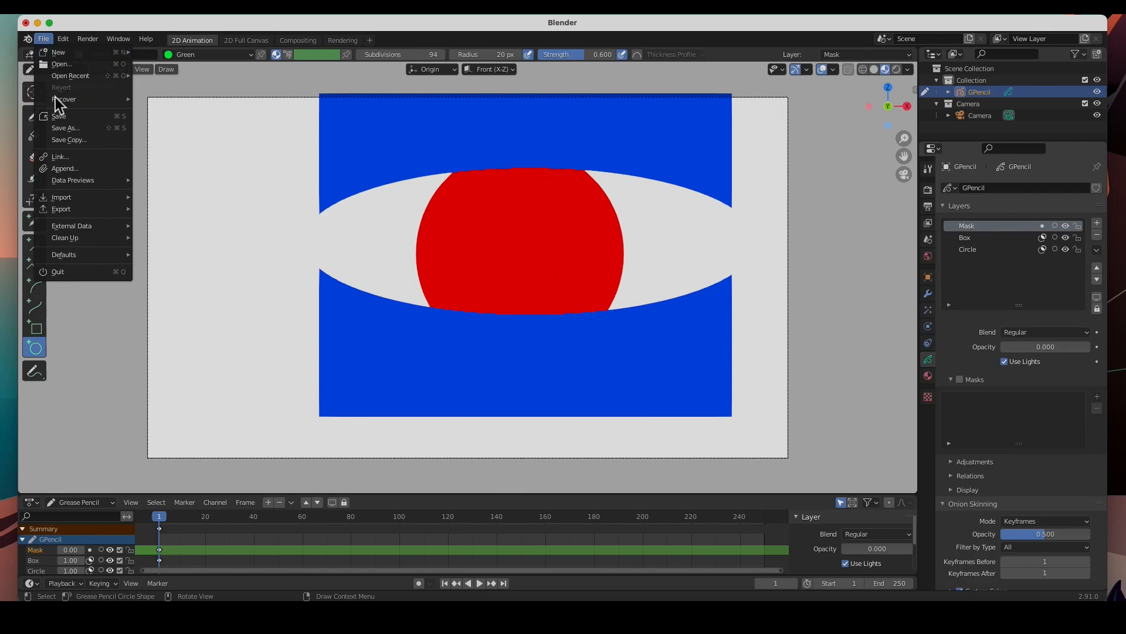
mouse_move(69, 76)
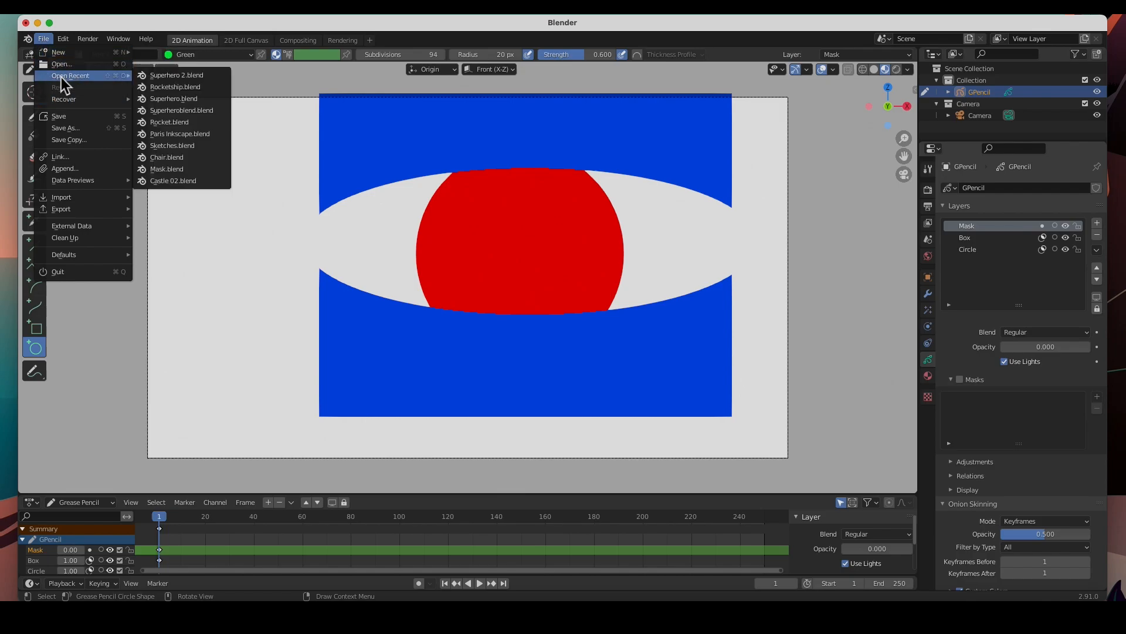
mouse_move(176, 74)
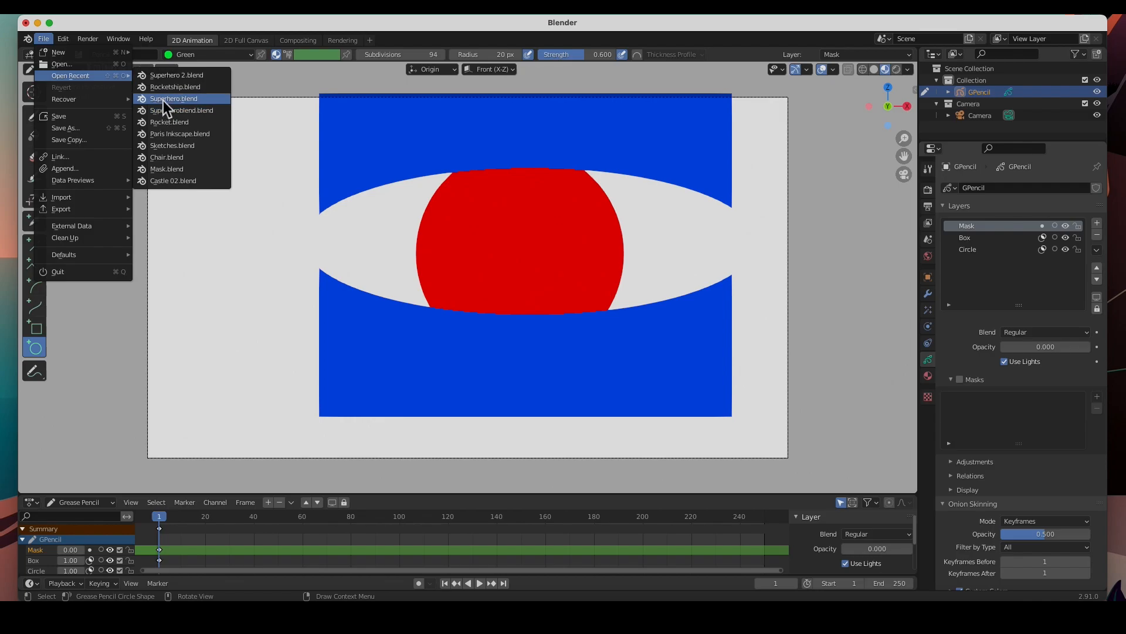
left_click(172, 98)
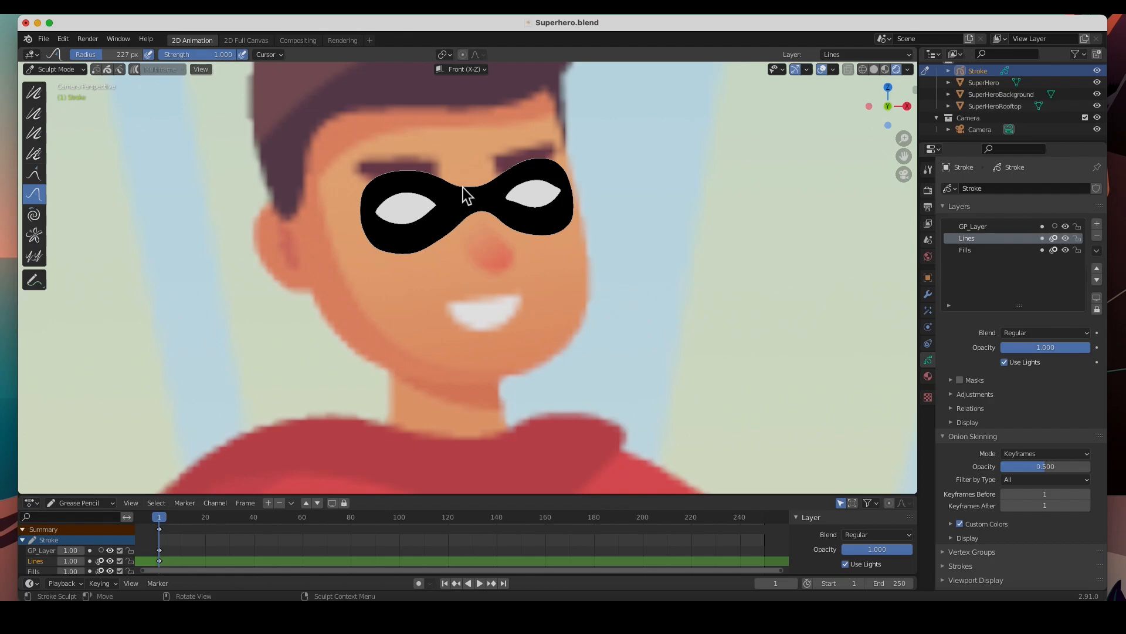
mouse_move(469, 232)
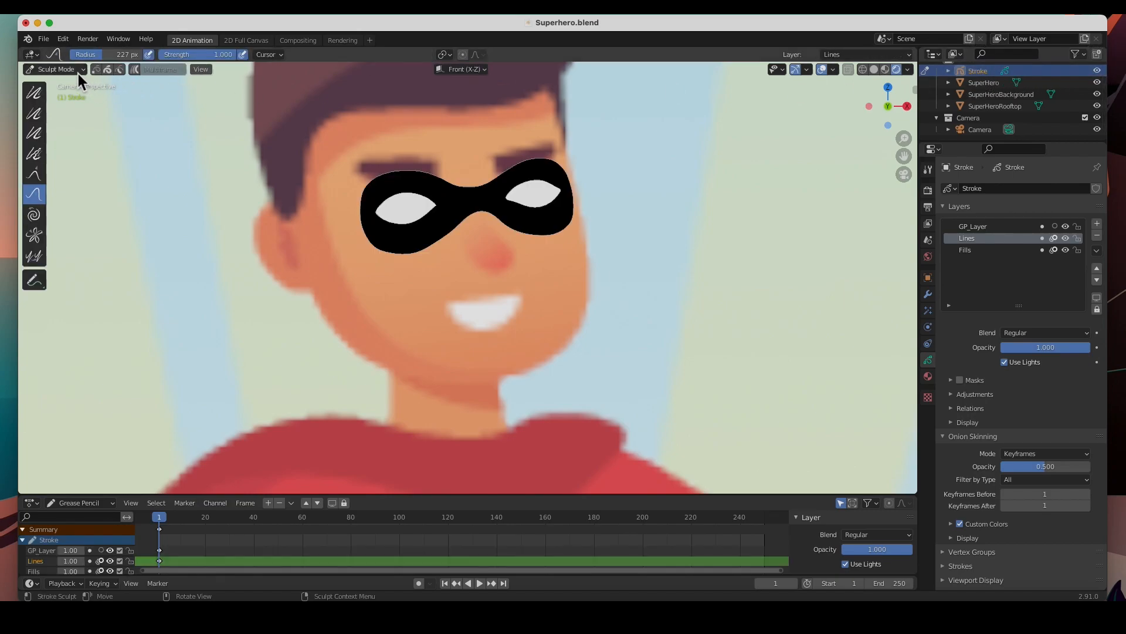
Leave Sculpt Mode for Object Mode, then enter Edit Mode on the eye-mask stroke.
left_click(54, 69)
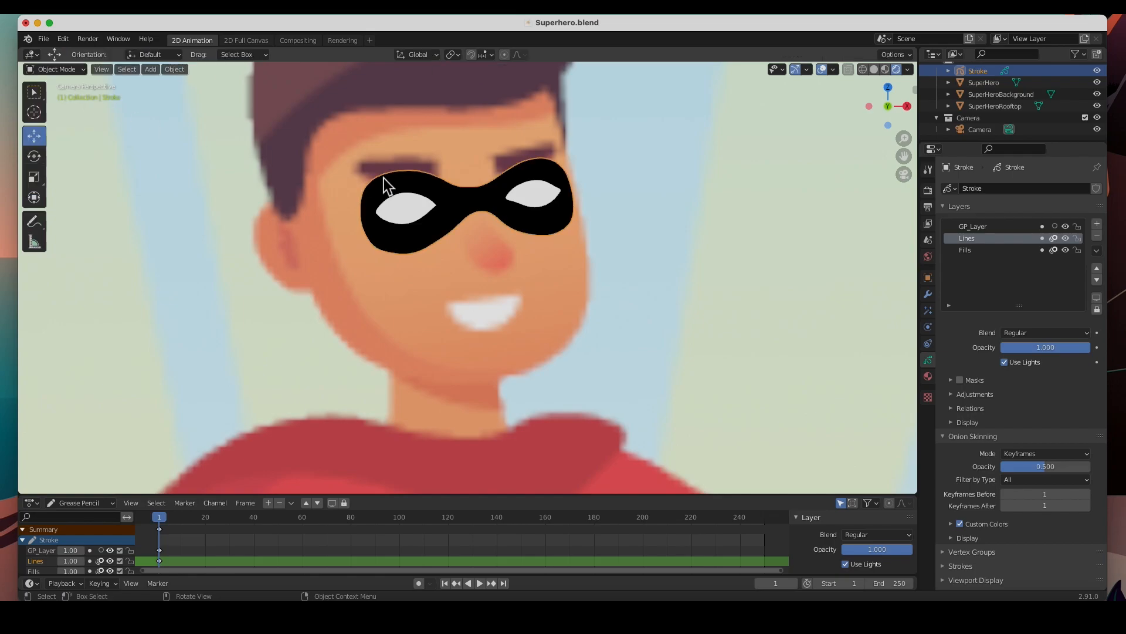
left_click(55, 69)
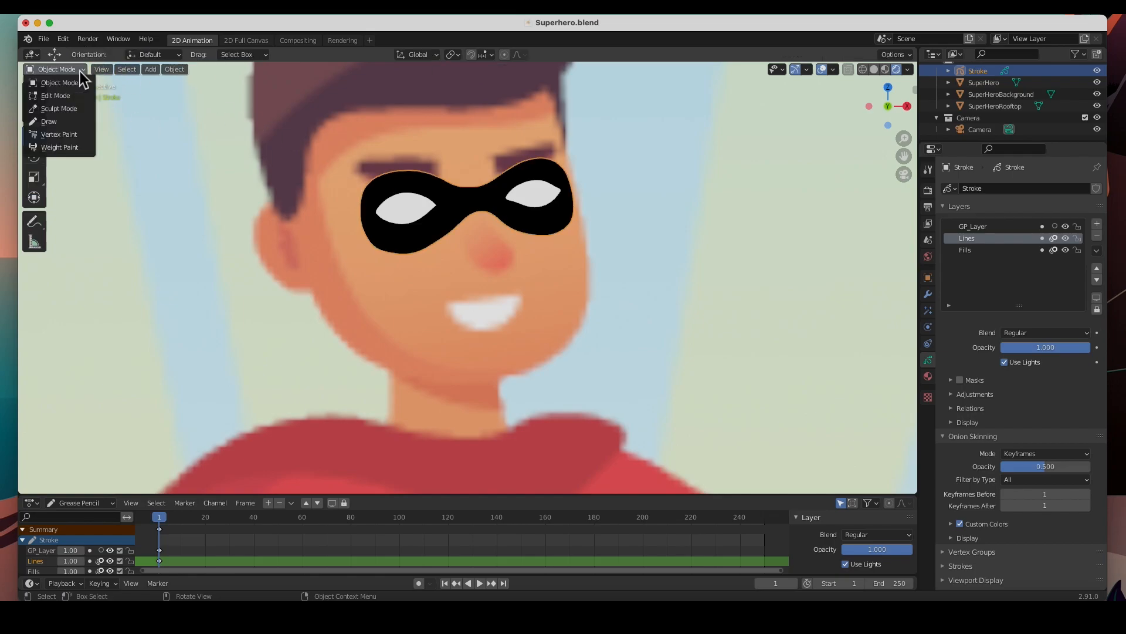
mouse_move(56, 96)
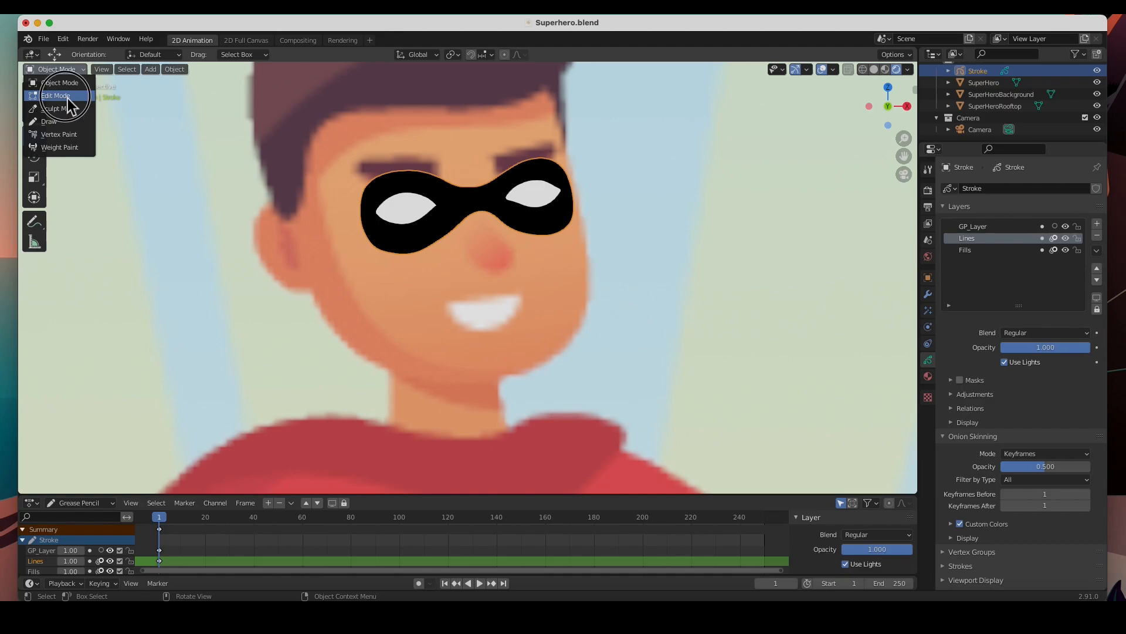
left_click(55, 95)
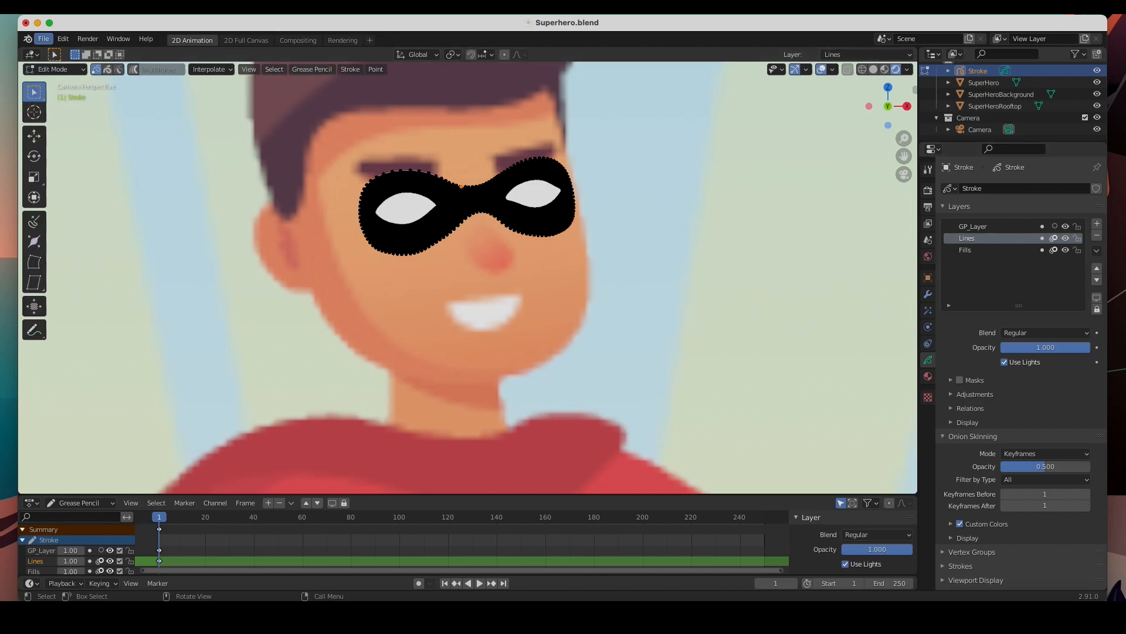
mouse_move(519, 188)
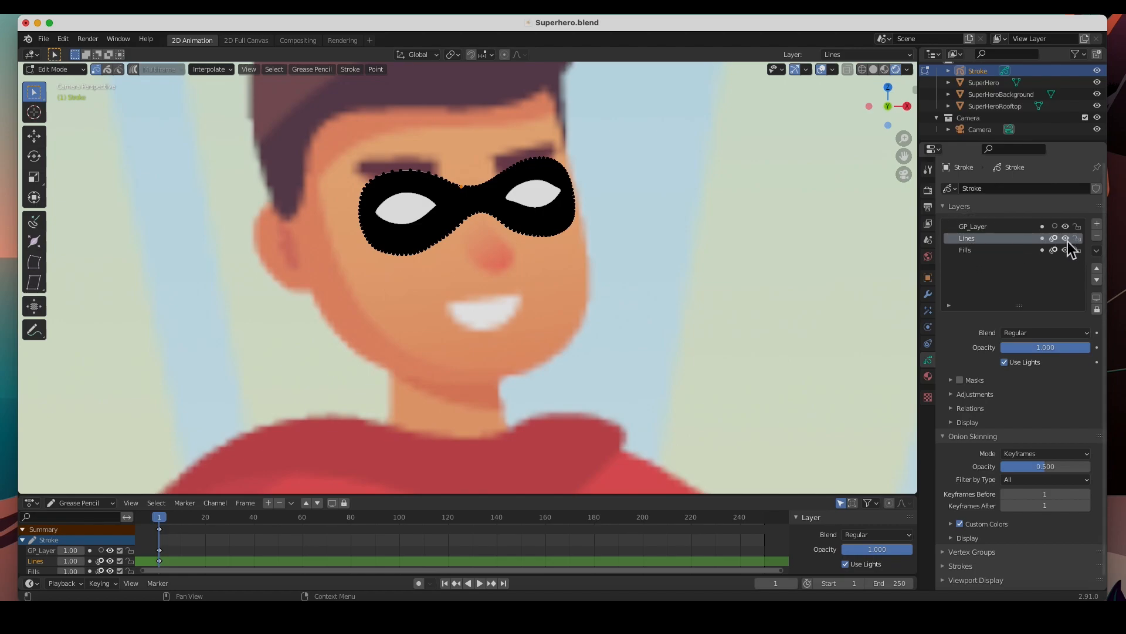
Rename the Lines layer to Mask and GP_Layer to Eyes, then make Mask the active layer.
double_click(967, 237)
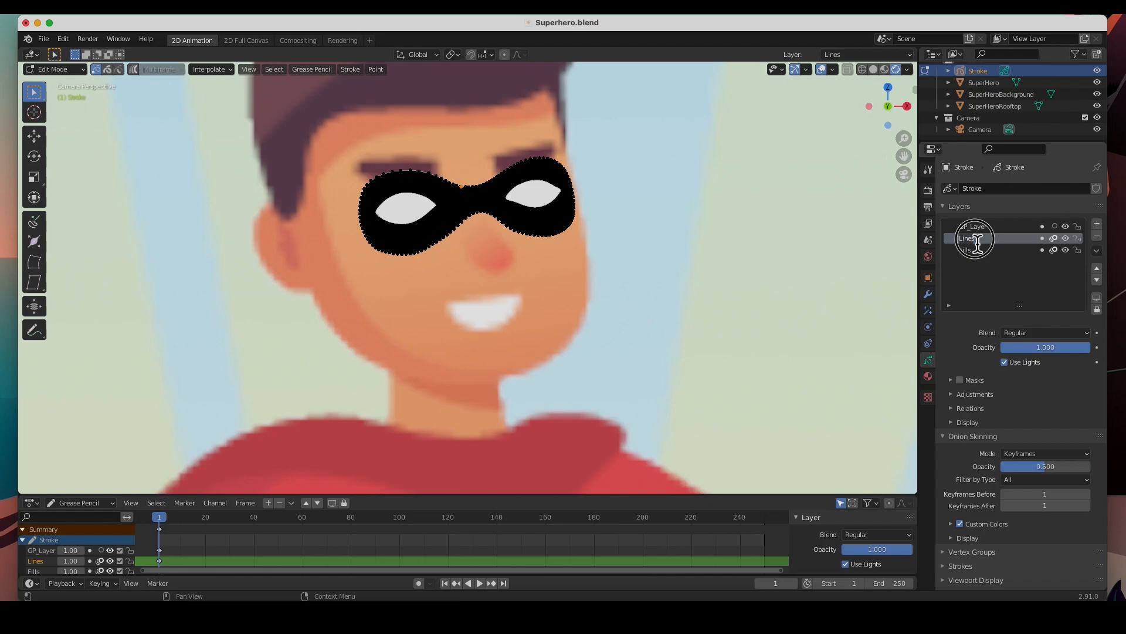
double_click(973, 237)
type("Mask")
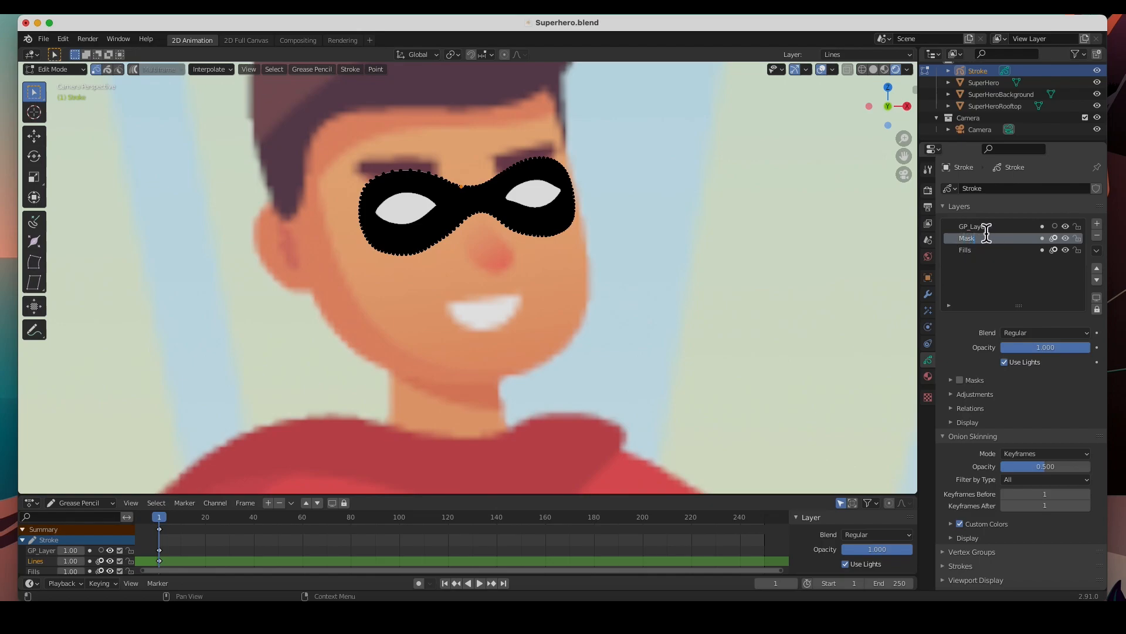
left_click(973, 226)
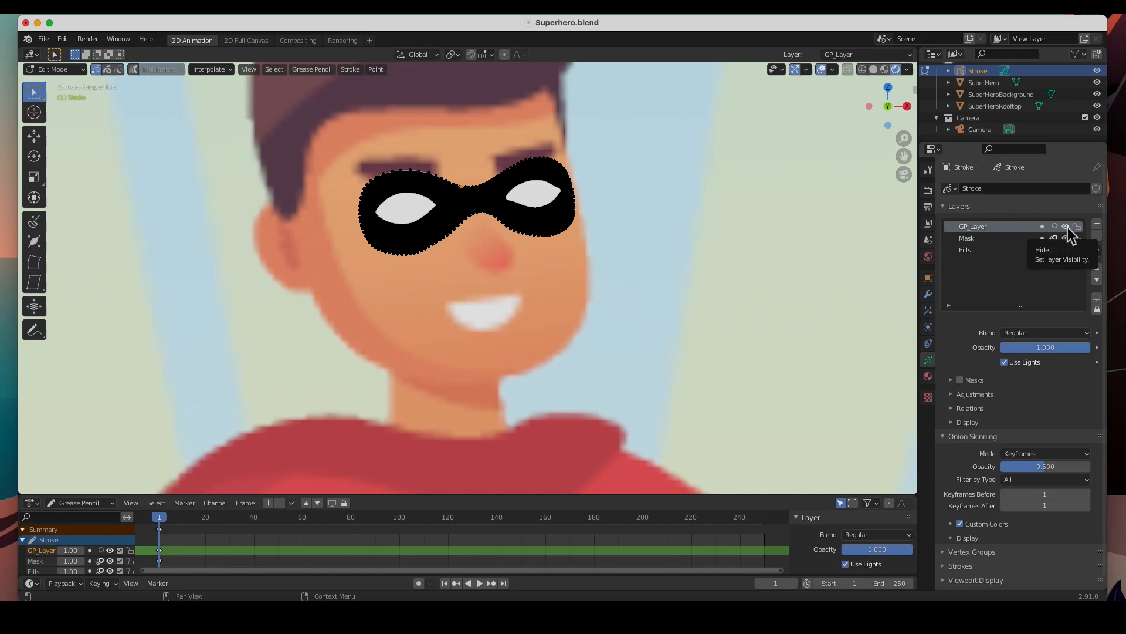
double_click(973, 225)
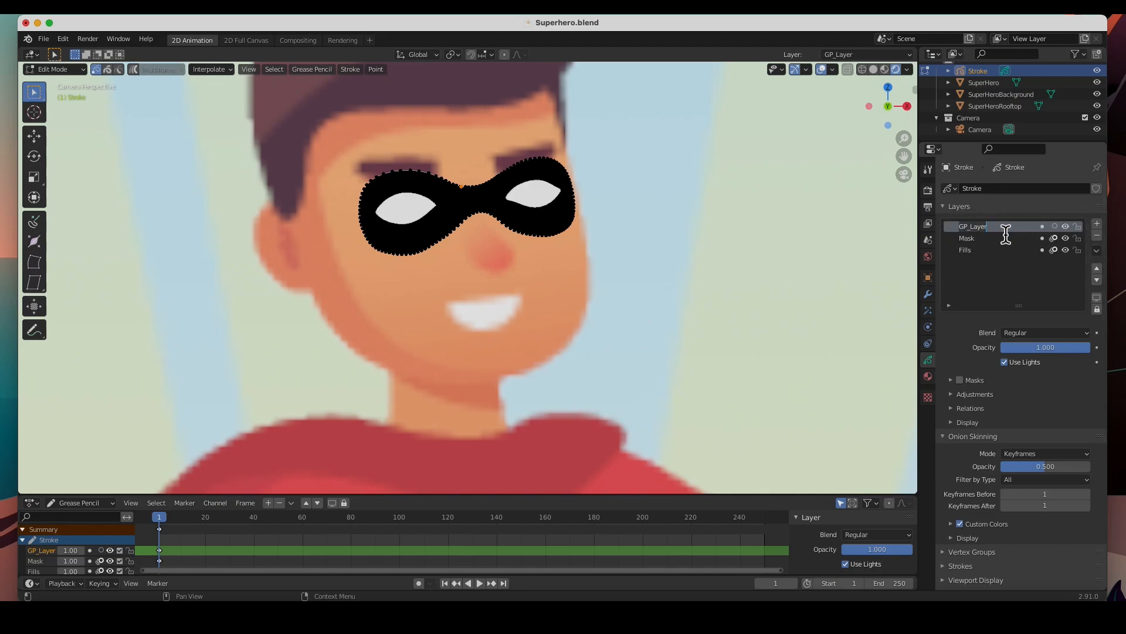
type("Eys")
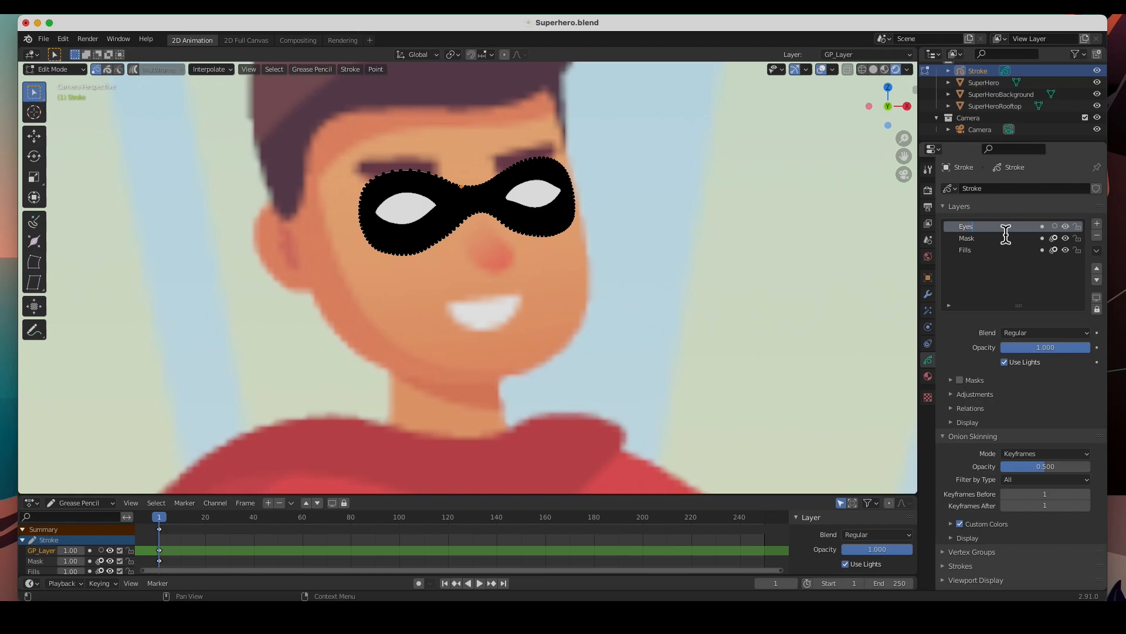
left_click(966, 226)
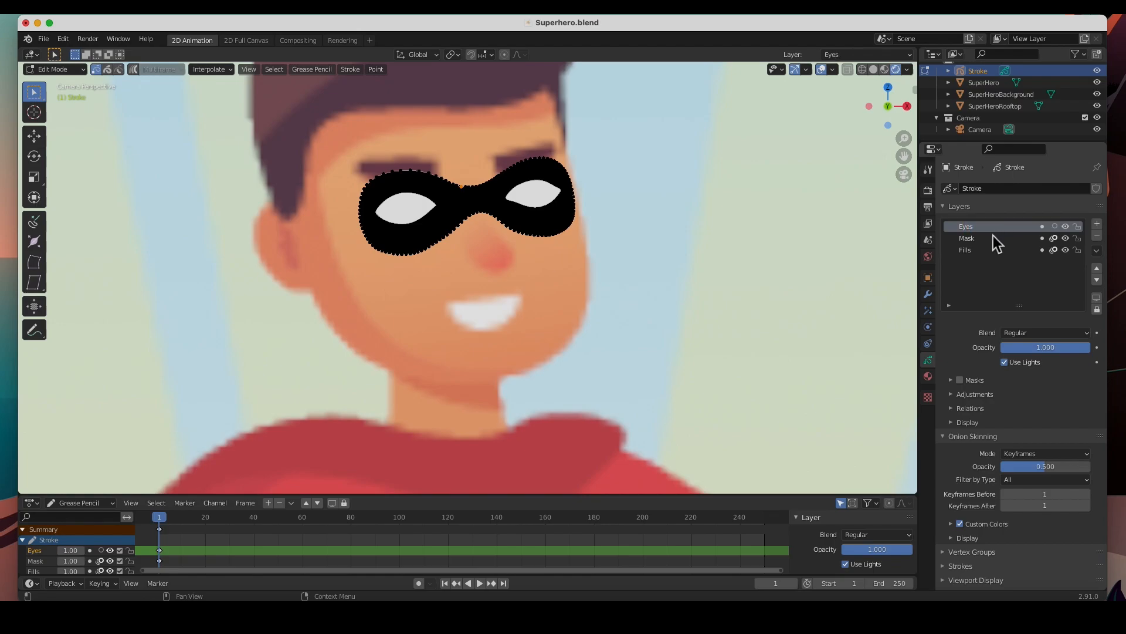
left_click(967, 238)
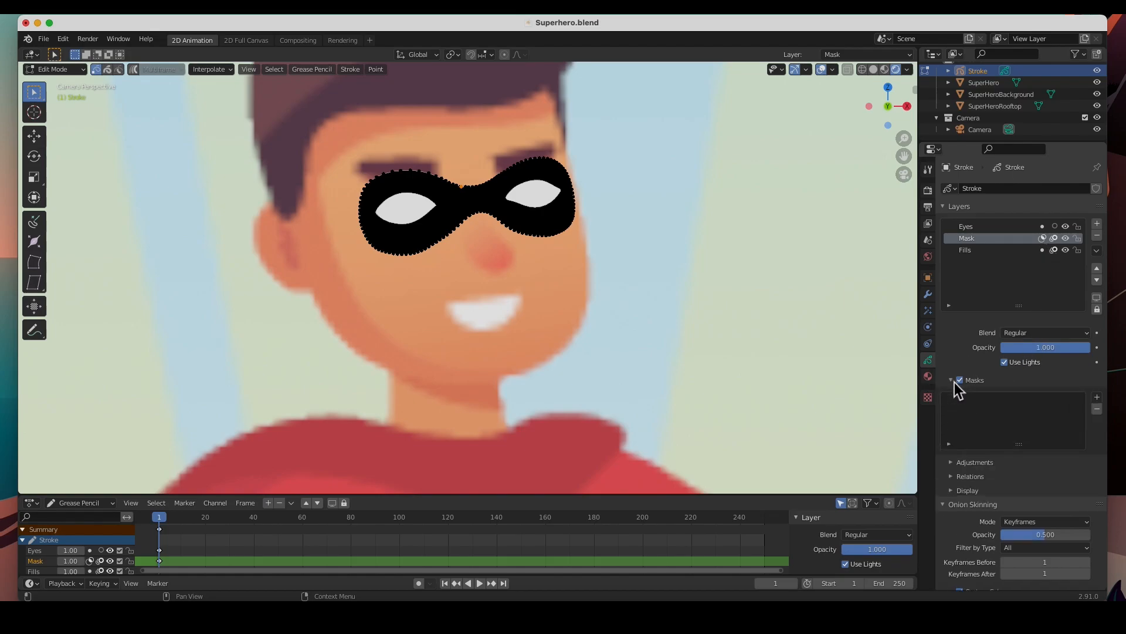
Add the Eyes layer as an inverted mask on the Mask layer so the black shape keeps eye holes.
left_click(1097, 396)
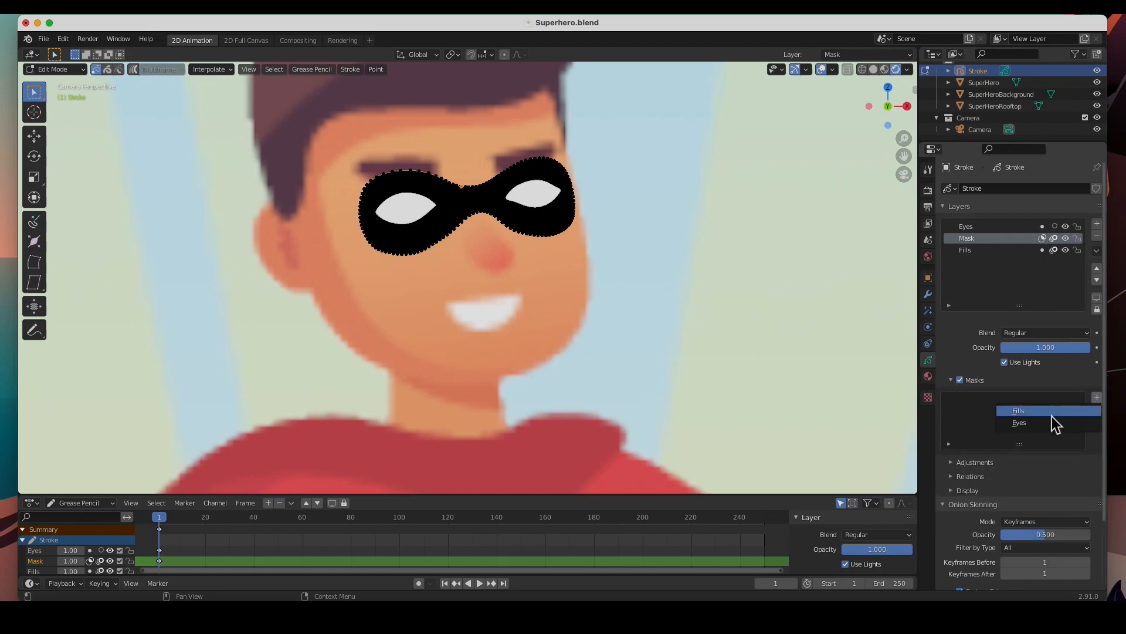
left_click(1018, 410)
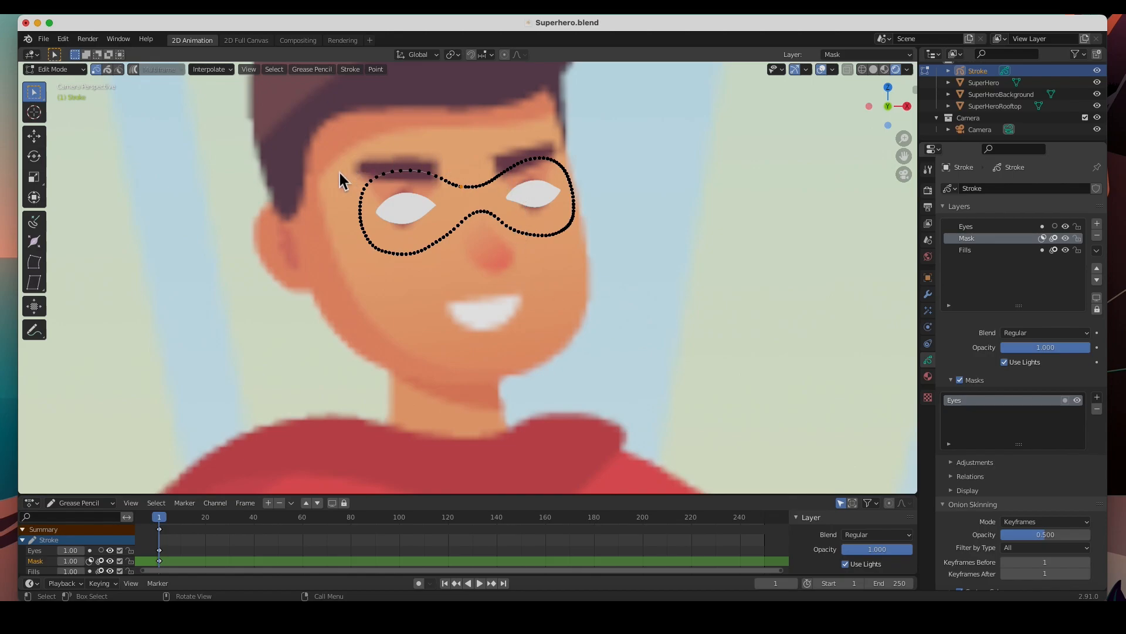
left_click(1066, 400)
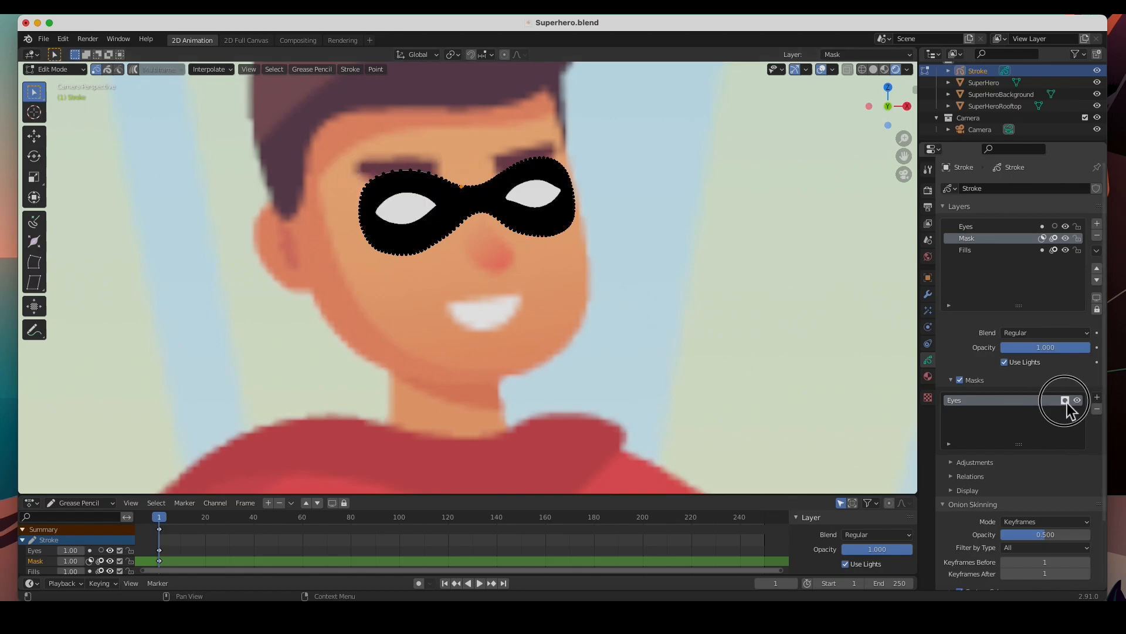
Activate the Eyes layer with Opacity 0, return to Object Mode and zoom out to view the face.
left_click(966, 226)
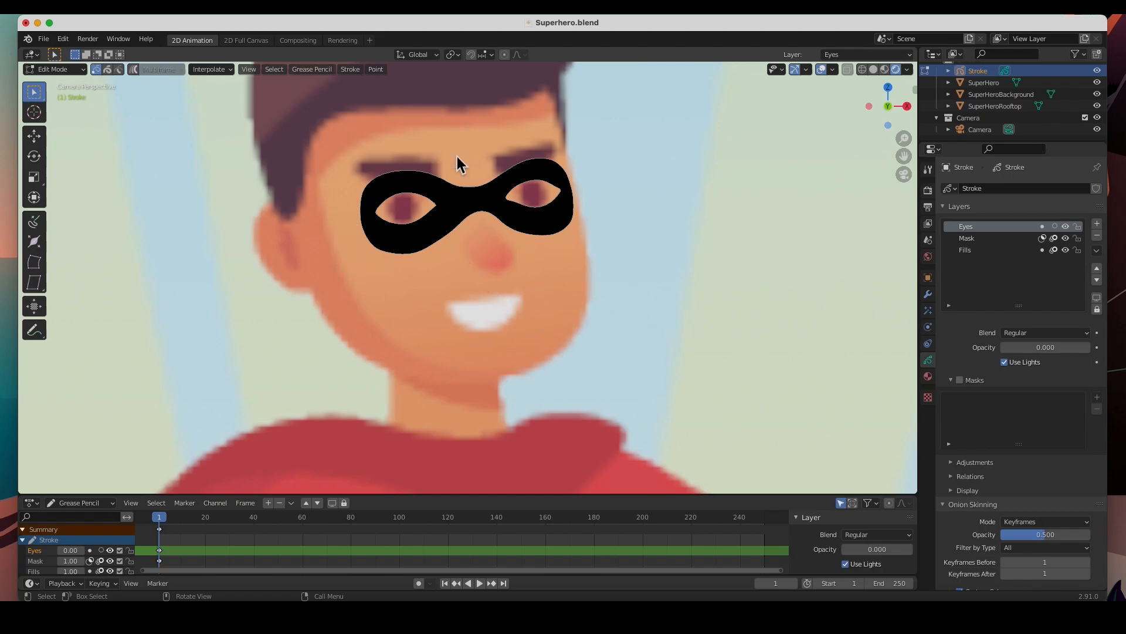
left_click(52, 69)
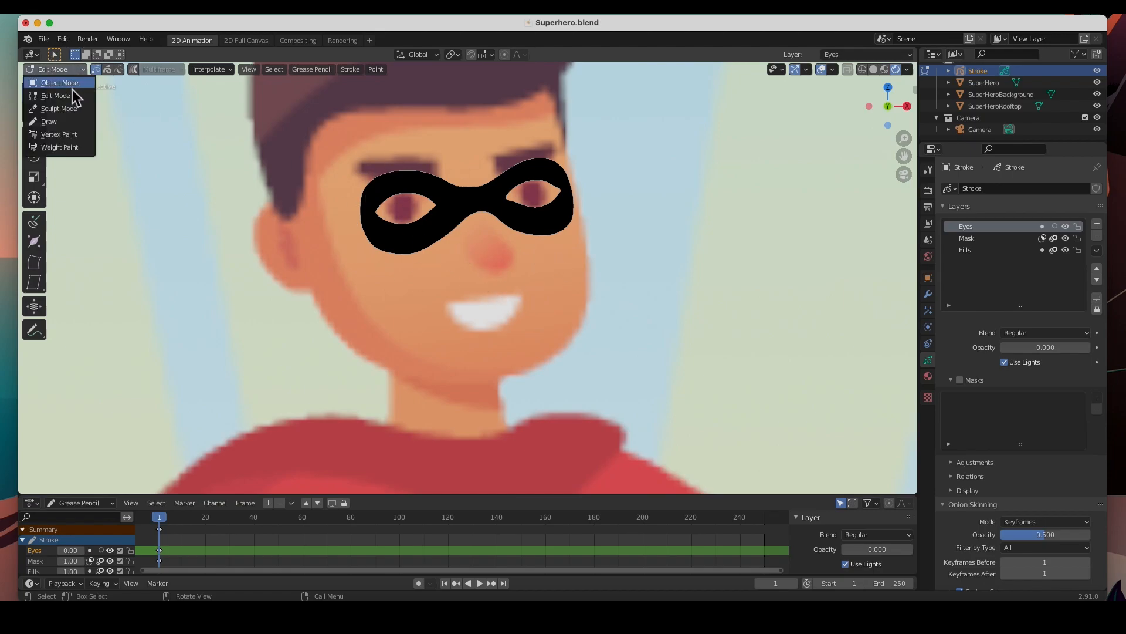
left_click(59, 82)
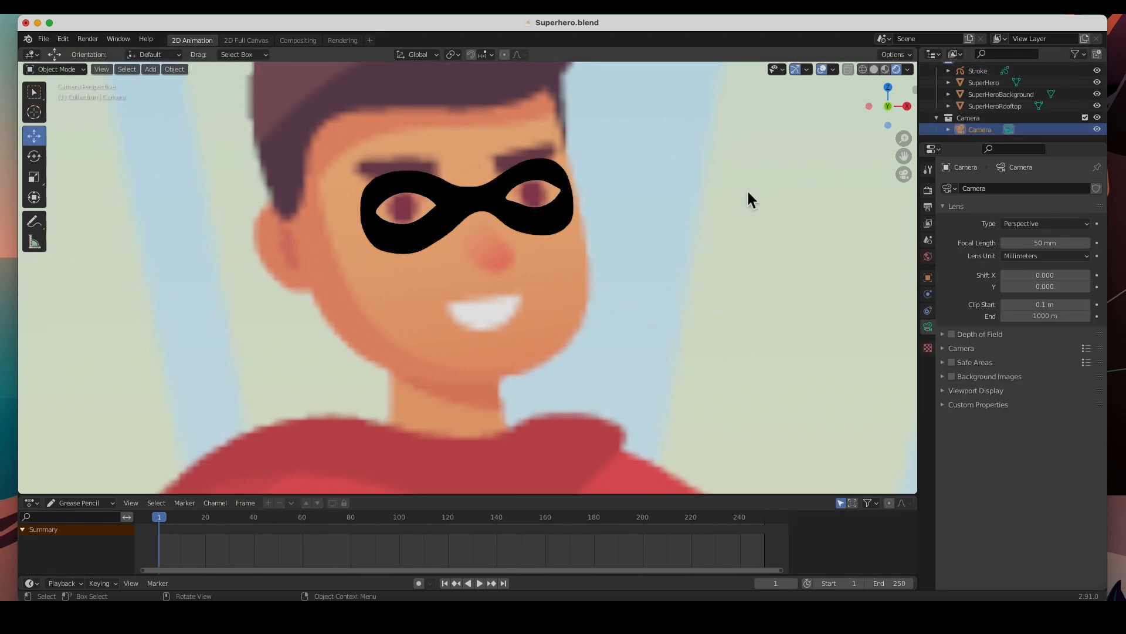
scroll("down", 3)
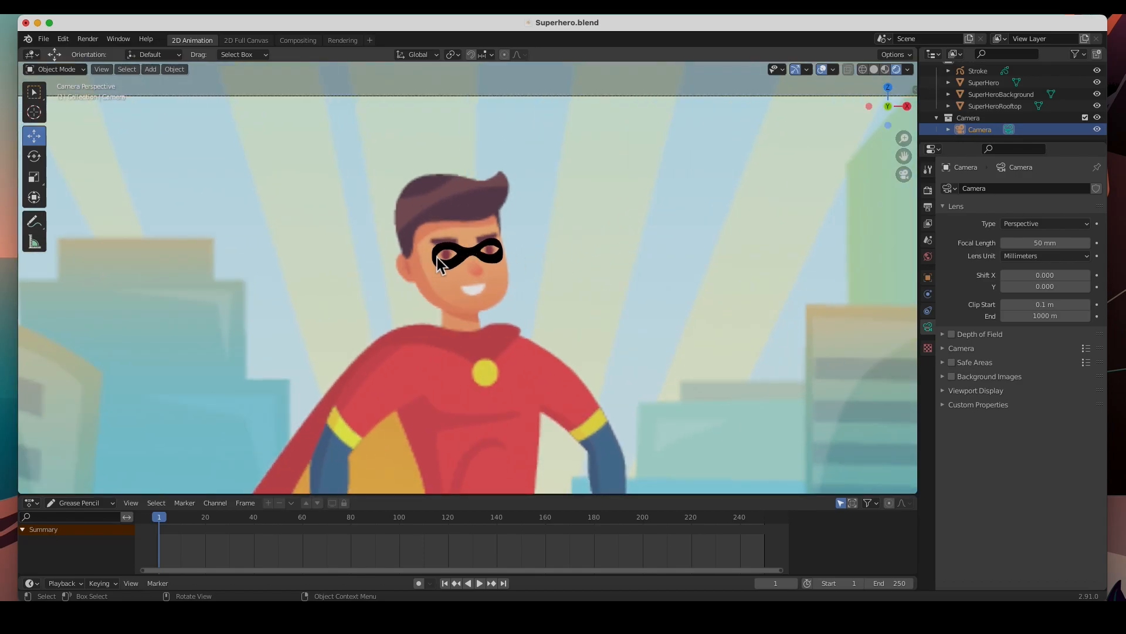